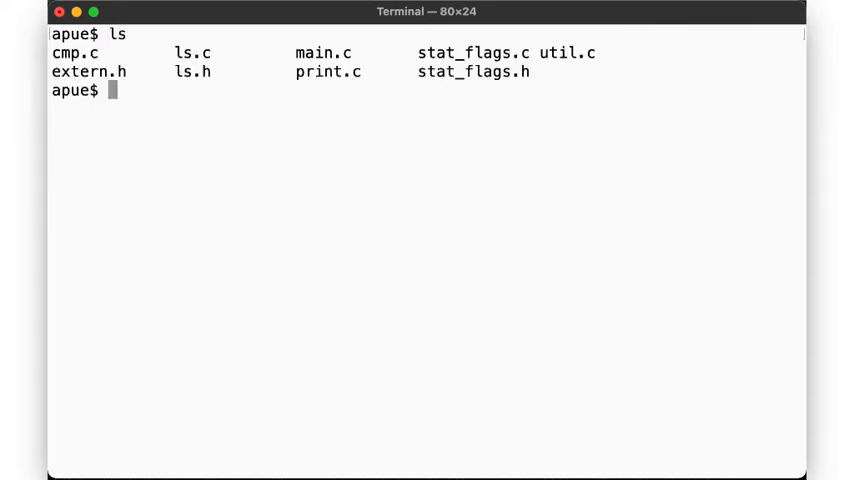
mouse_move(88, 52)
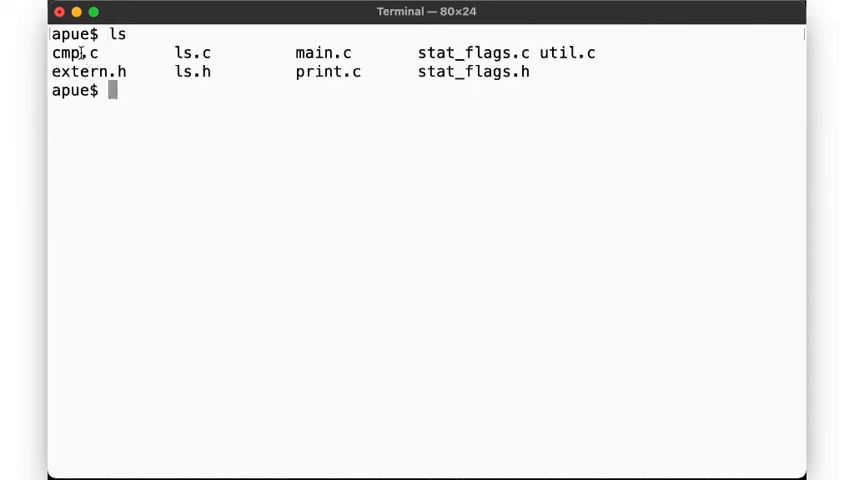
mouse_move(198, 48)
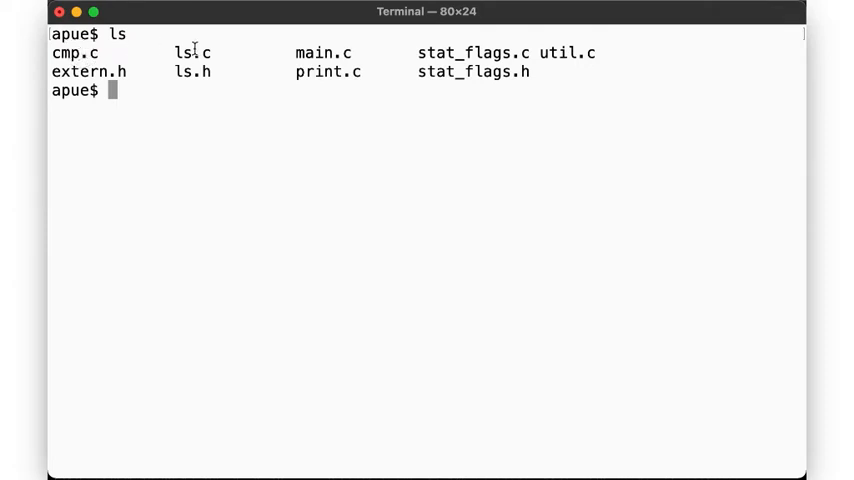
mouse_move(337, 71)
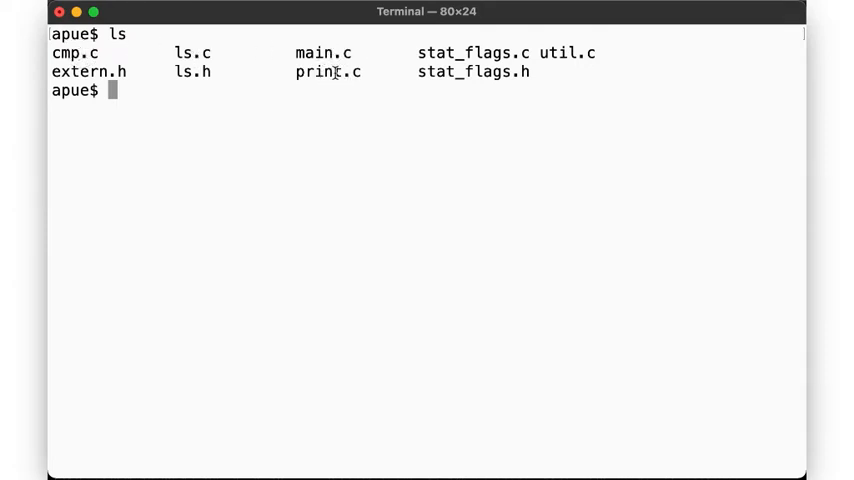
mouse_move(532, 72)
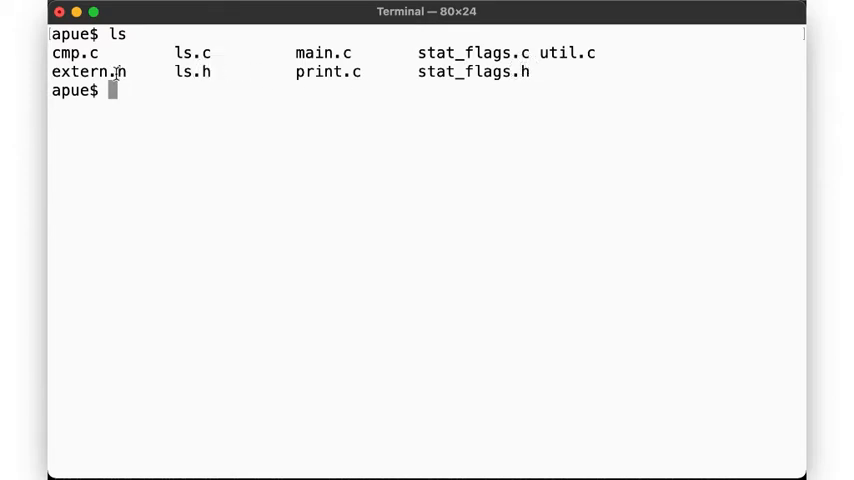
- Compile all C sources with -Wall -Werror -Wextra into ls, then run ./ls
text(cc -Wall -Werror -We)
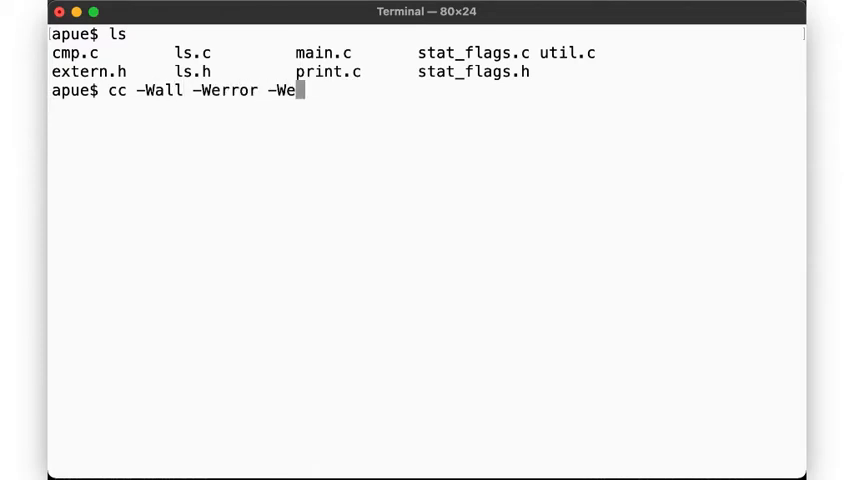
text(xtra *.c)
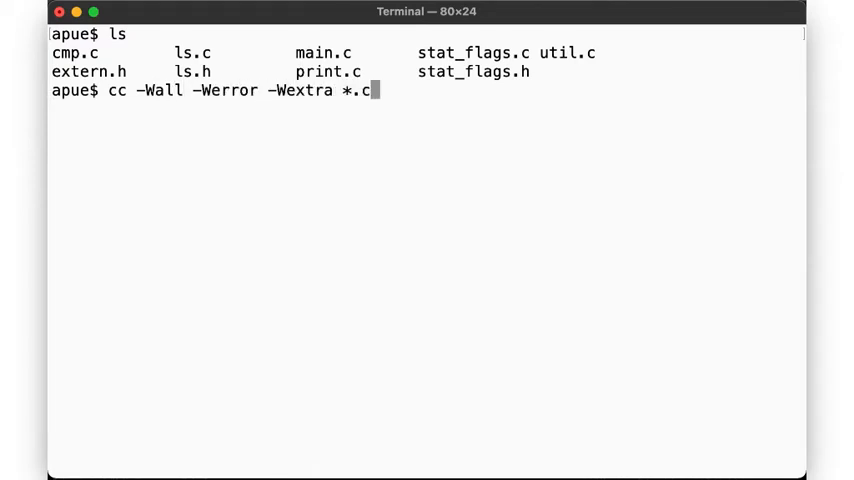
text(-o ls)
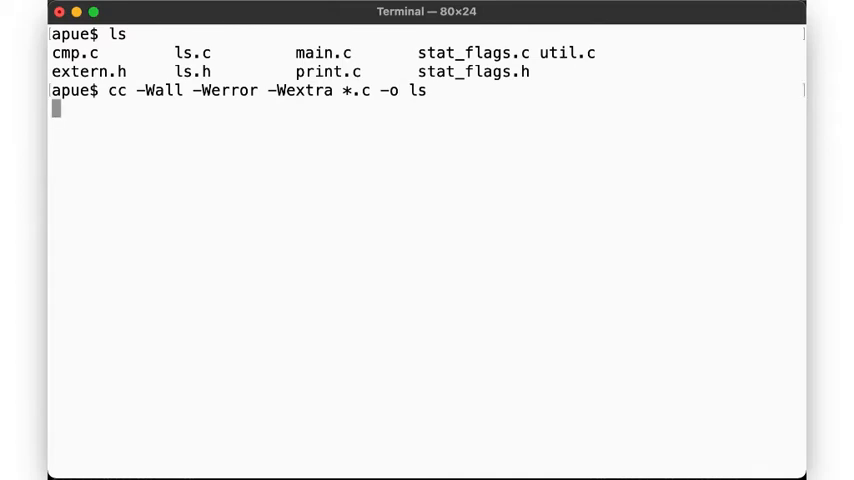
key(Return)
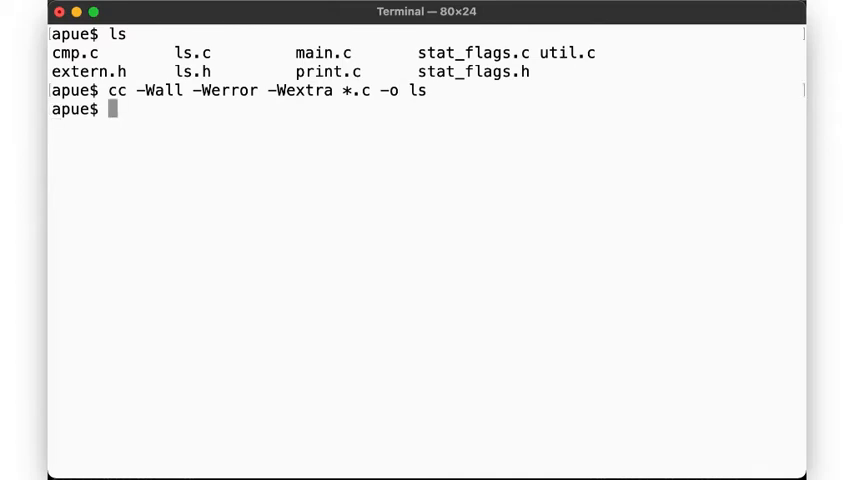
text(./ls)
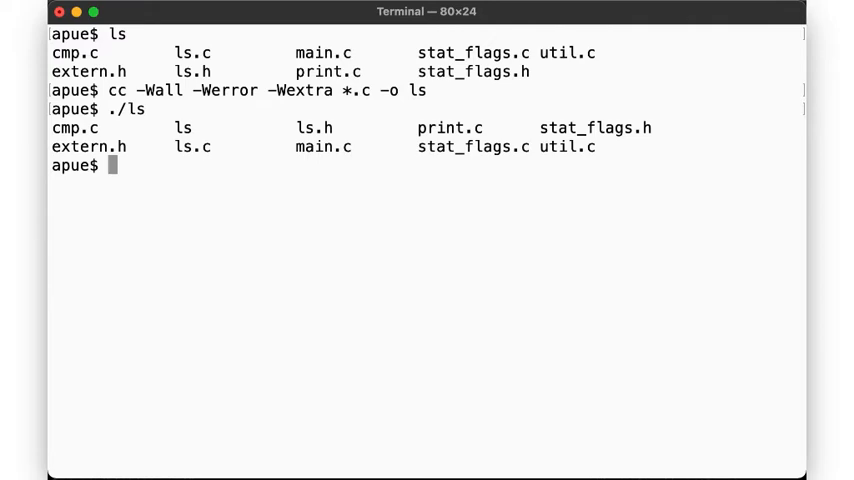
text(vim cmp.)
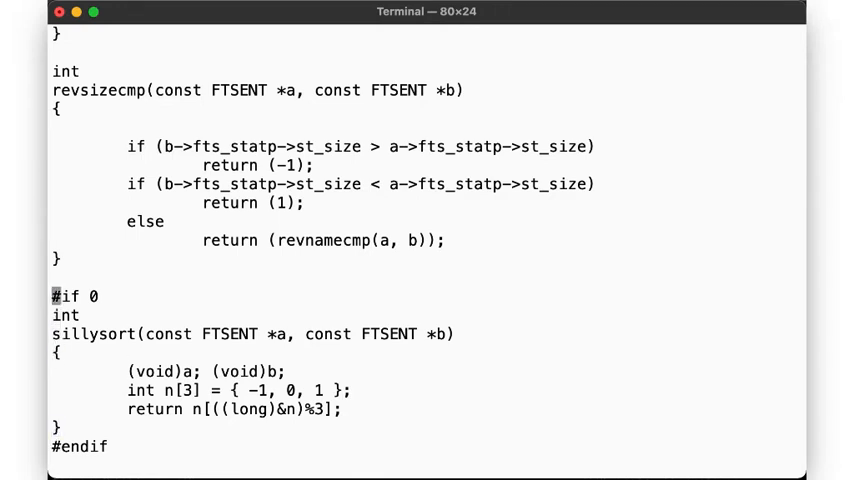
- Change #if 0 to #if 1 in cmp.c, rebuild ls, and list the directory
text(1)
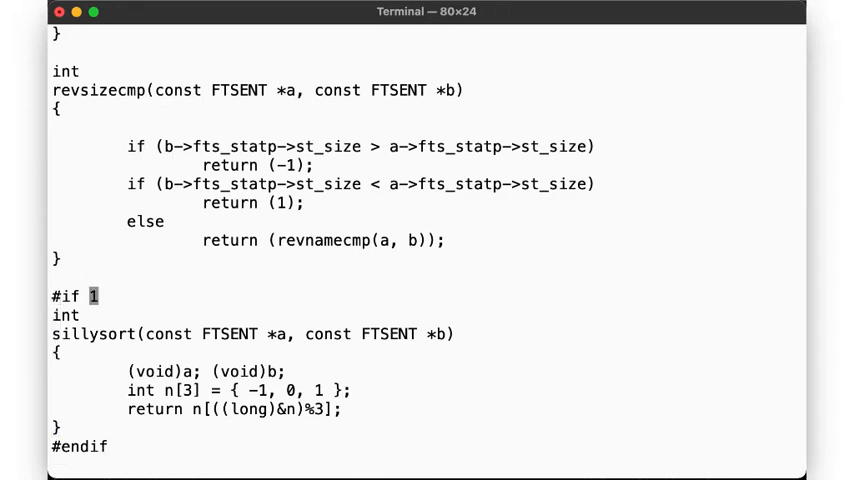
text(:wq)
text(cc -Wall -Werror -Wextra *.c -o ls)
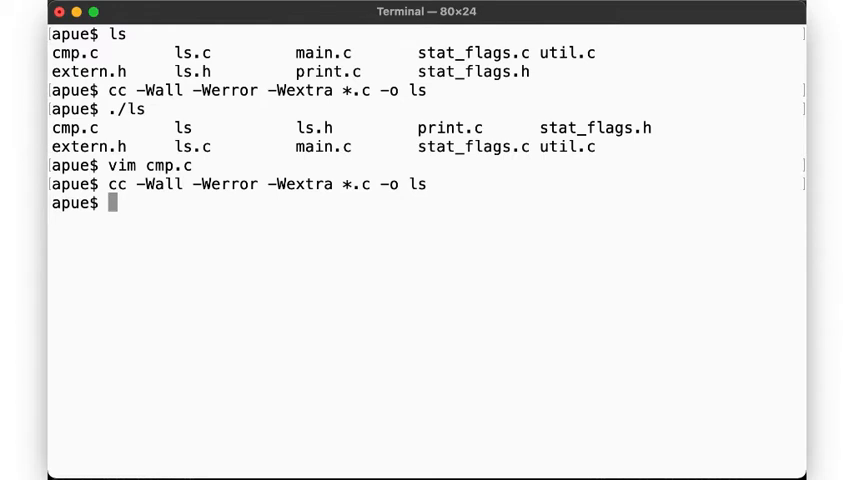
text(c)
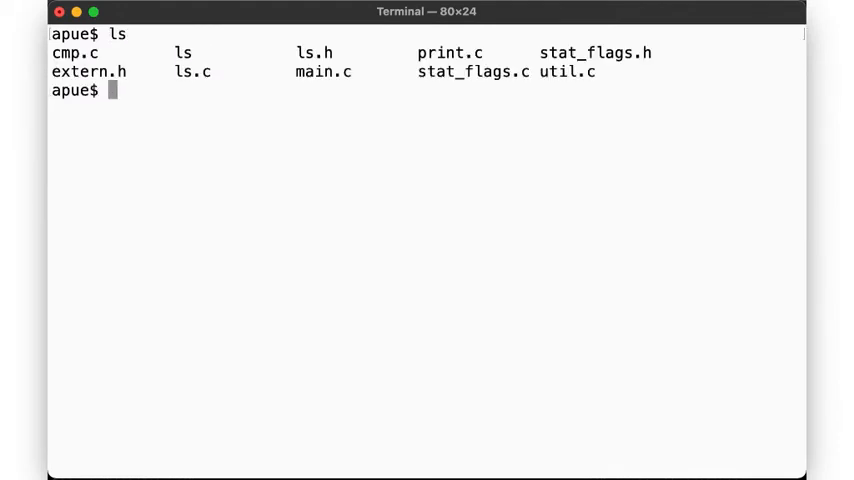
- Check the cc alias and CFLAGS, compile each source with cc -c, and link *.o into ls
text(alias)
text(echo $CFLAGS)
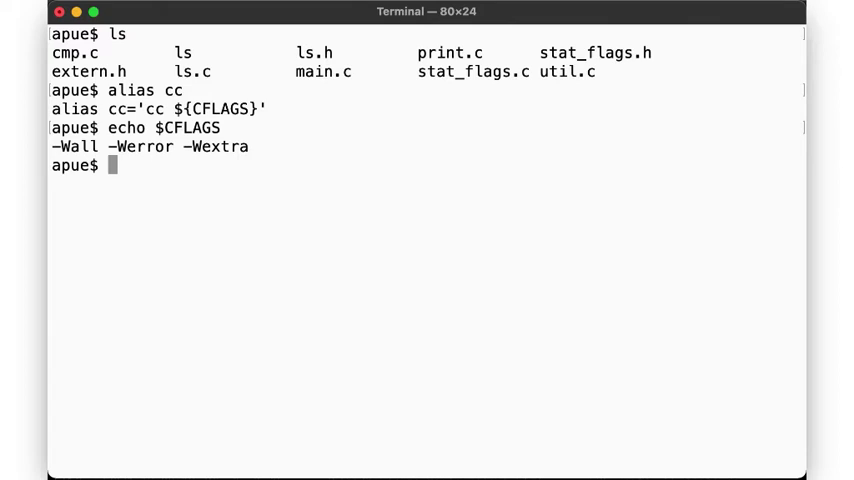
text(cc -c cmp.c)
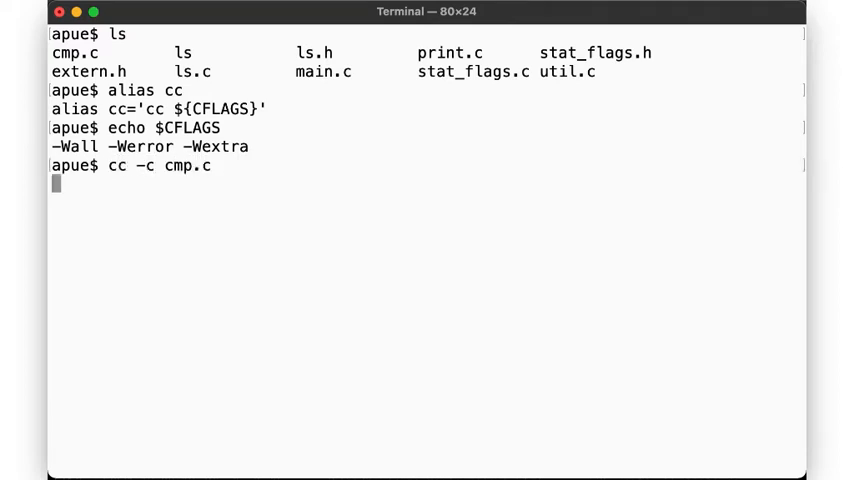
text(cc -c .c)
text(cc -c main.)
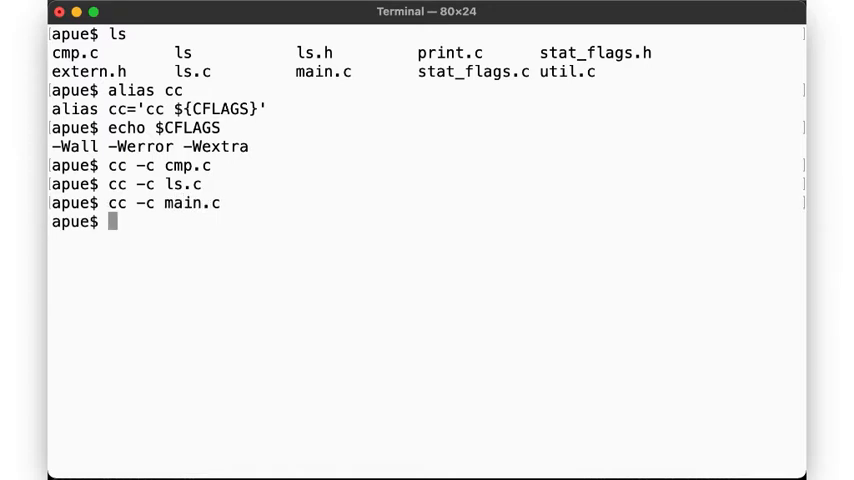
text(cc -c .c)
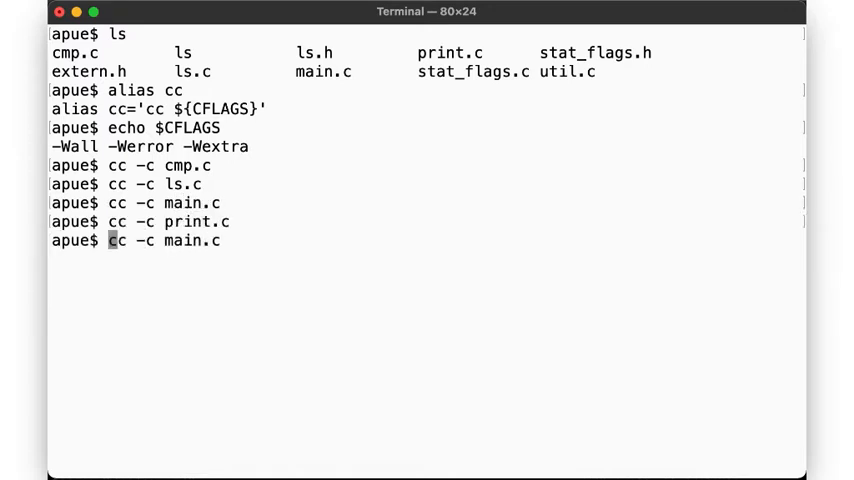
text(stat.c)
text(cc)
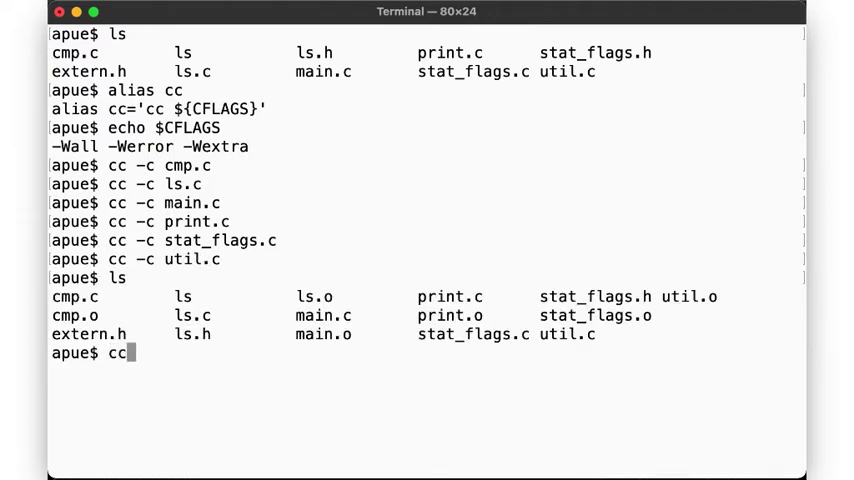
text(*.o -o ls)
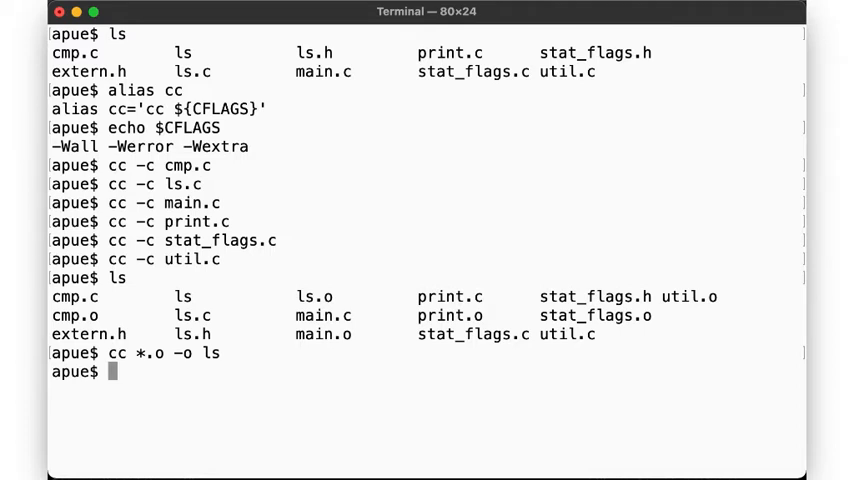
text(vim cmp.)
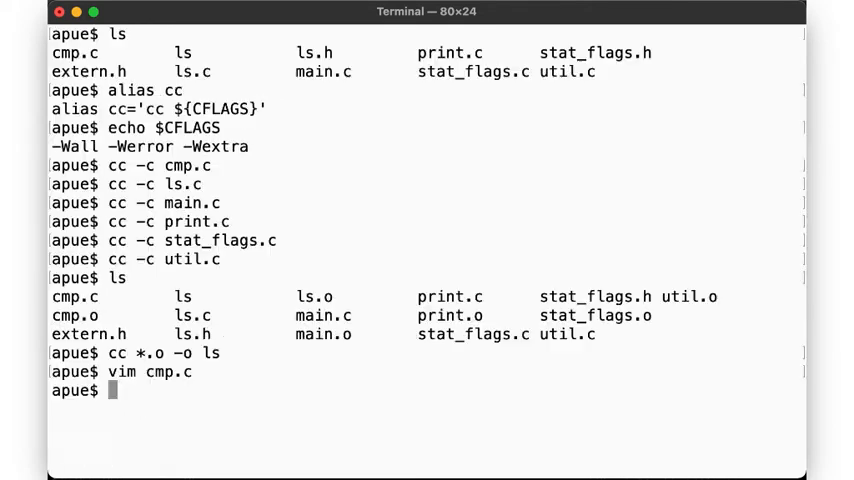
- Edit cmp.c, recompile only cmp.c with cc -c, and relink *.o into ls
text(cc *.o -o ls)
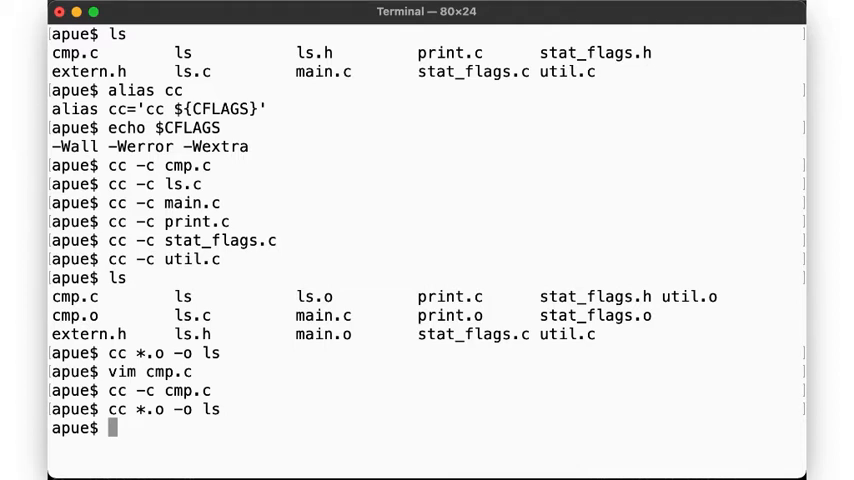
- Edit the stat_flags.h header, entering 0644
text(vim st)
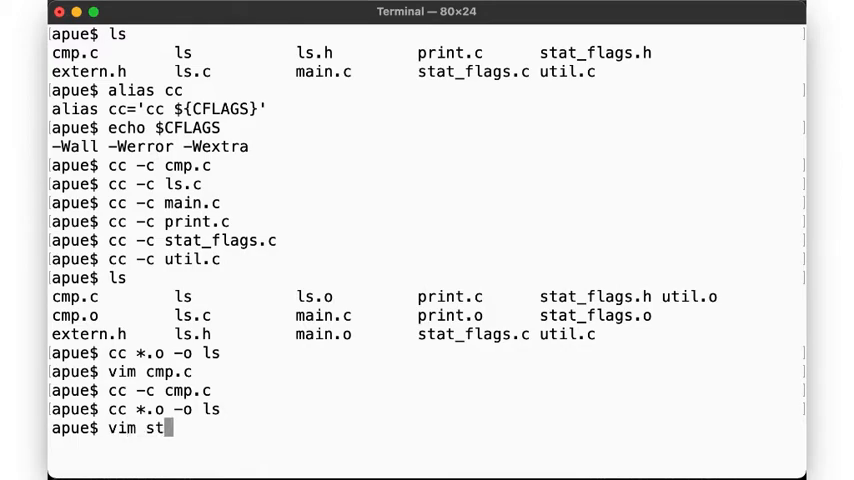
text(at_flags.h)
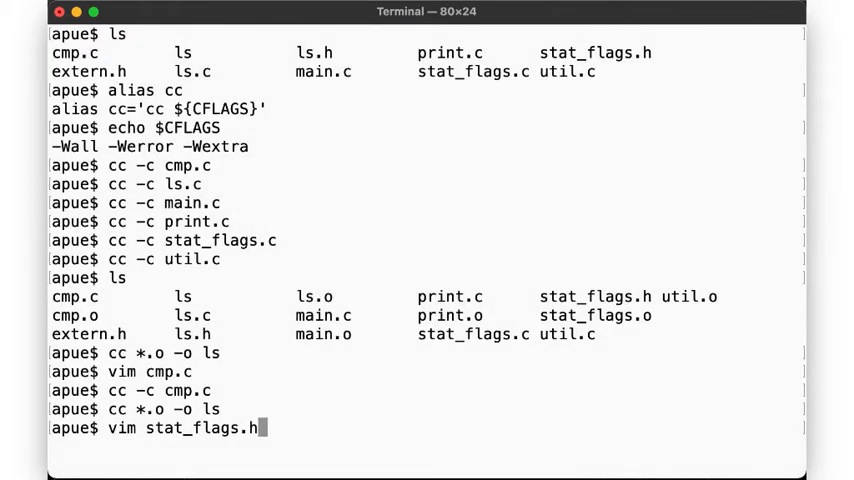
key(Return)
text(#define DEFAULT_MODE 0777)
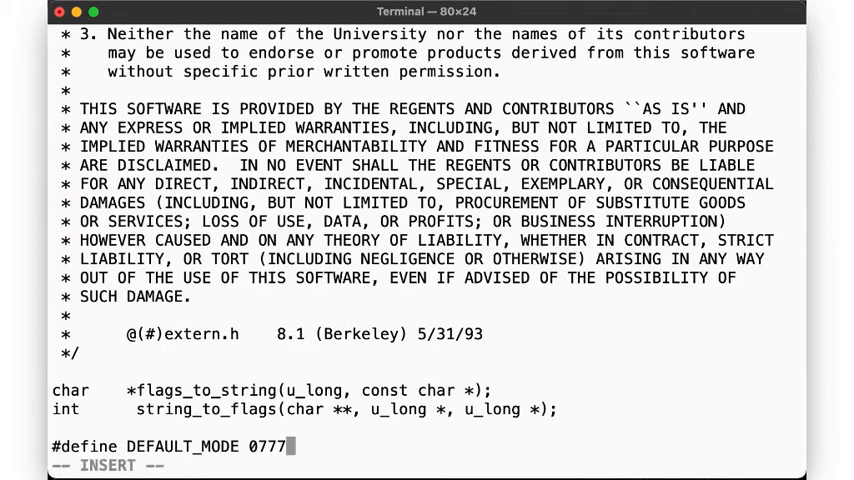
text(0644)
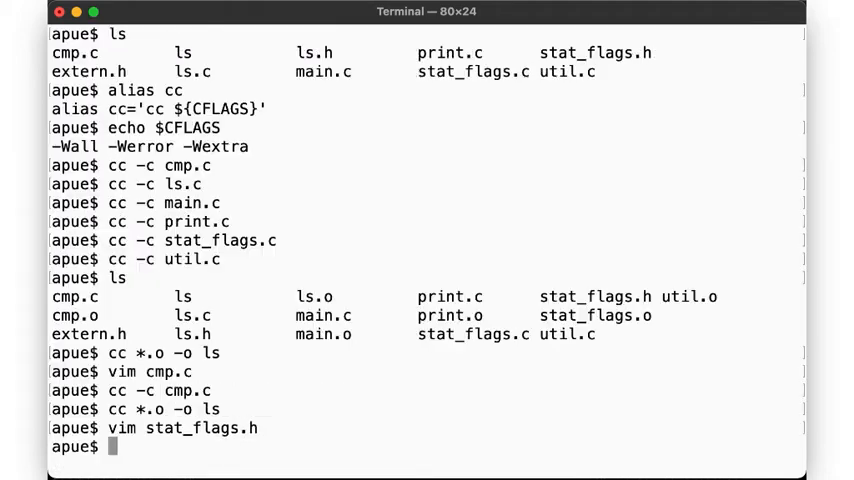
- Find sources including stat_flags.h with grep and recompile main.c and stat_flags.c
text(grep -l stat_flag)
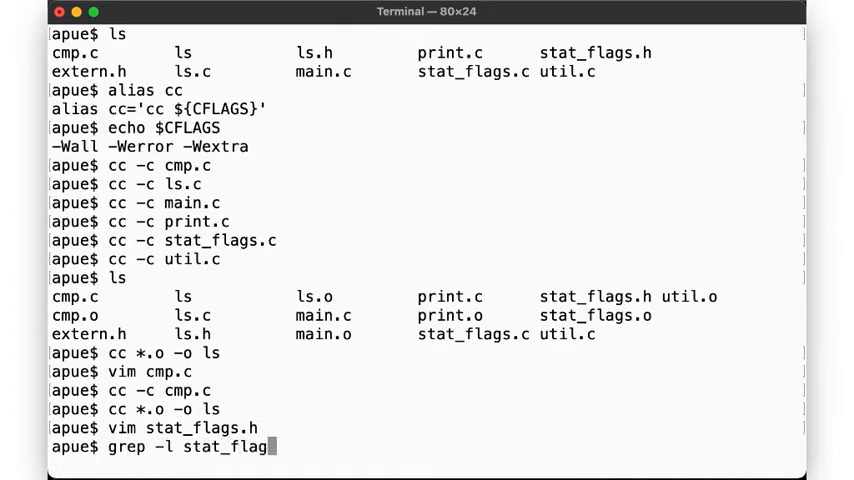
text(s.h *.c)
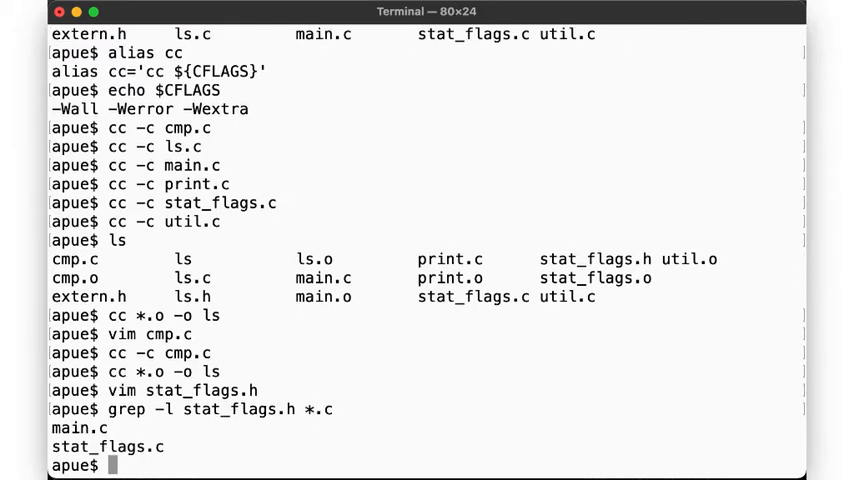
text(cc -c main.c)
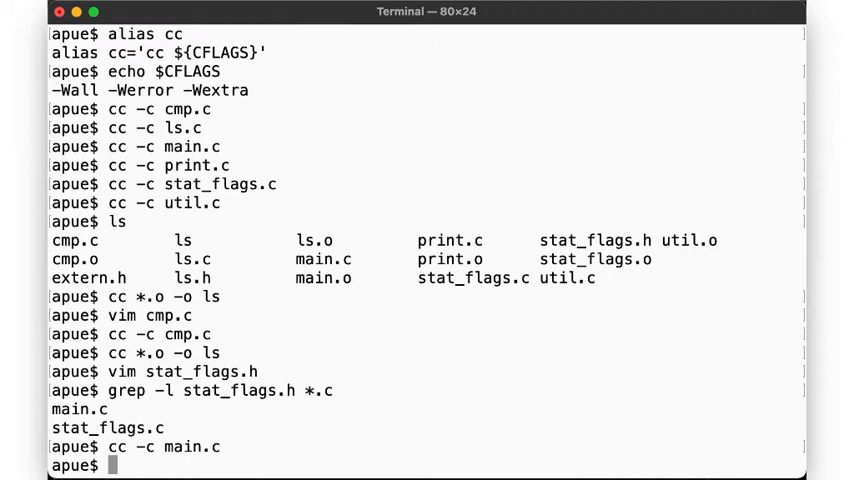
text(cc -)
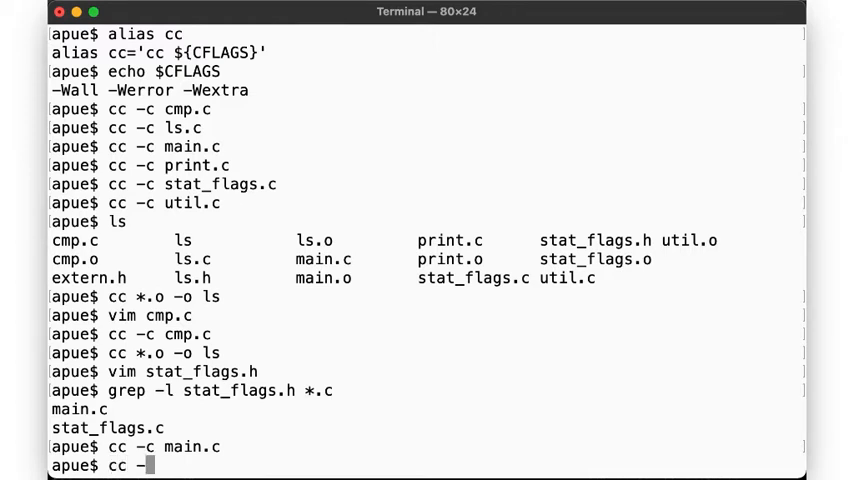
text(c stat_flags.)
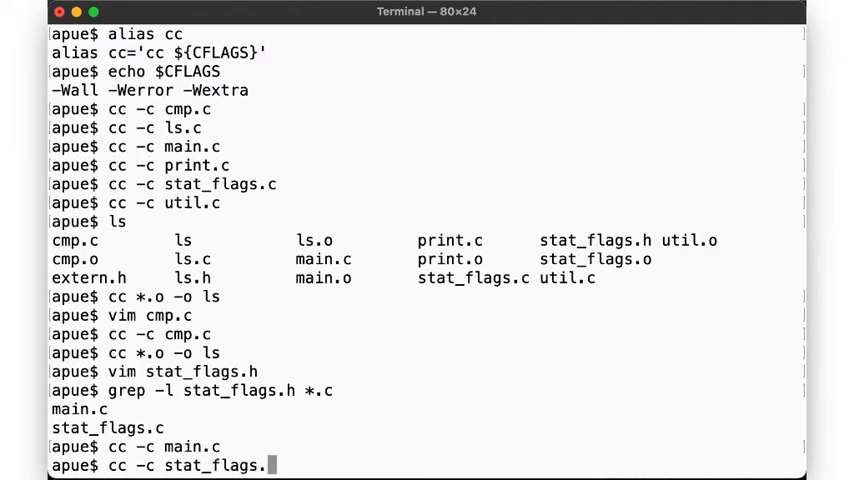
key(Enter)
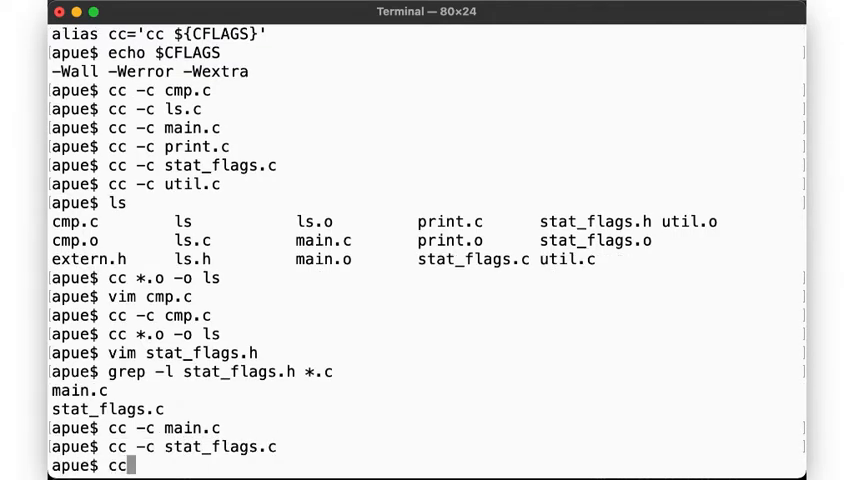
text(*.o -o l)
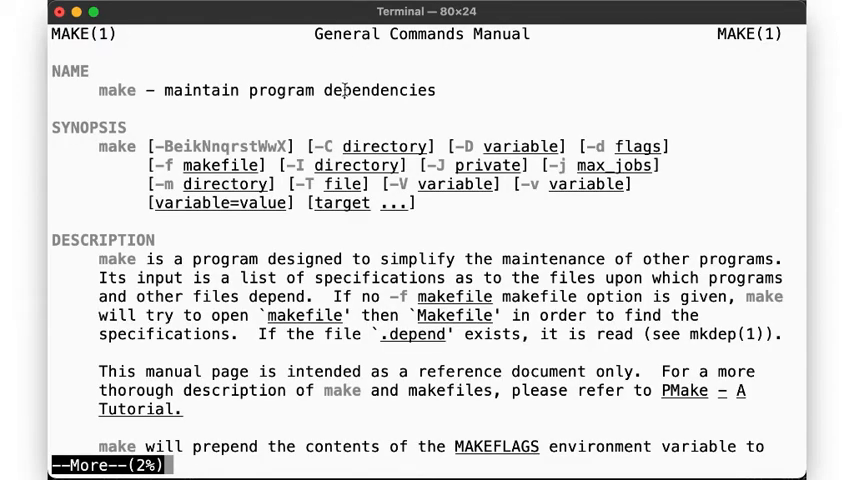
mouse_move(458, 255)
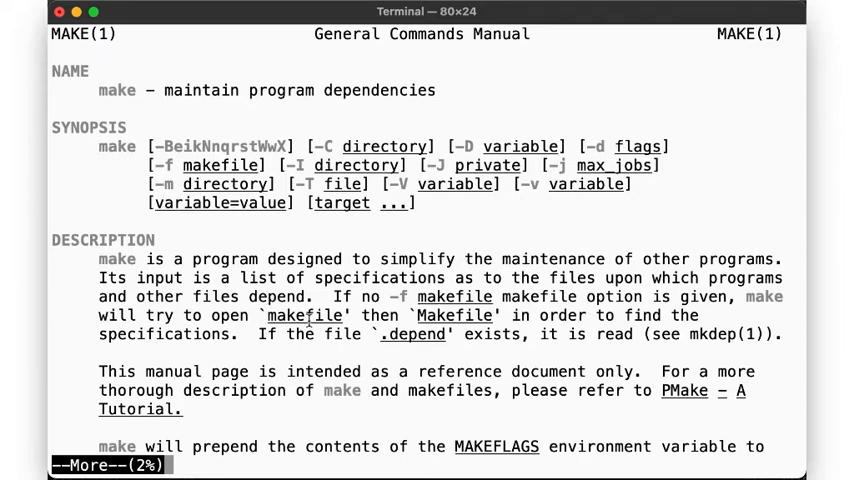
- Scroll the make manual, search for SHELL COMMANDS, and quit the man page
scroll(down, 3)
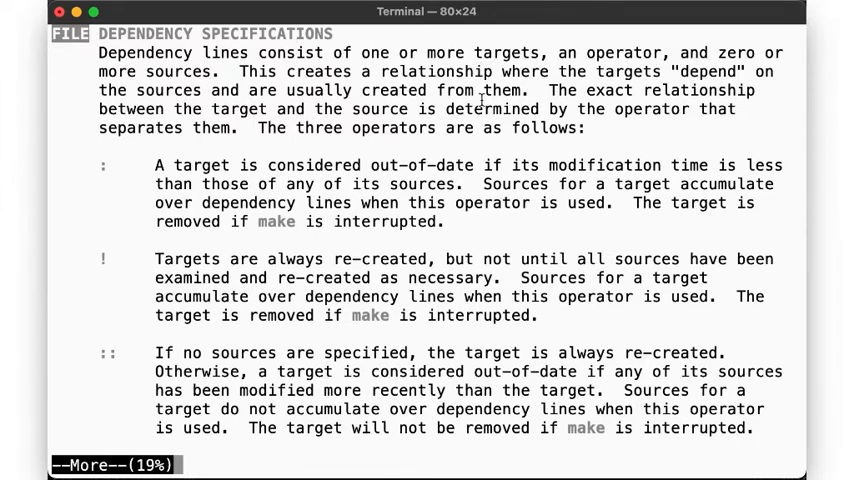
text(/SHEL)
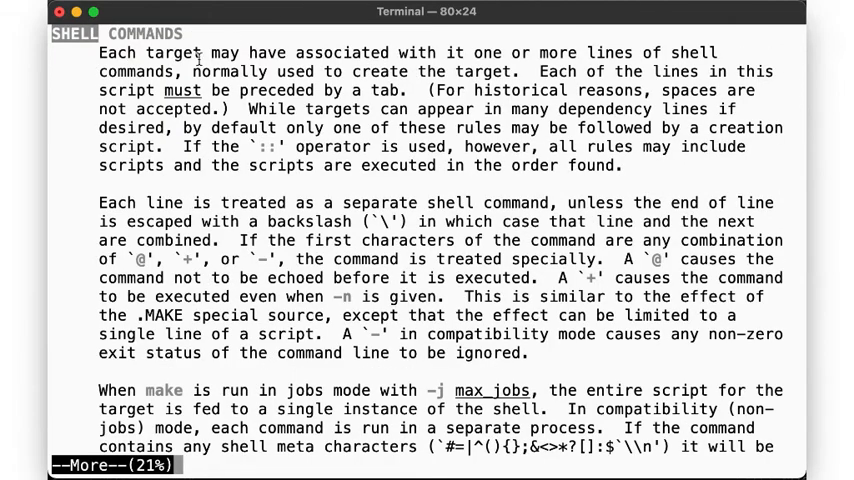
mouse_move(637, 48)
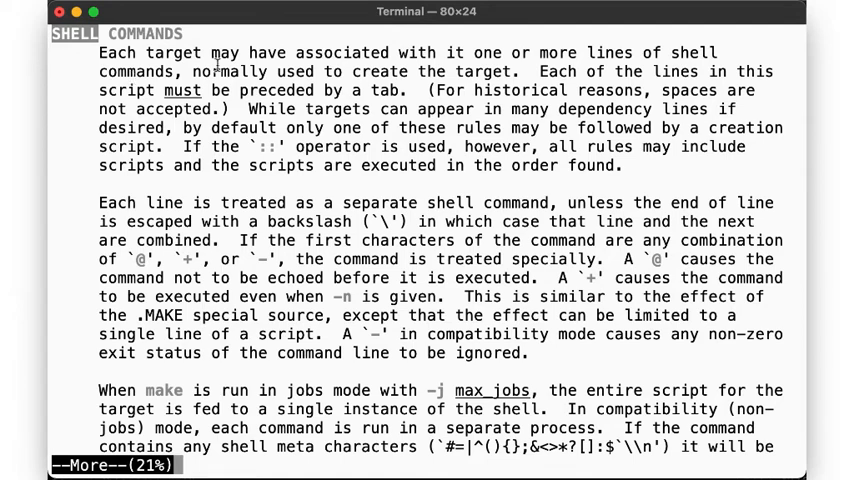
mouse_move(462, 74)
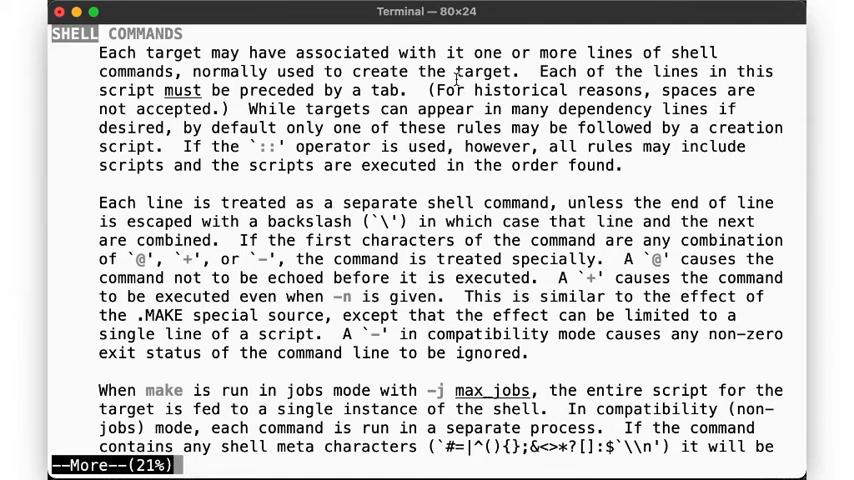
key(q)
text(ls)
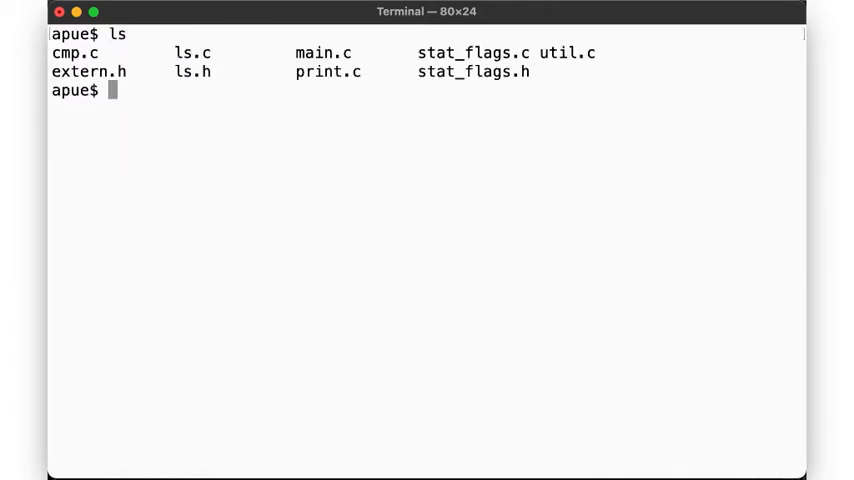
- Create a Makefile with target all running cc ${CFLAGS} *.c -o ls, and run make
text(vi Mk)
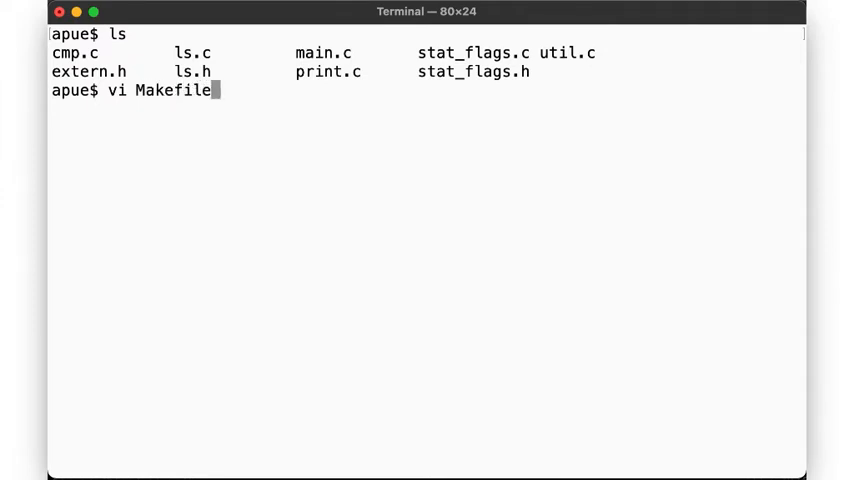
key(Enter)
text(cc ${C)
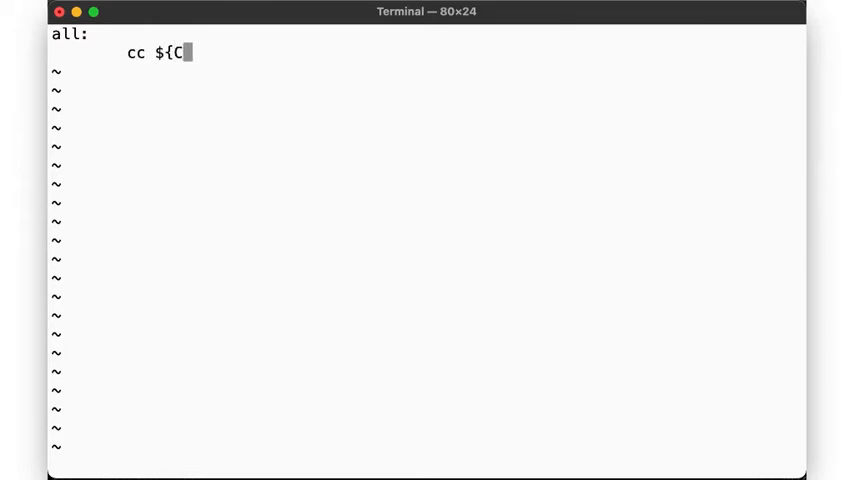
text(FLAGS} *.c)
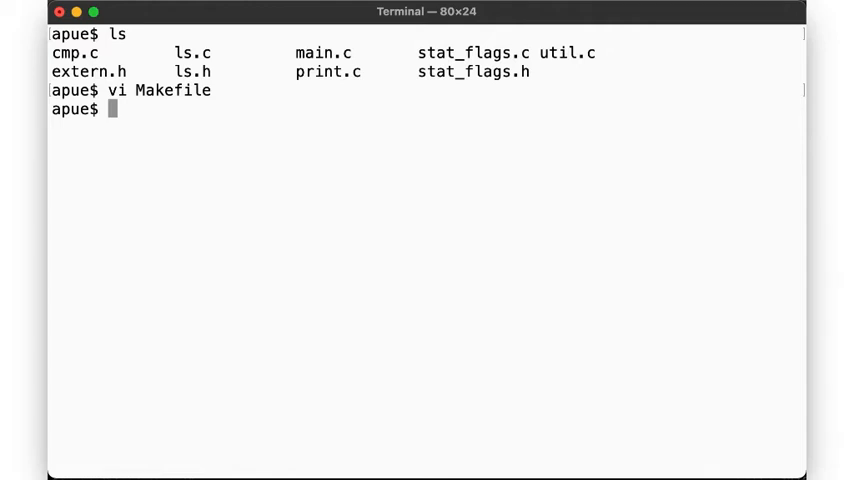
text(make)
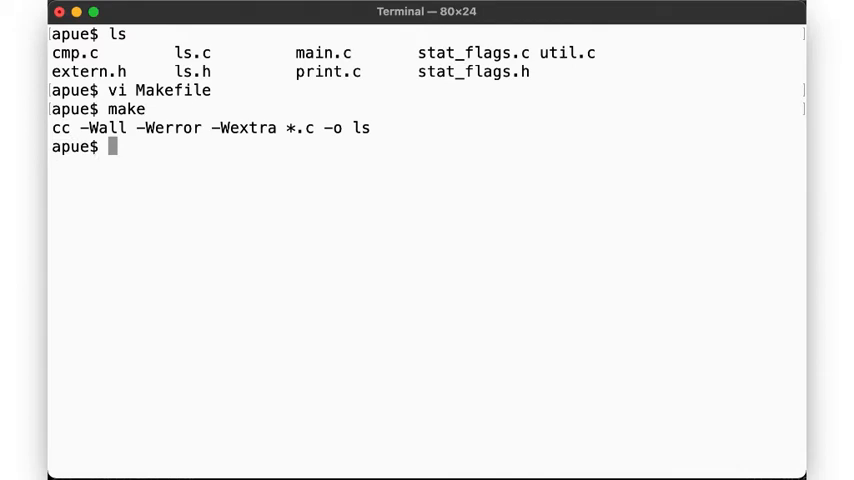
- Touch cmp.c and rerun make to see ls fully rebuilt
text(touch cmp.c)
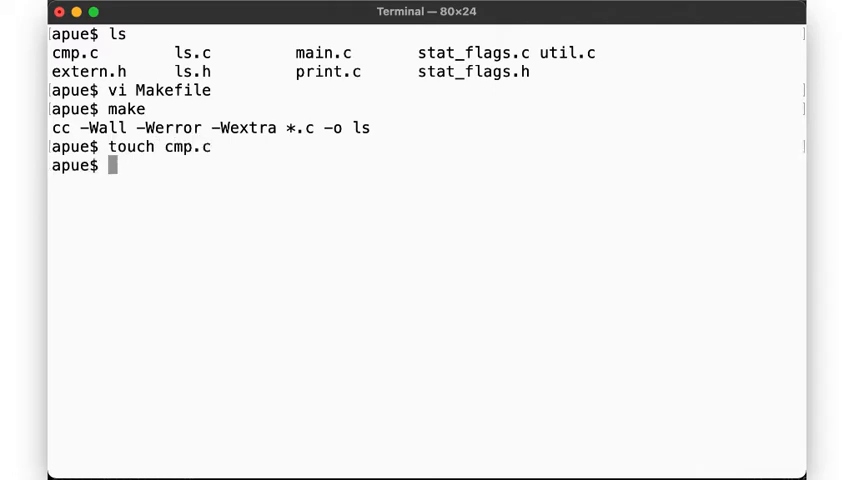
text(make)
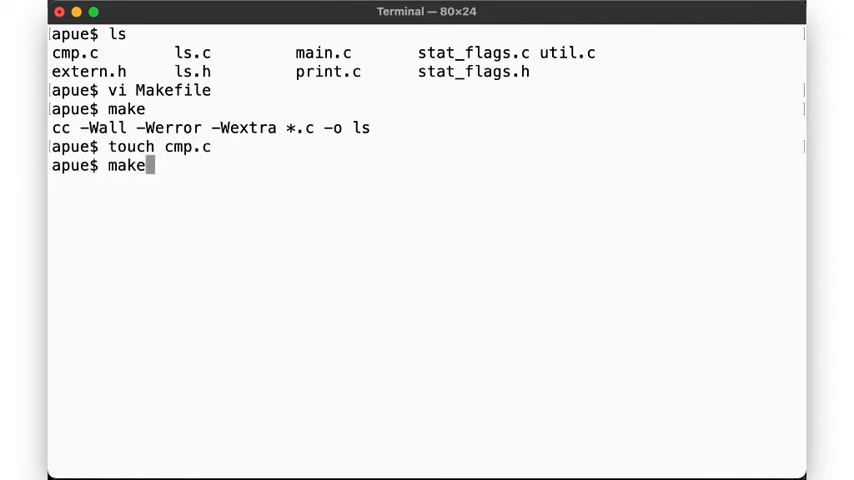
key(Return)
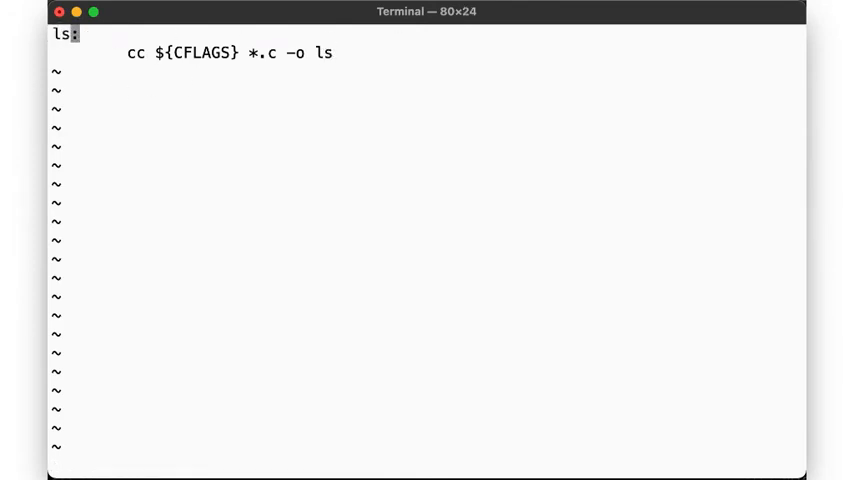
- Save the Makefile with target ls, run make, and touch cmp.c
text(:wq)
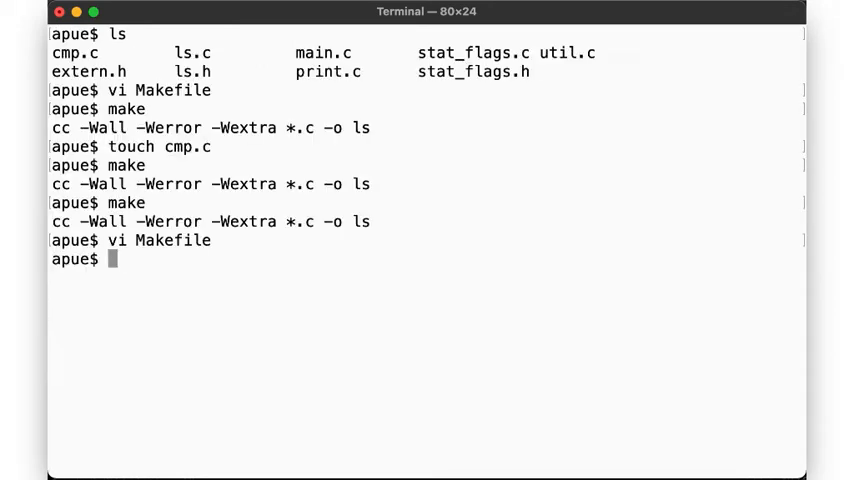
text(make)
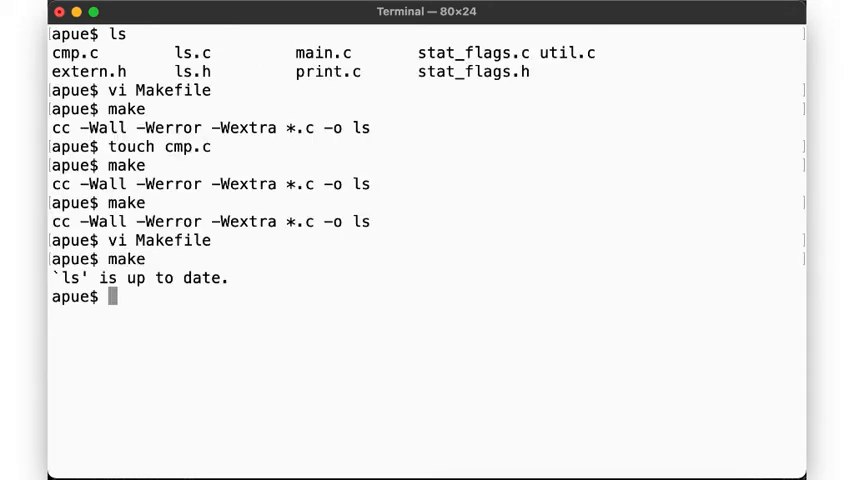
text(touch cmp.c)
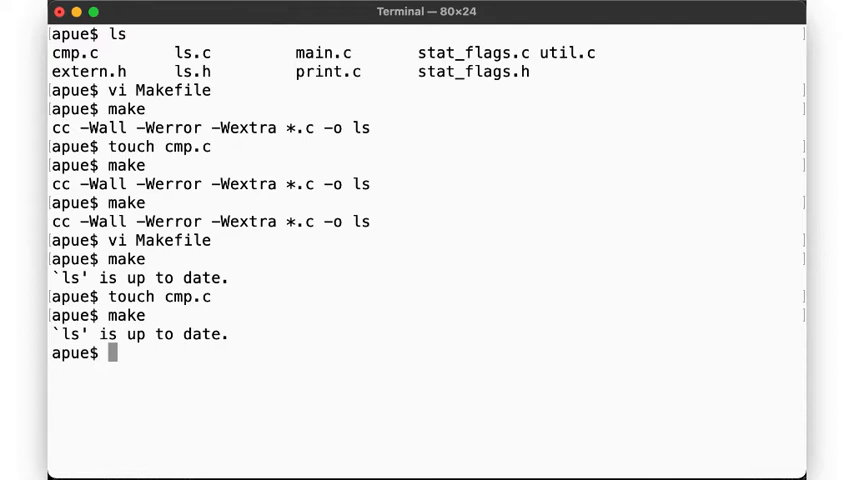
- List the .c files on one line with ls -C *.c | tr -s ' ' and select them
text(ls)
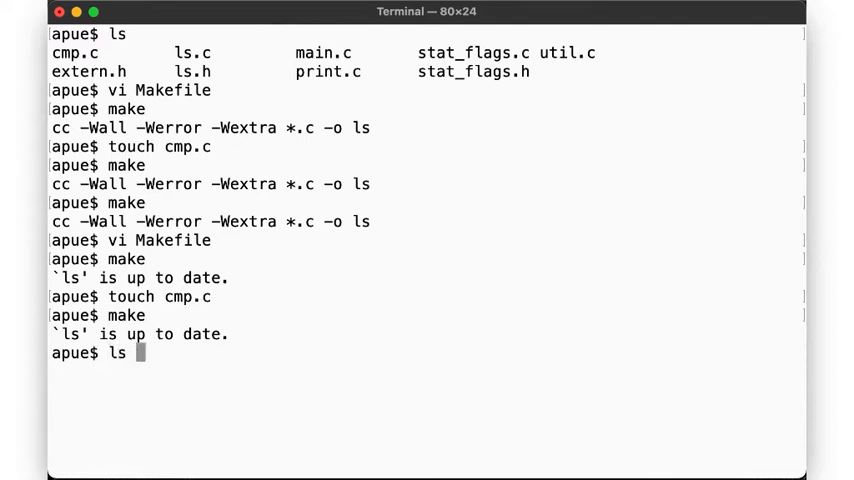
text(-C)
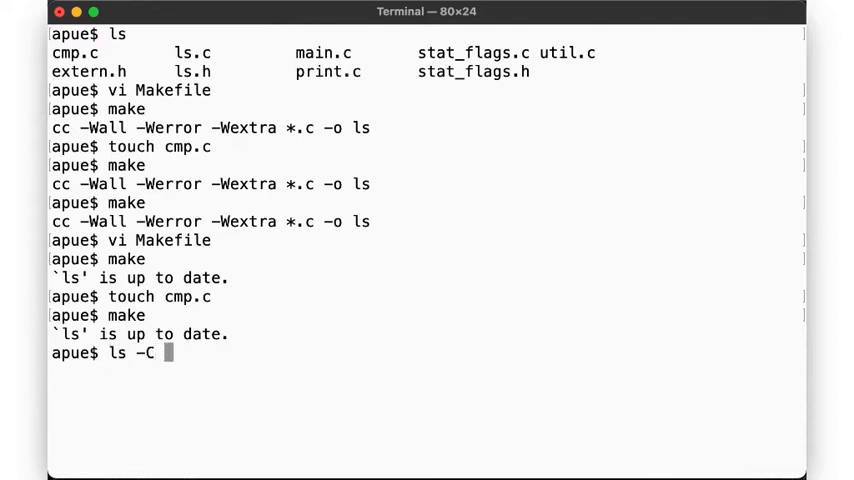
text(*.c | tr -s ')
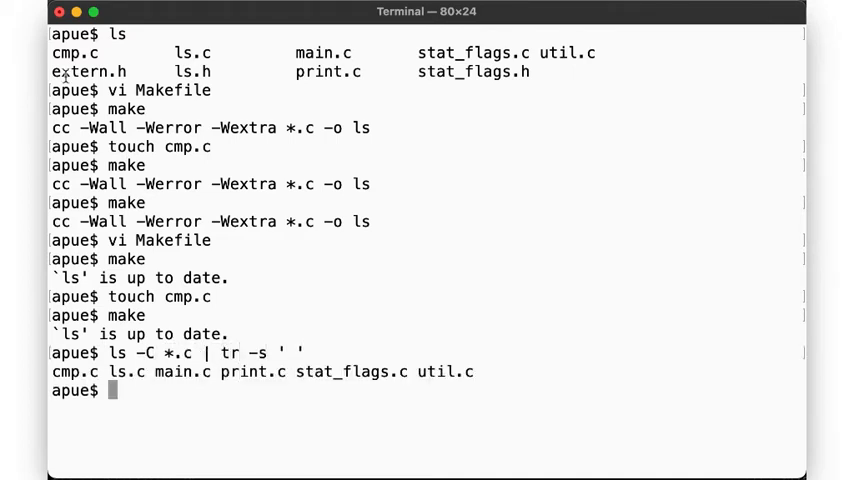
double_click(350, 372)
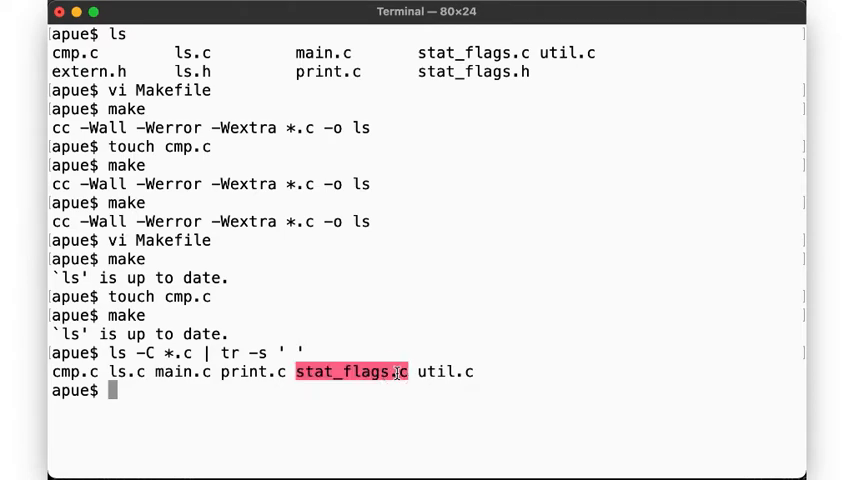
text(vim)
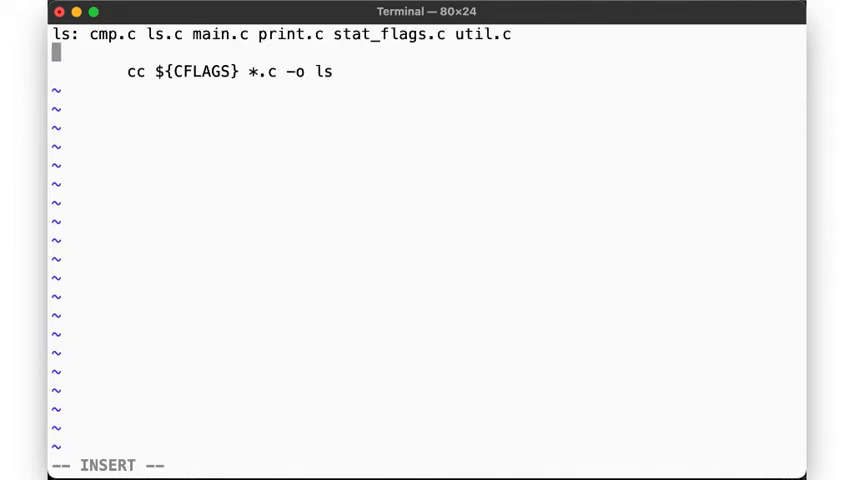
- Change .c to .o on the target line and add a cmp.o rule: cc ${CFLAGS} -c cmp.c
key(Escape)
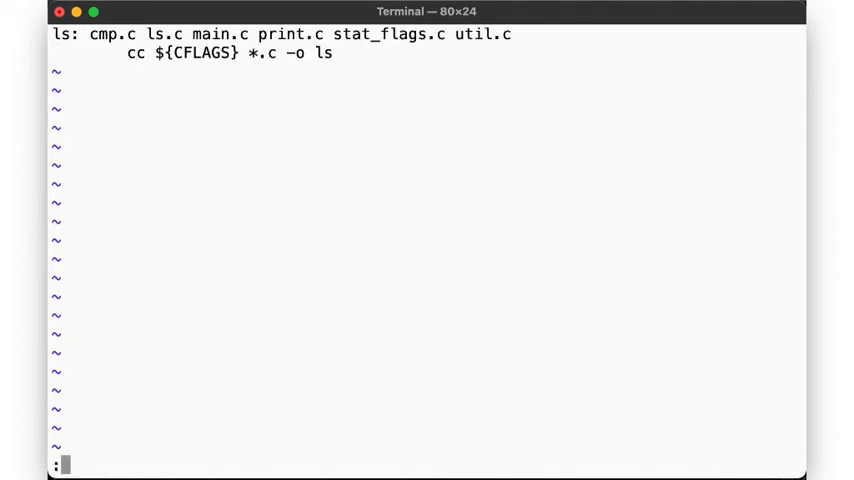
text(s/\.c)
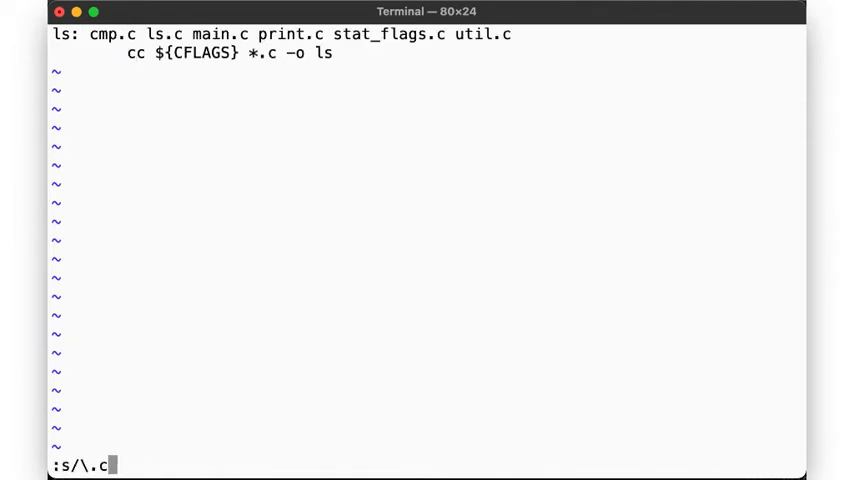
text(/\.o/)
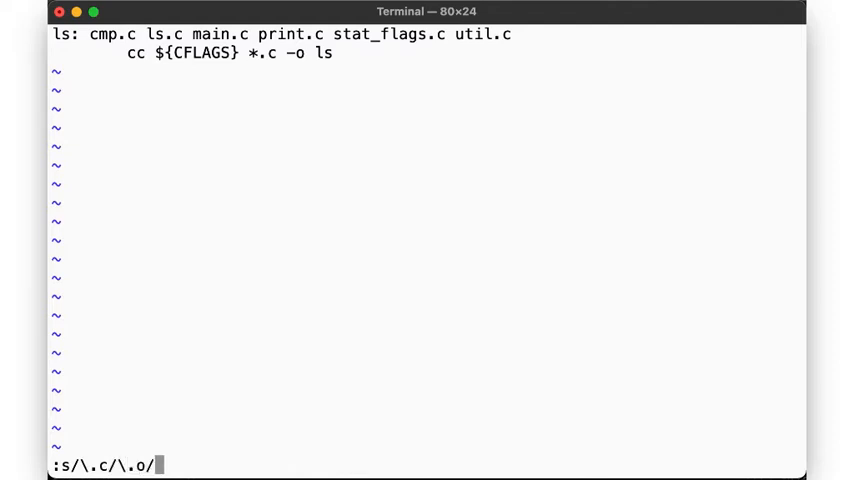
key(Return)
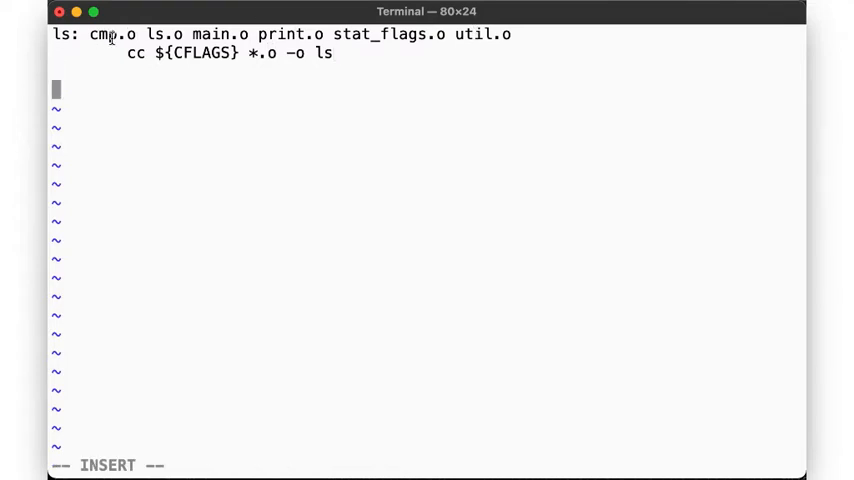
text(cmp.o: cmp.c)
text(cc)
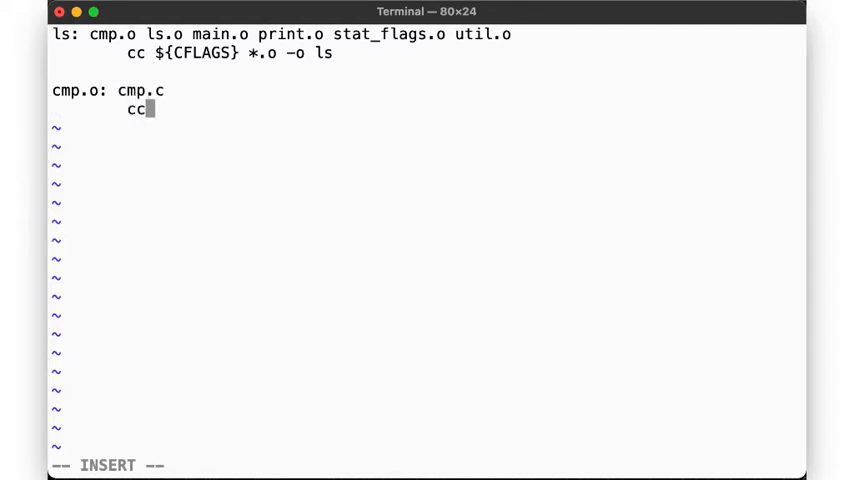
text(${CFLAGS})
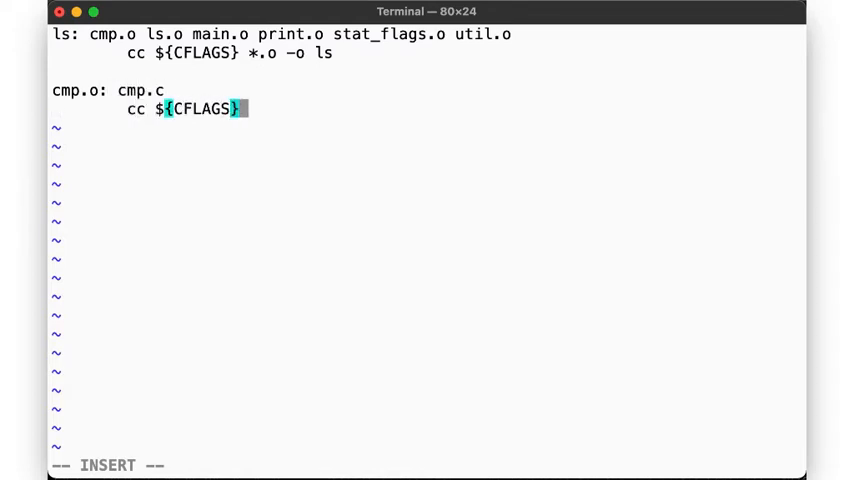
text(-c cmp.c)
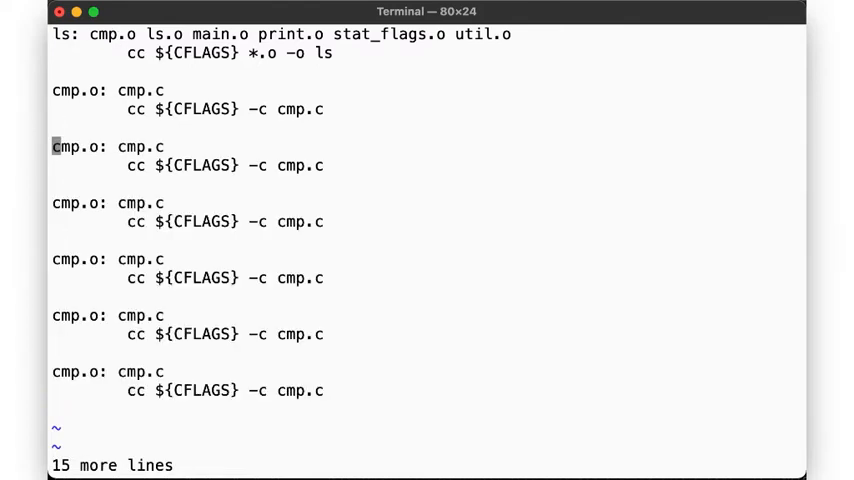
- Rename duplicated rules with :s/cmp/ls/g for each object, then save the Makefile
text(:s)
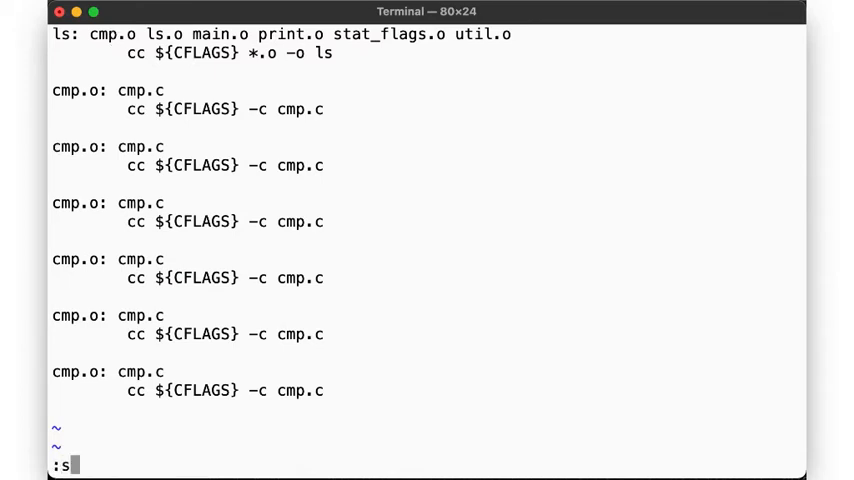
text(/cmp)
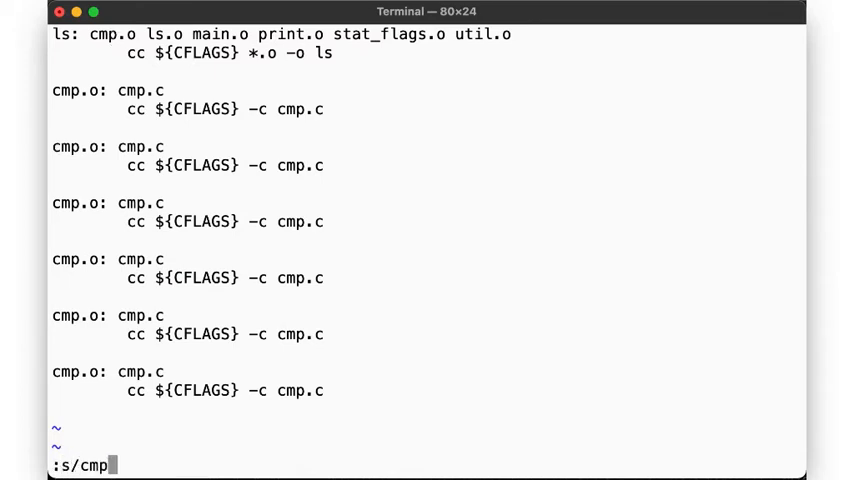
text(/ls/g)
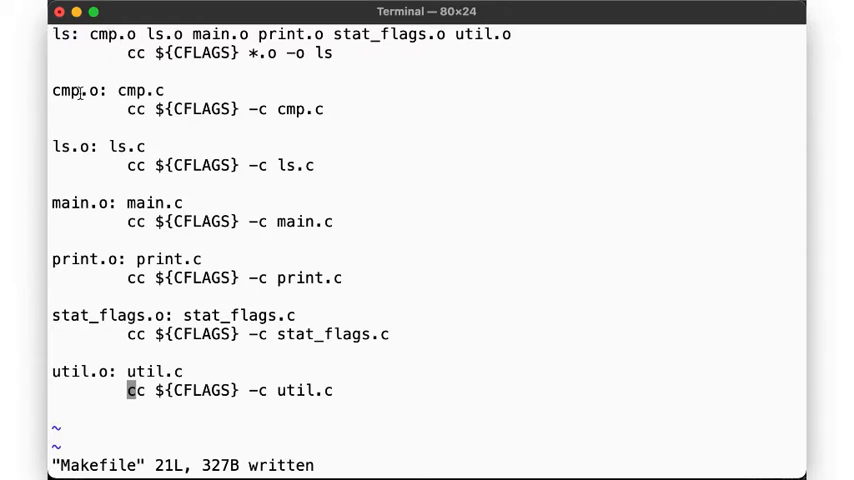
mouse_move(170, 42)
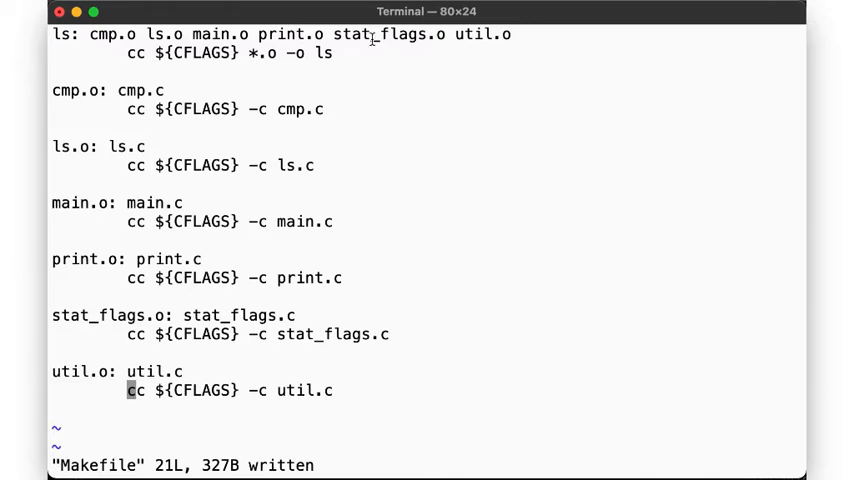
mouse_move(415, 185)
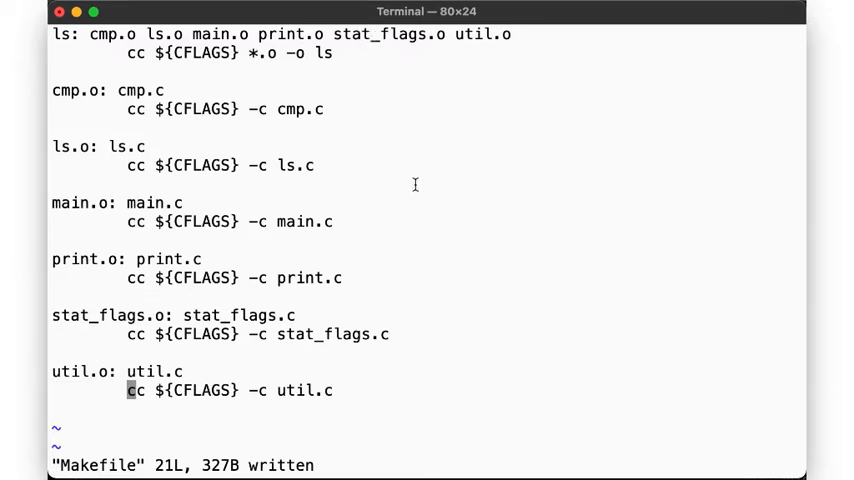
text(:wq)
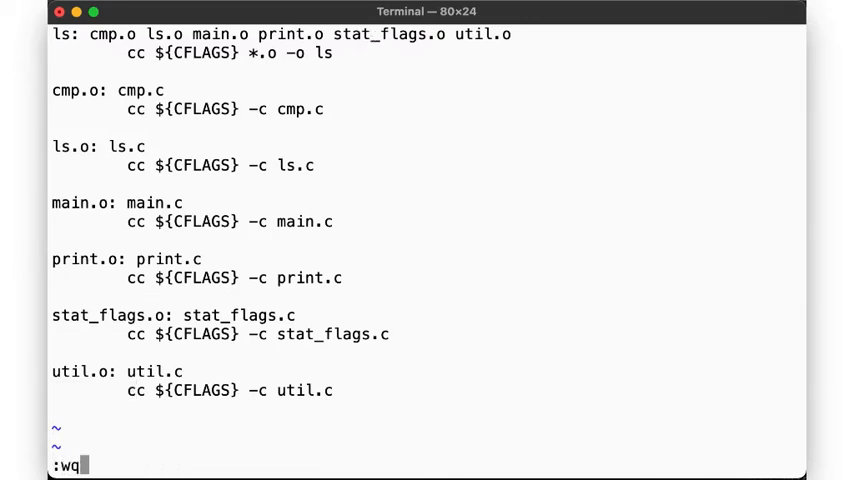
key(Return)
text(make)
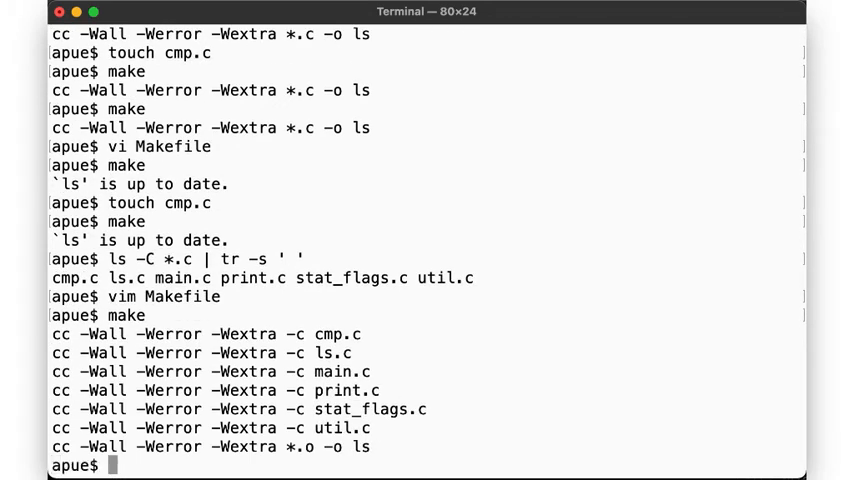
- Run touch cmp.c so make treats cmp.c as newer than its object file
text(touch cmp.c)
text(# A)
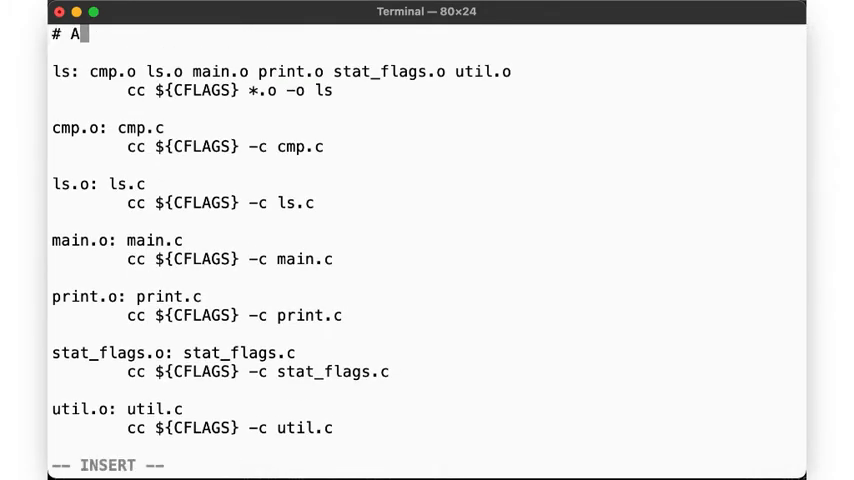
- Add a header comment introducing a suffix rule for object files and variables
text(slightly bet)
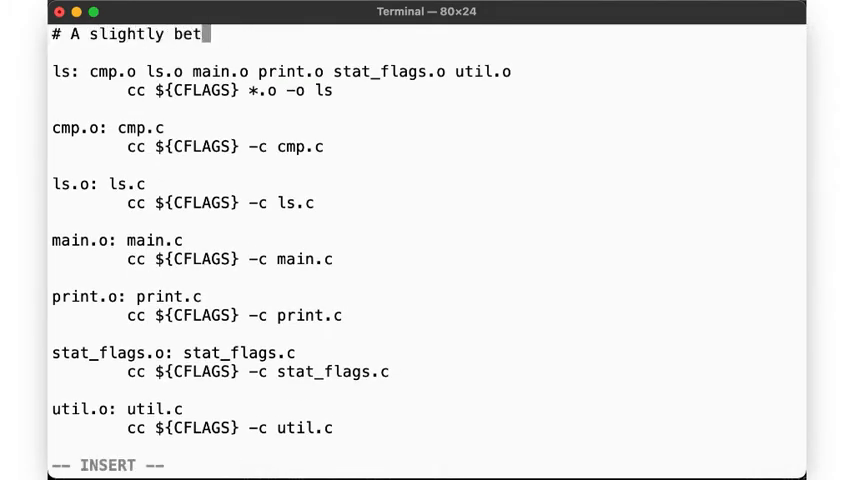
text(ter Makefile.  Let's define)
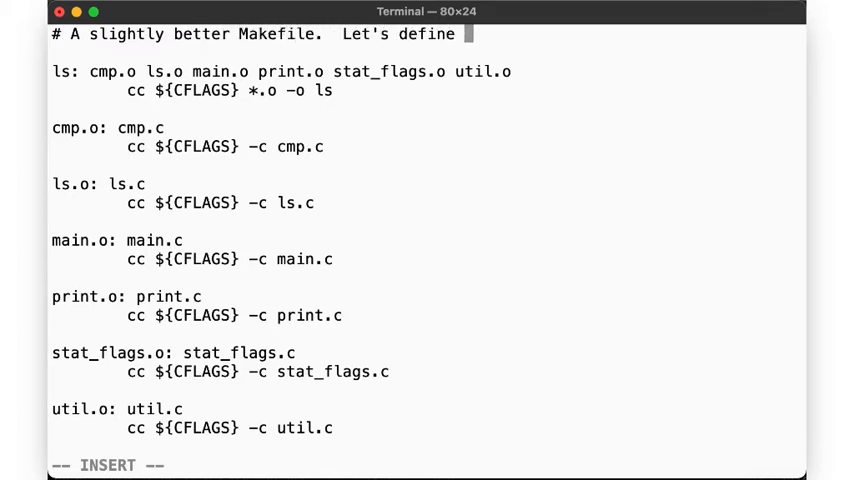
text(a "suffic)
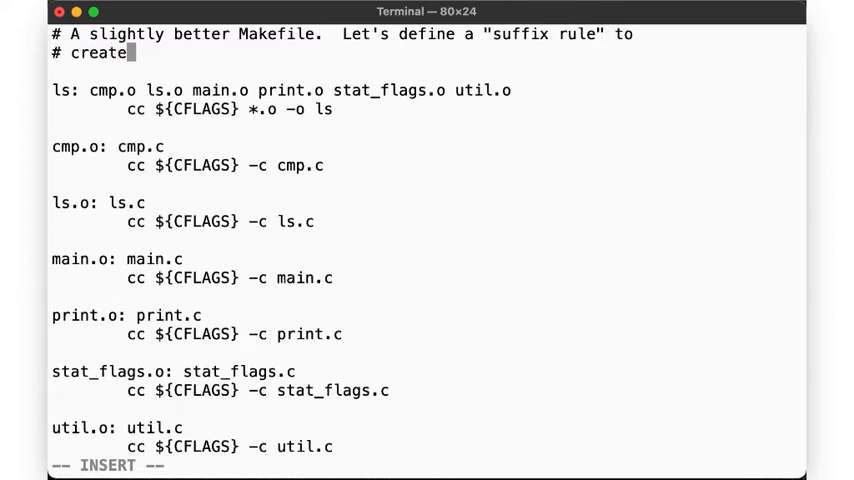
text(object files)
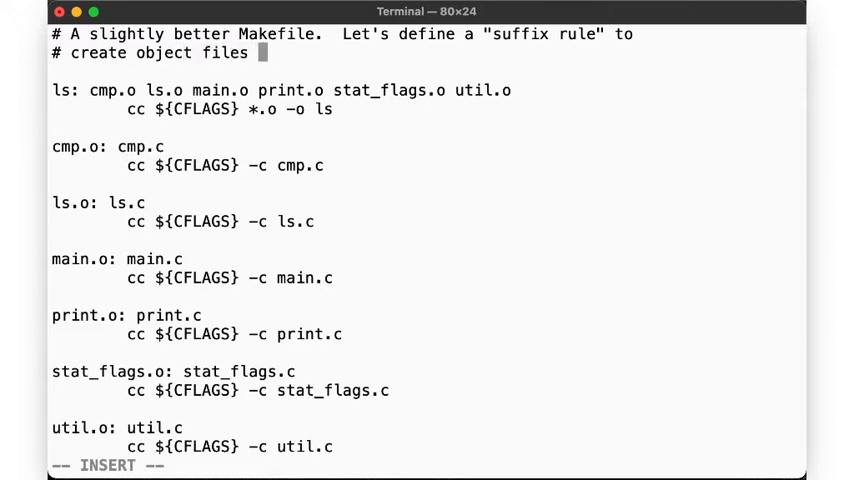
text(from source files)
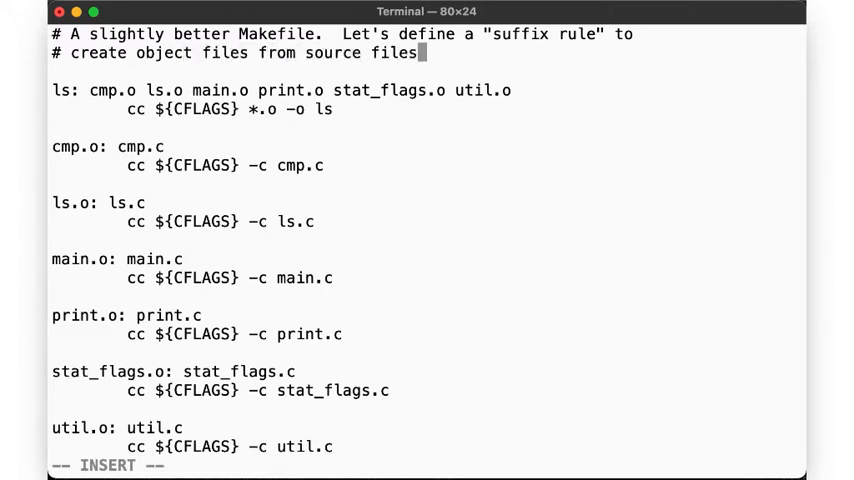
text(.)
text(#)
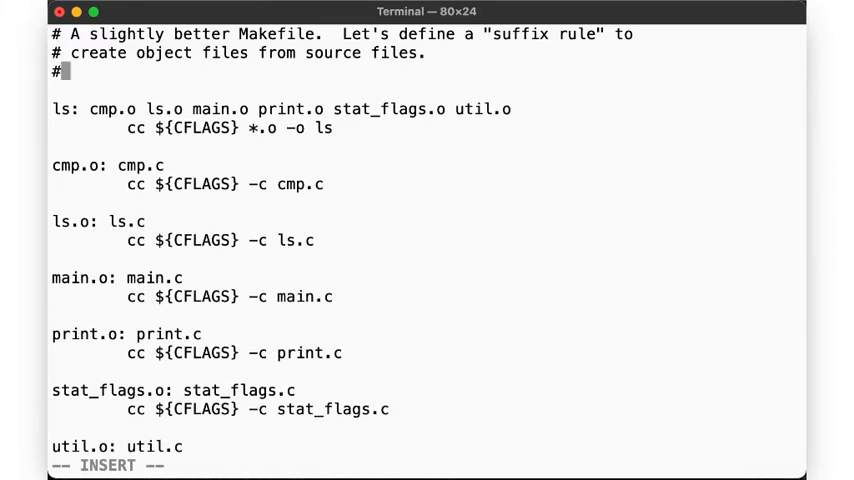
text(Let's also)
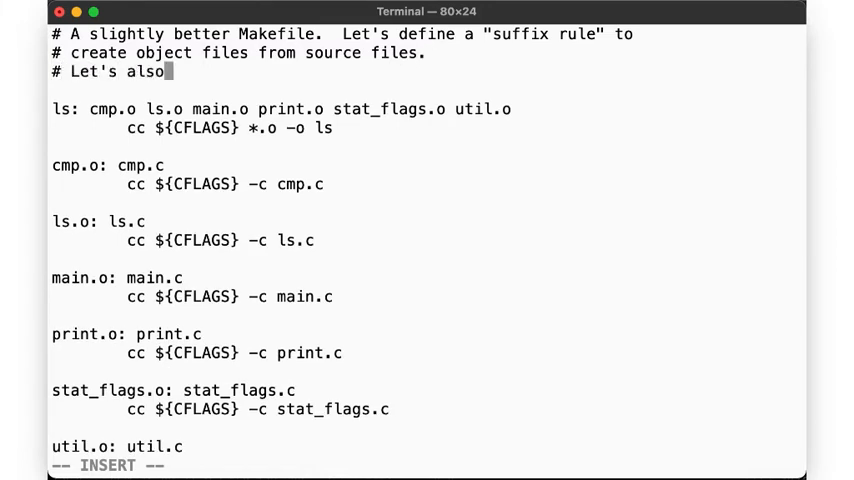
text(introduce)
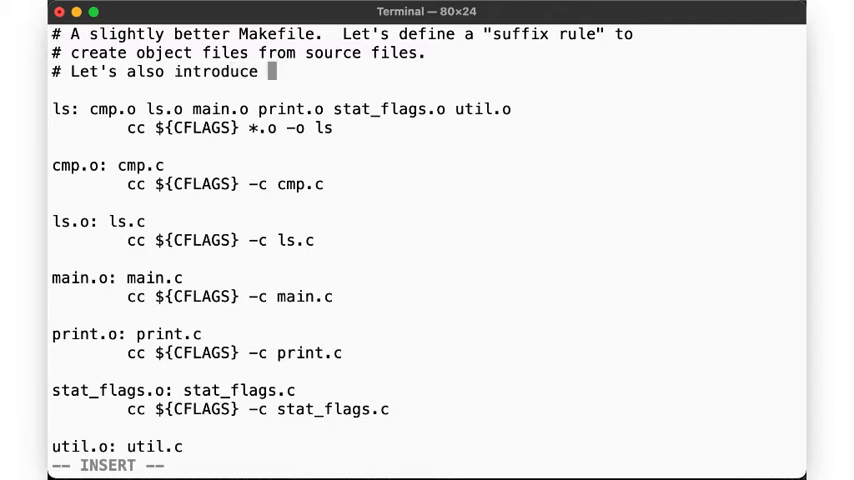
text(the concept of v)
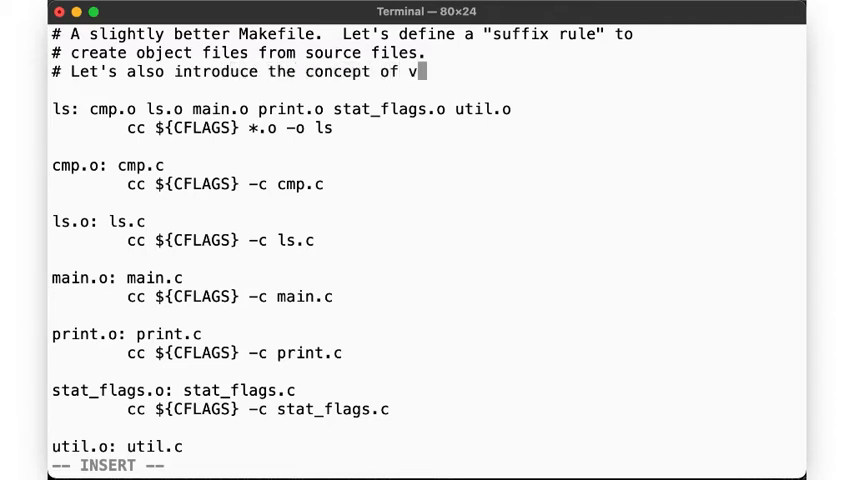
text(ariables.)
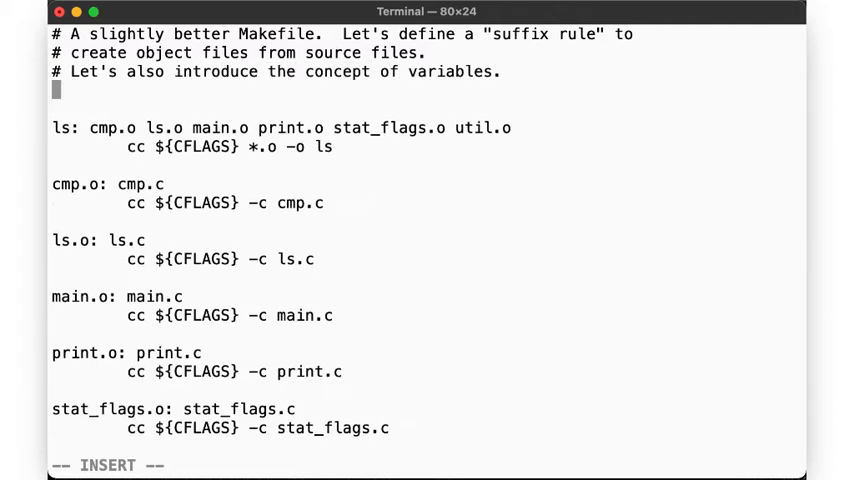
- Define the variables PROG= ls, OBJS with the object list, and CFLAGS= -Wall
text(PROG=)
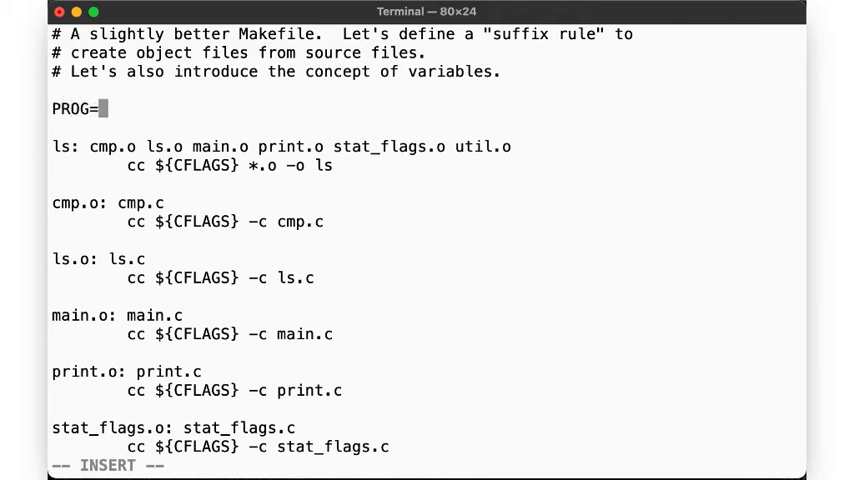
text(ls)
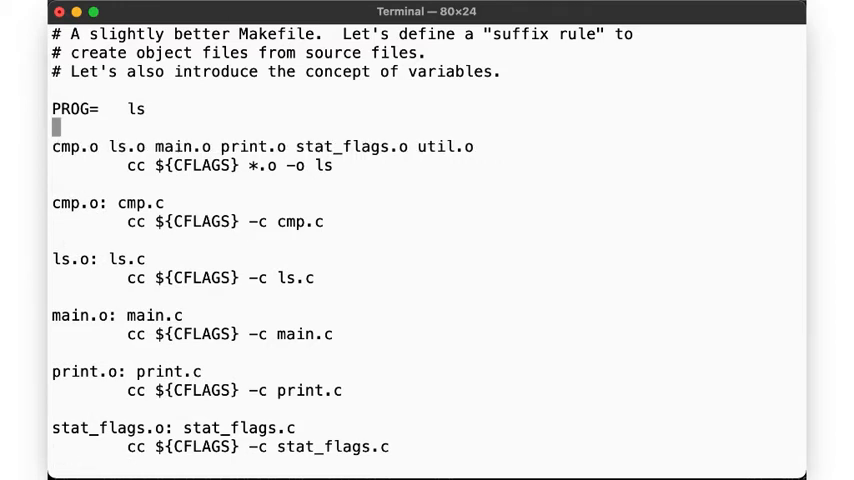
text(OBJ)
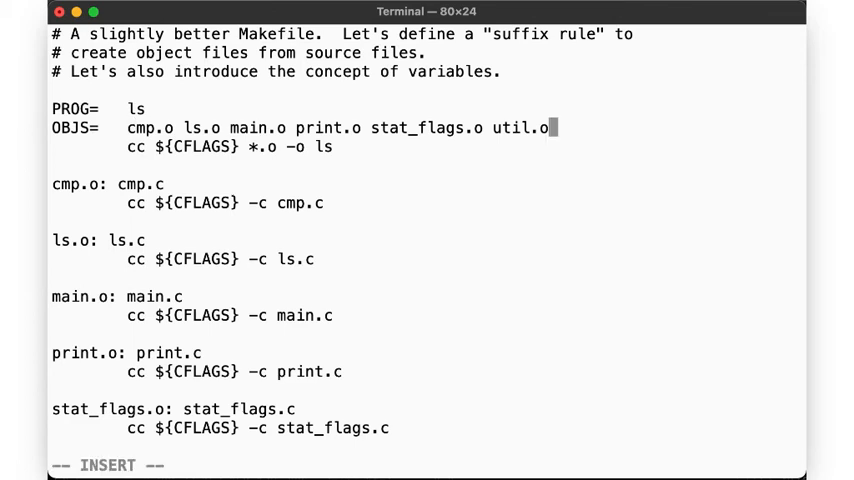
text(CFLA)
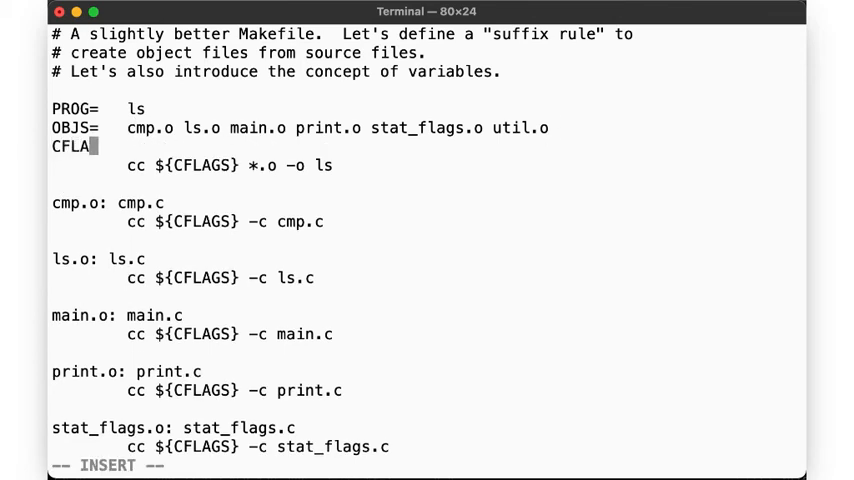
text(GS= -Wall -g)
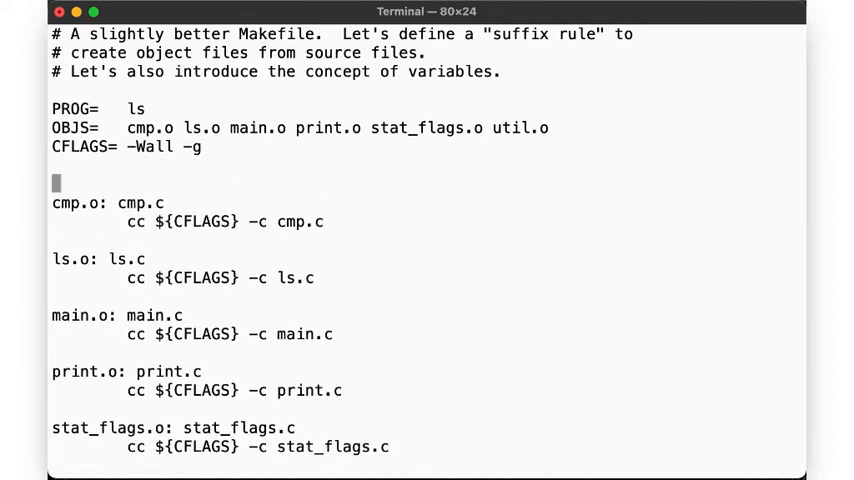
- Replace the per-file rules with a .c.o suffix rule: ${CC} ${CFLAGS} -c $< -o $@
key(d)
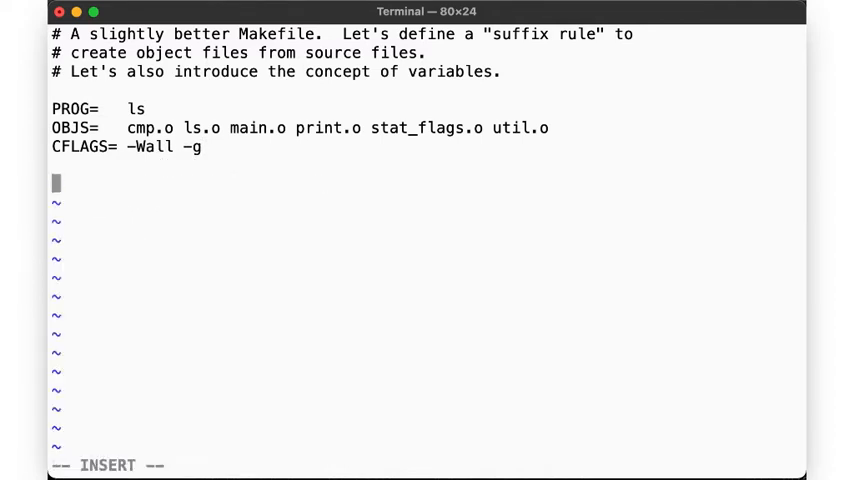
text(.c.o:)
text($)
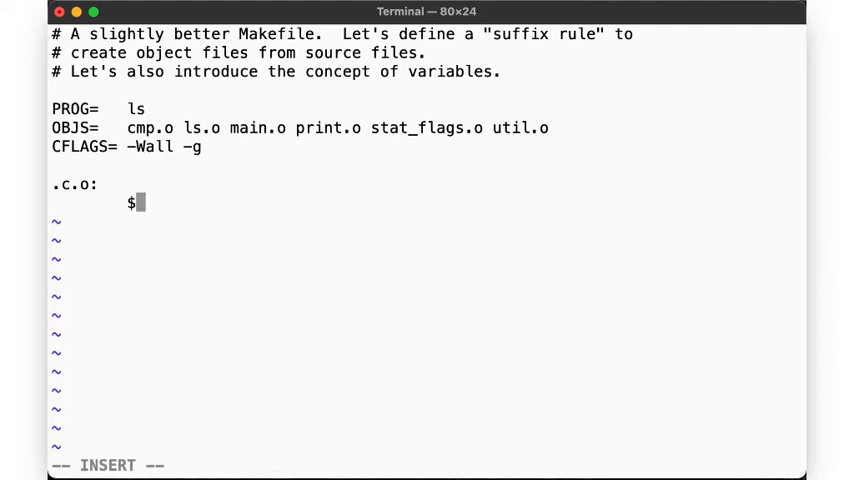
text({CC} ${CF)
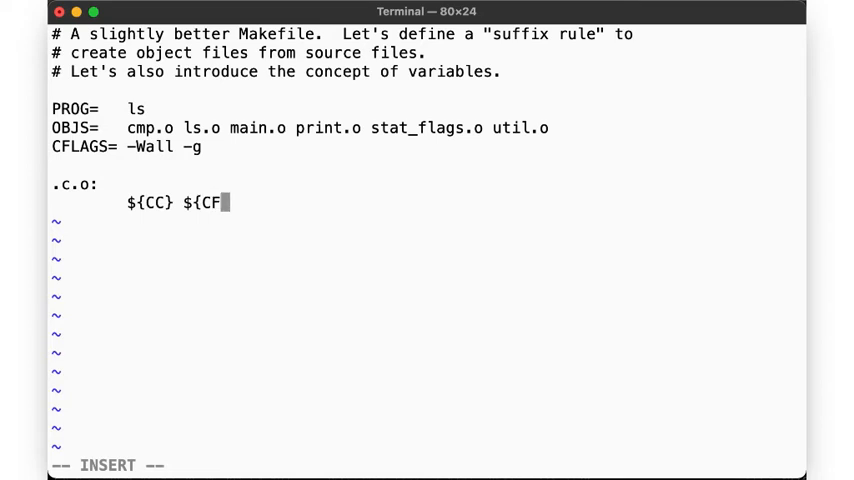
text(LAGS} -c)
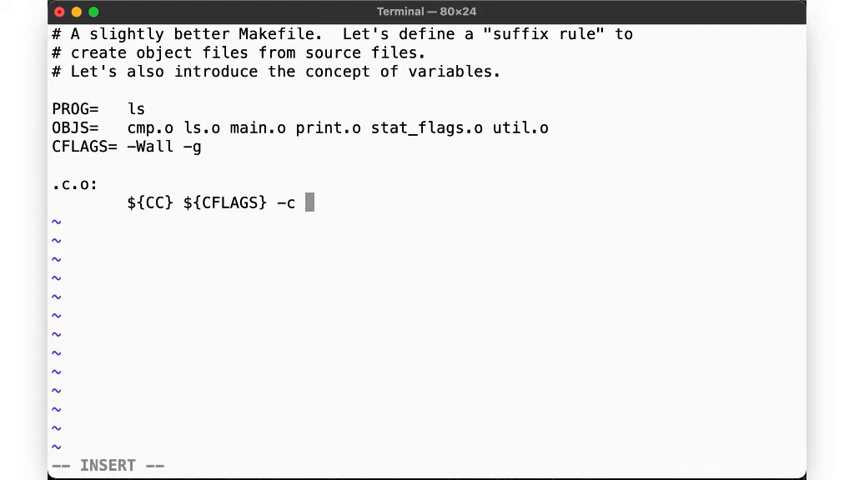
text($< -o $)
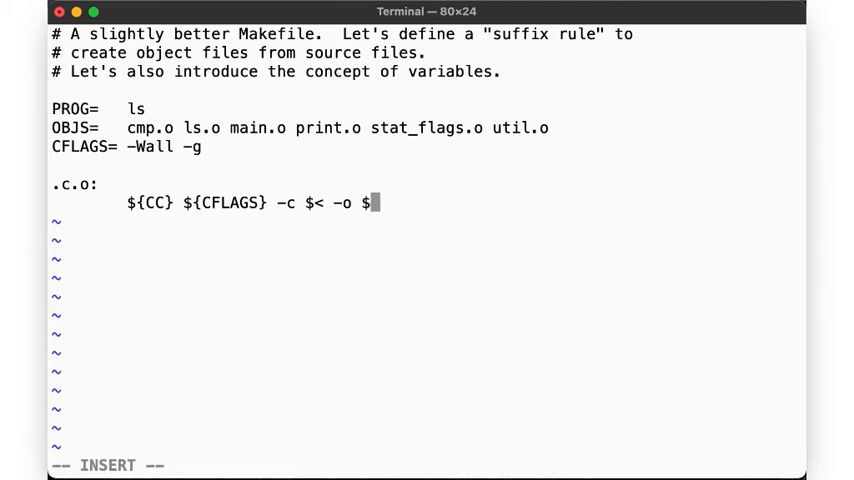
text(@)
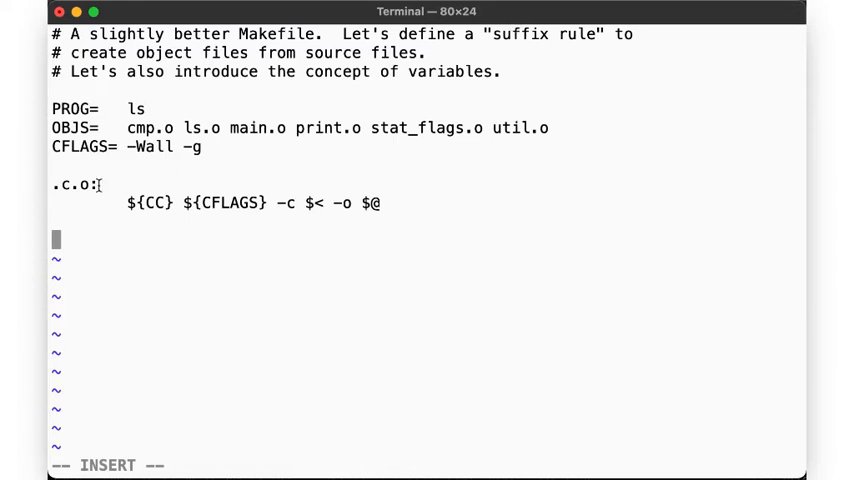
mouse_move(160, 128)
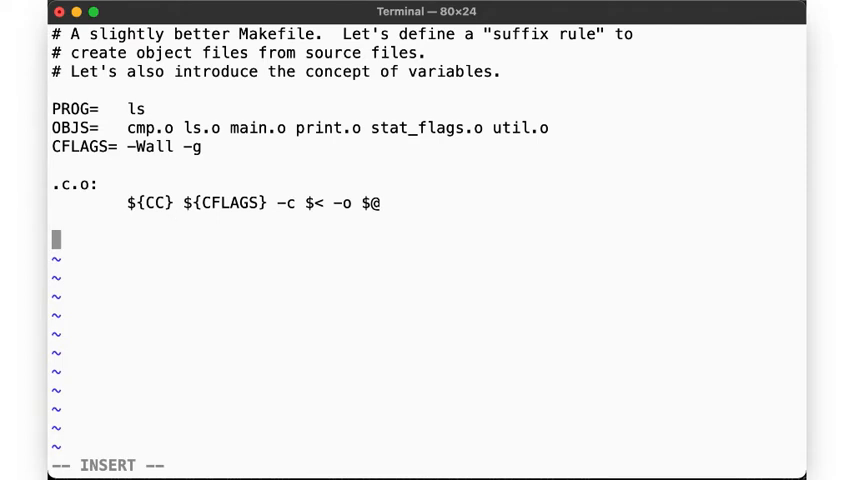
- Add an 'all: ${PROG}' target and a '${PROG}: ${OBJS}' rule
text(all: ${PR)
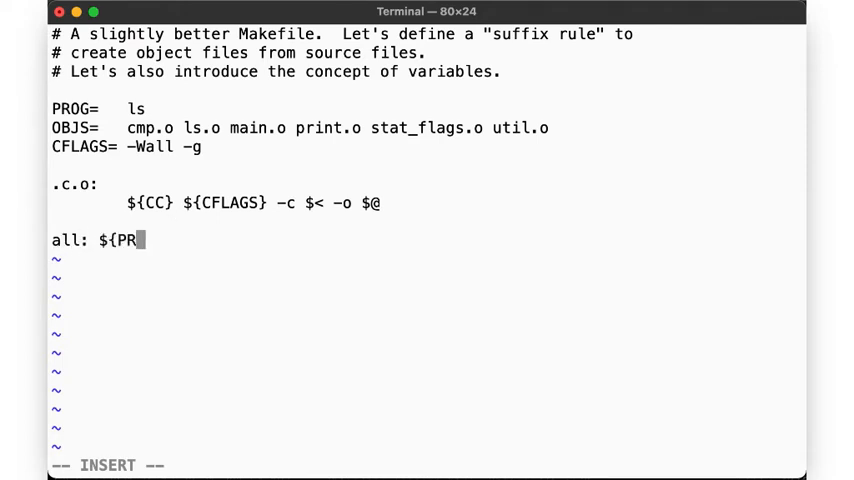
text(OG})
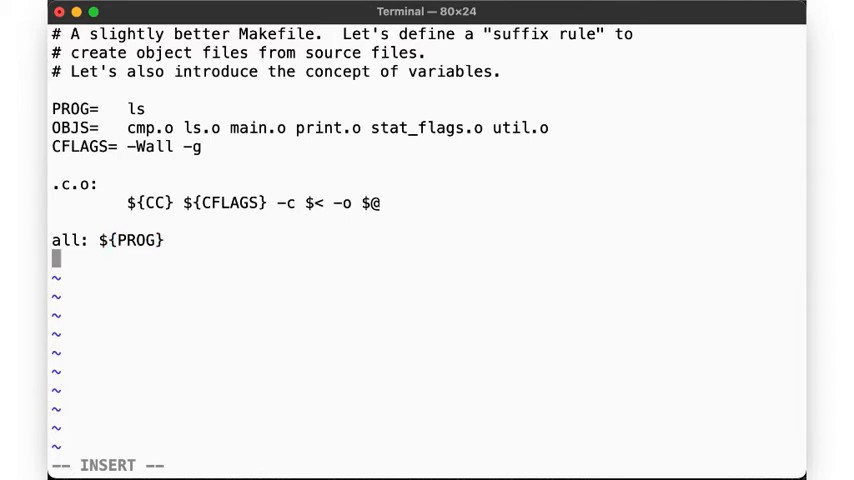
key(Tab)
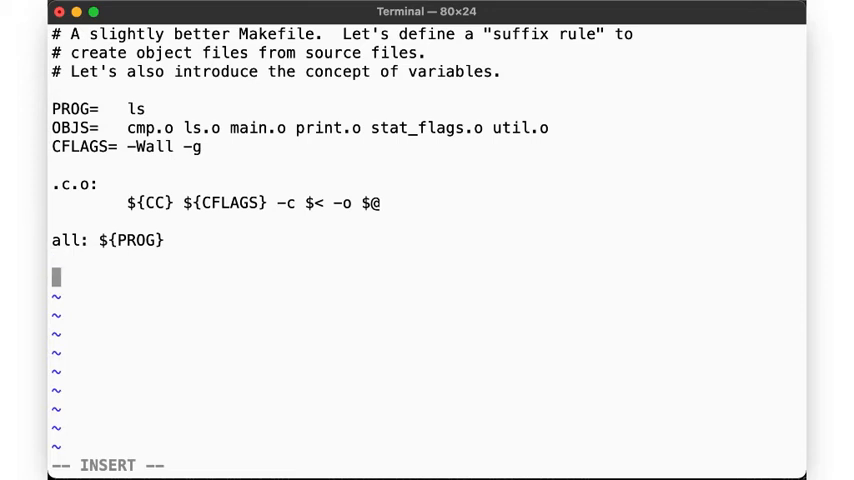
text(${PROG)
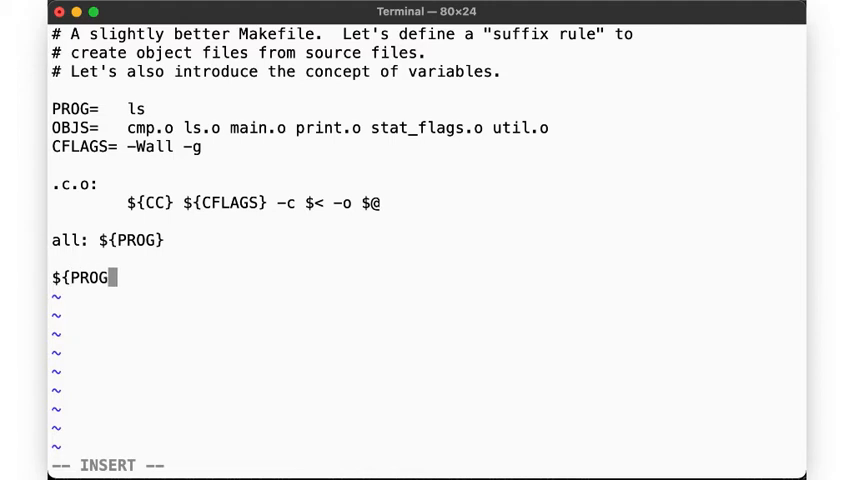
text(}: $)
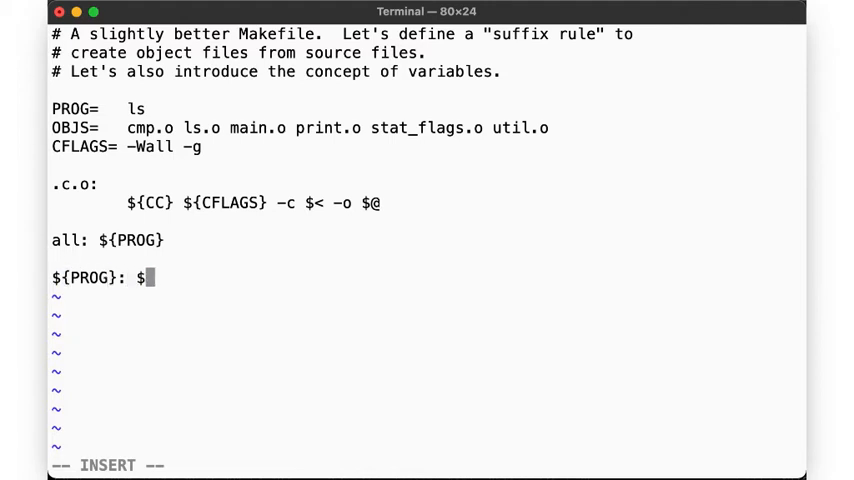
text({OBJS})
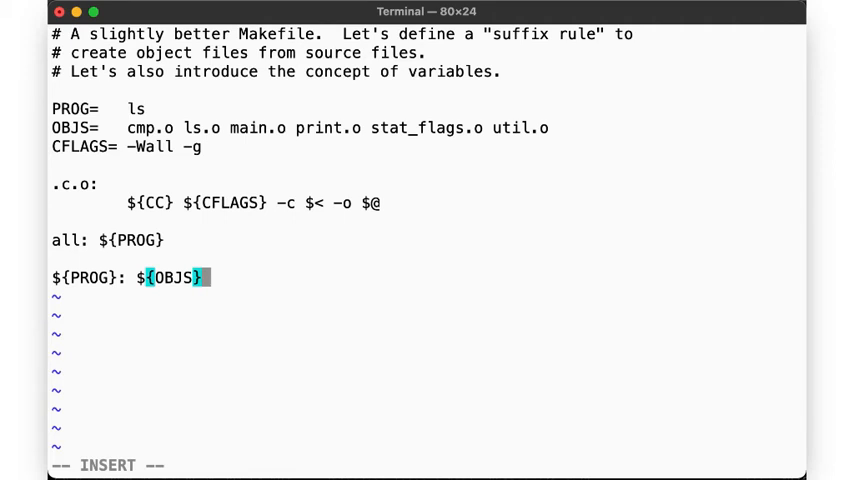
key(Return)
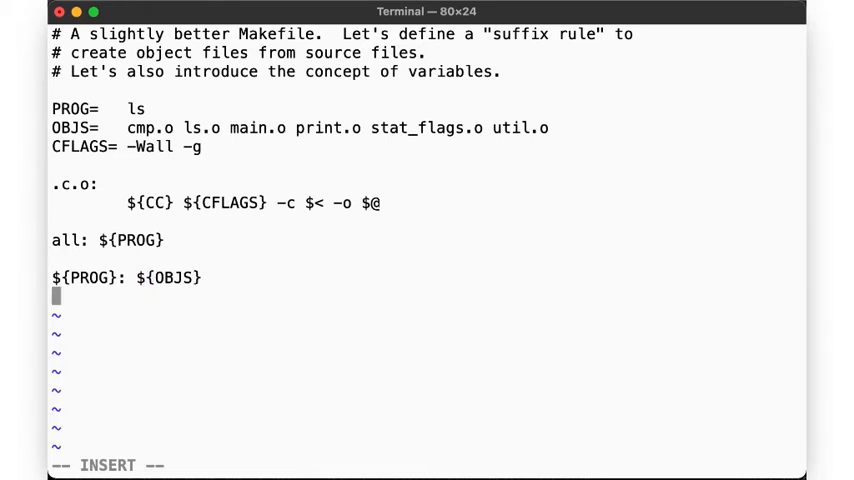
text(@echo)
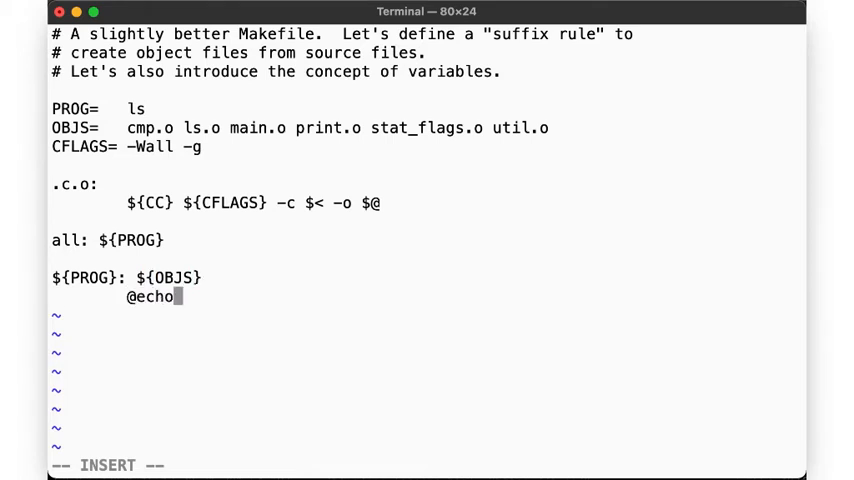
text($@ dep)
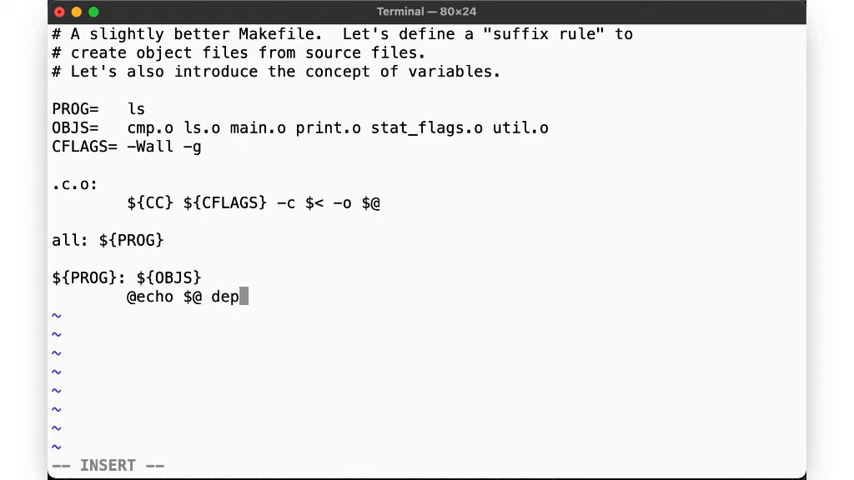
text(ends on $?)
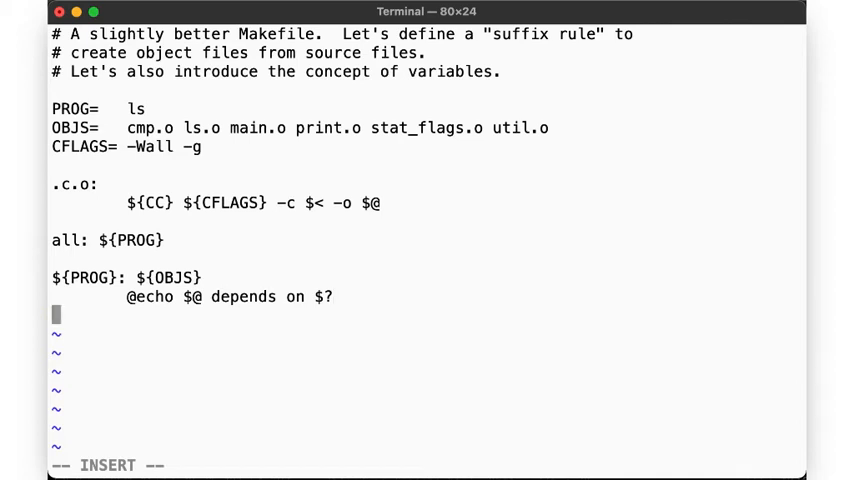
- Add the link command '${CC} ${OBJS} -o ${PROG} ${LDFLAGS}' and begin a clean target
text(${)
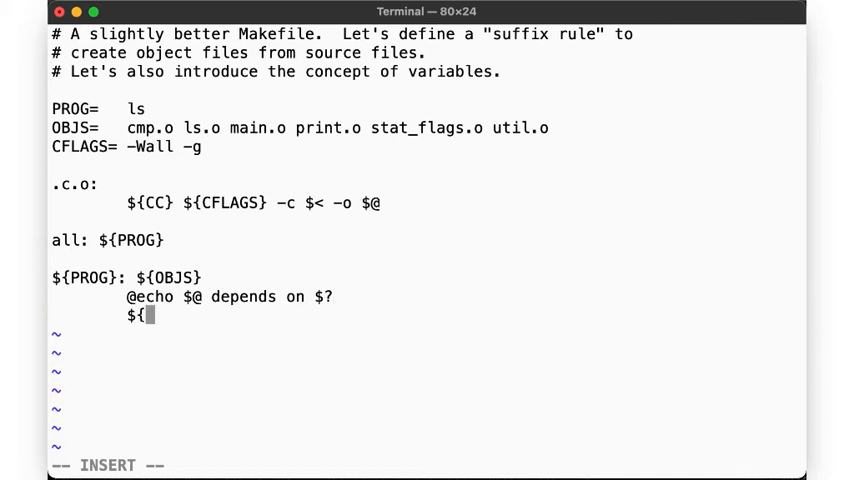
text(CC} ${OB)
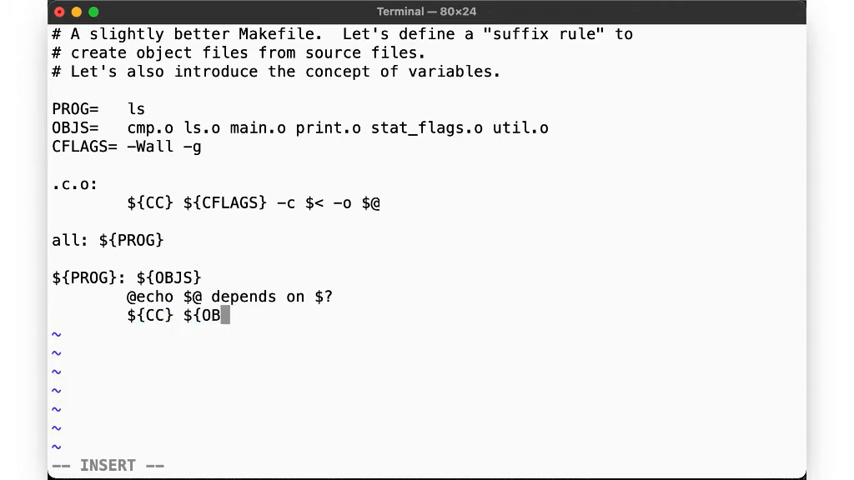
text(JS} -o ${)
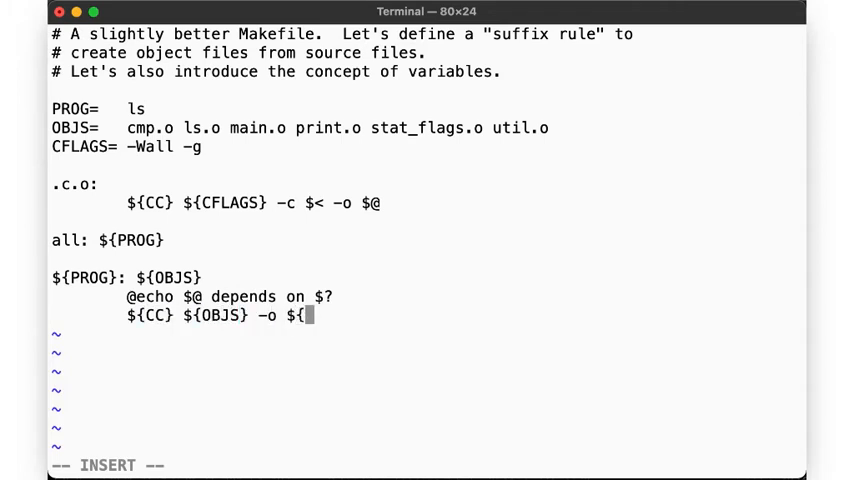
text(PROF} ${)
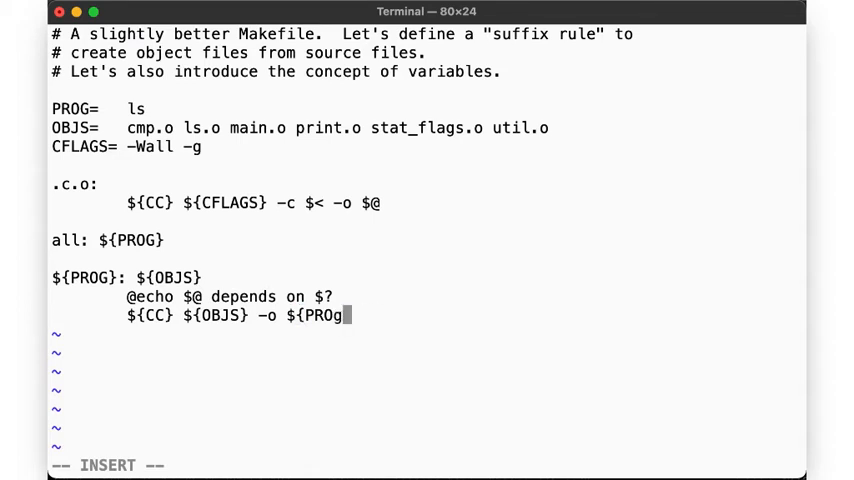
text(G} ${)
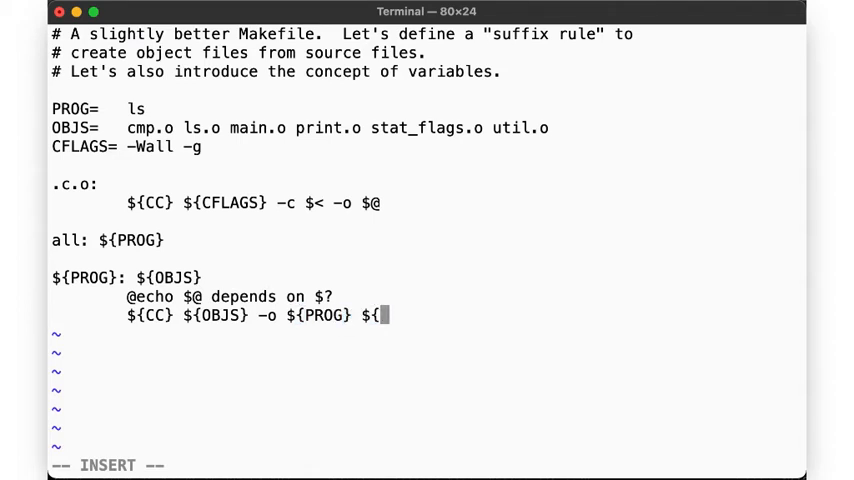
text(LDFLAG)
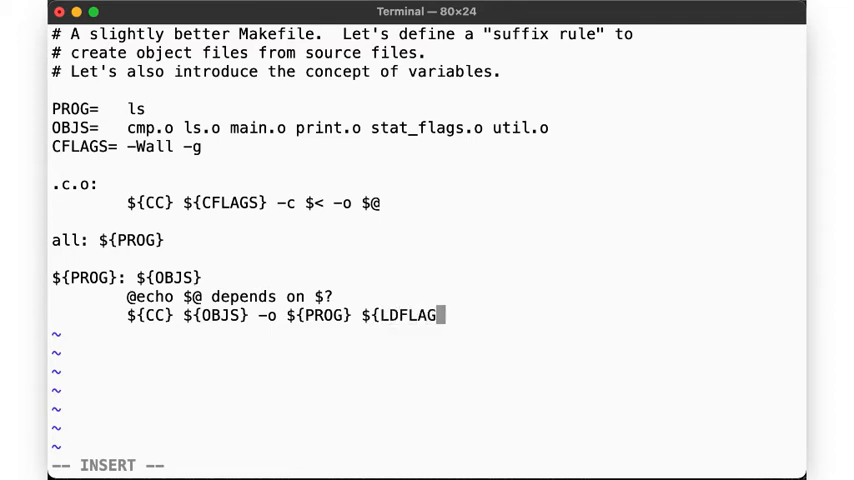
key(Return)
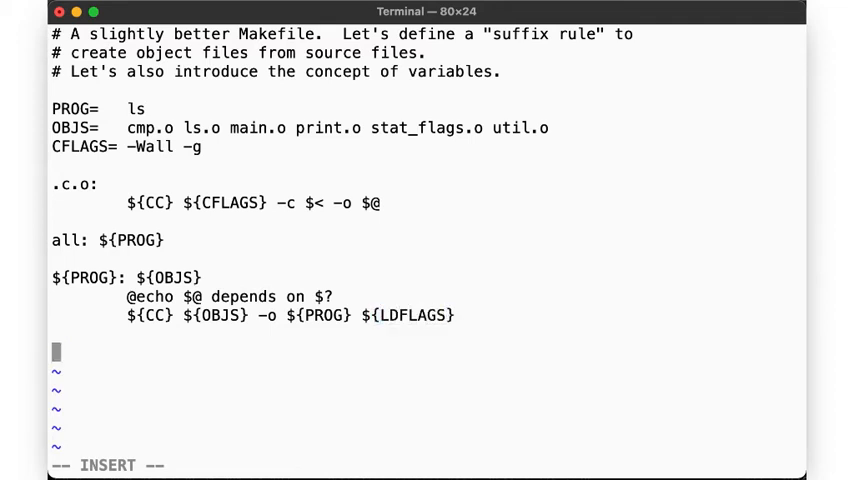
text(clean:)
text(rm -f ${PR)
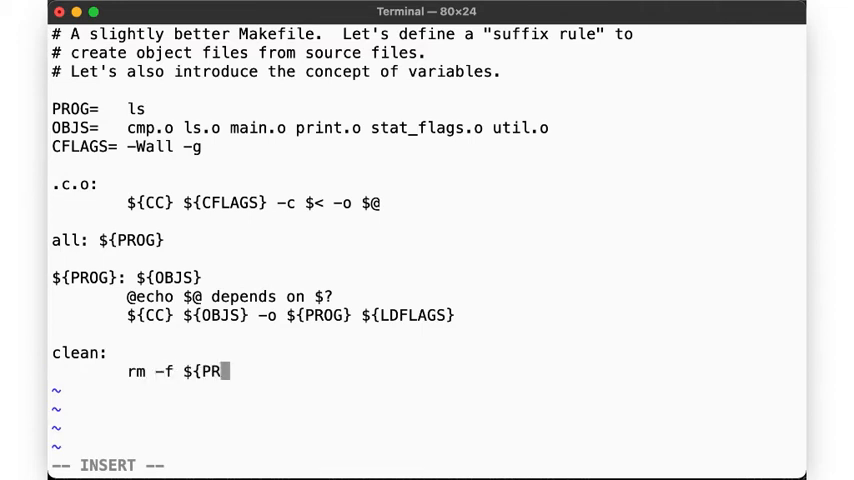
- Finish the clean target with 'rm -f ${PROG} ${OBJS}' and write the Makefile
text(OF} ${OBJS})
click(427, 465)
text(:)
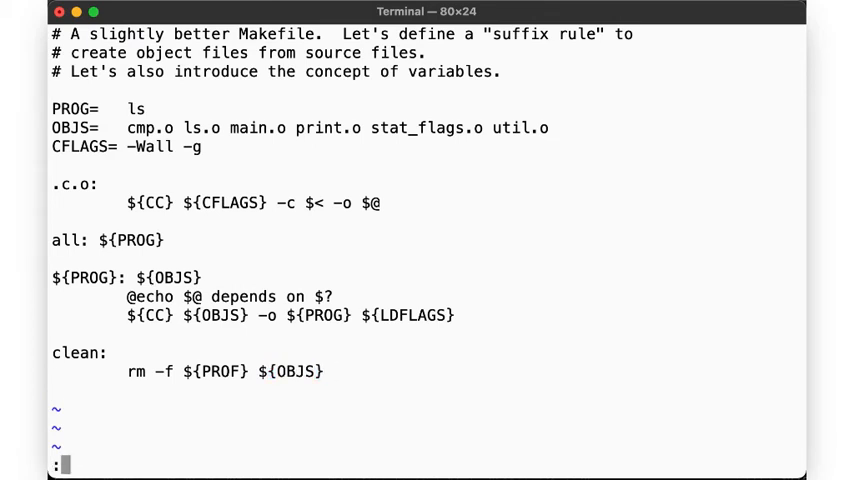
text(w)
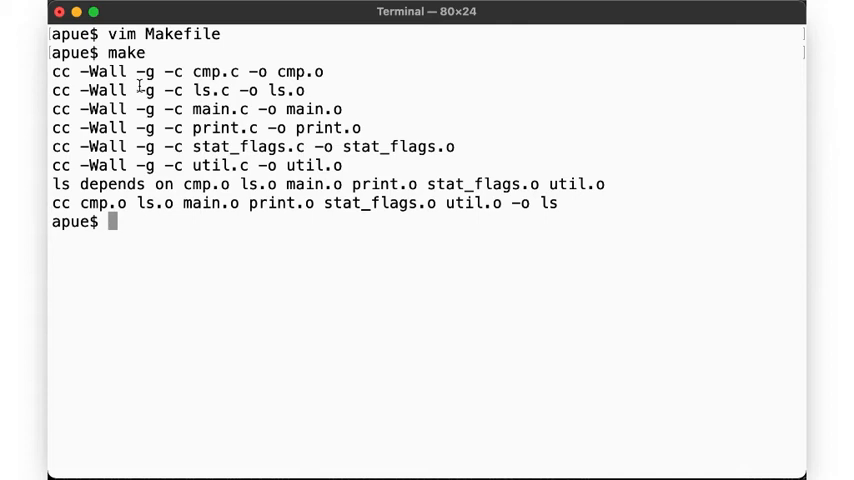
mouse_move(140, 165)
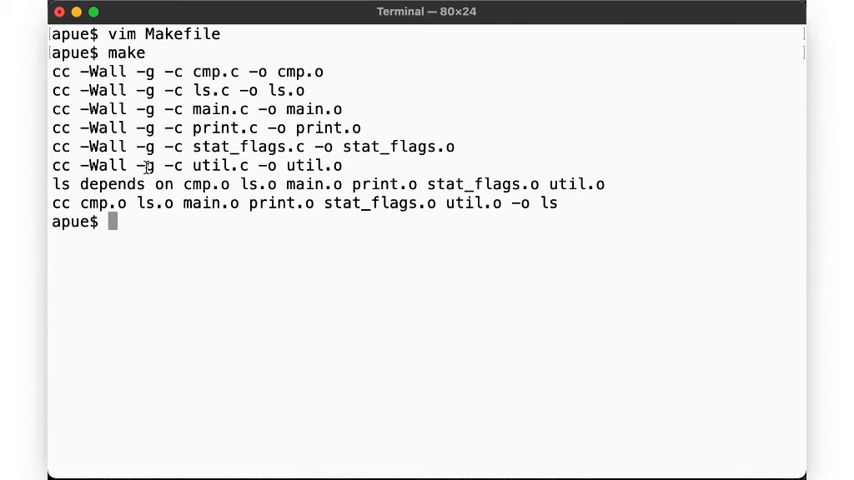
- Echo the shell's $CFLAGS after building, then run make again
text(echo $)
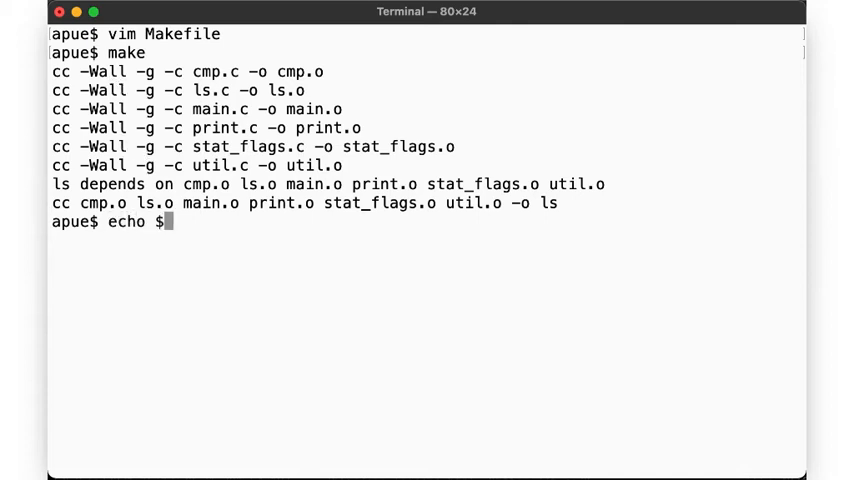
text(CFLAGS)
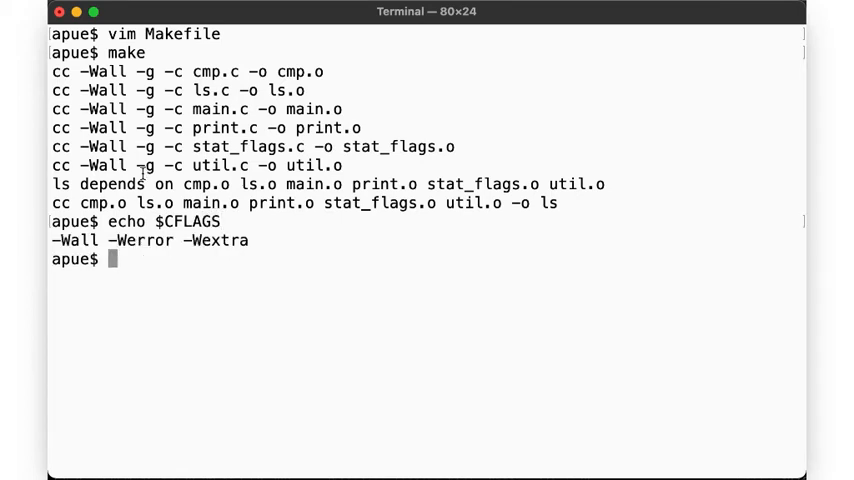
mouse_move(120, 178)
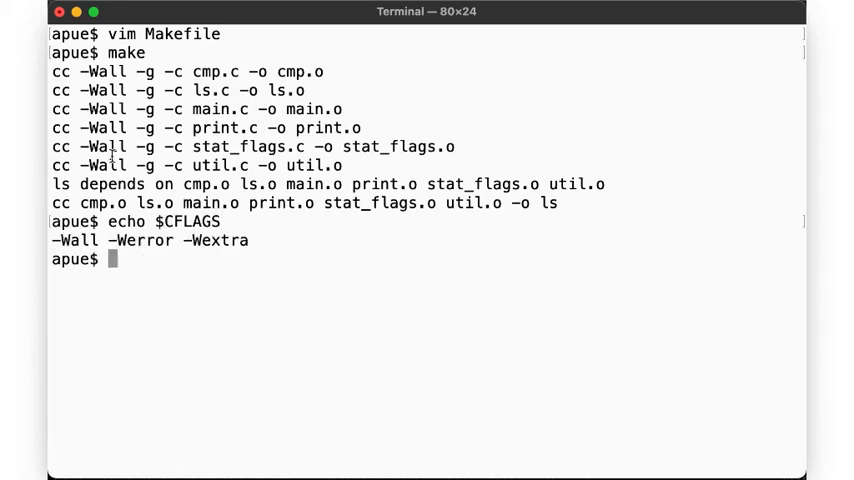
mouse_move(200, 184)
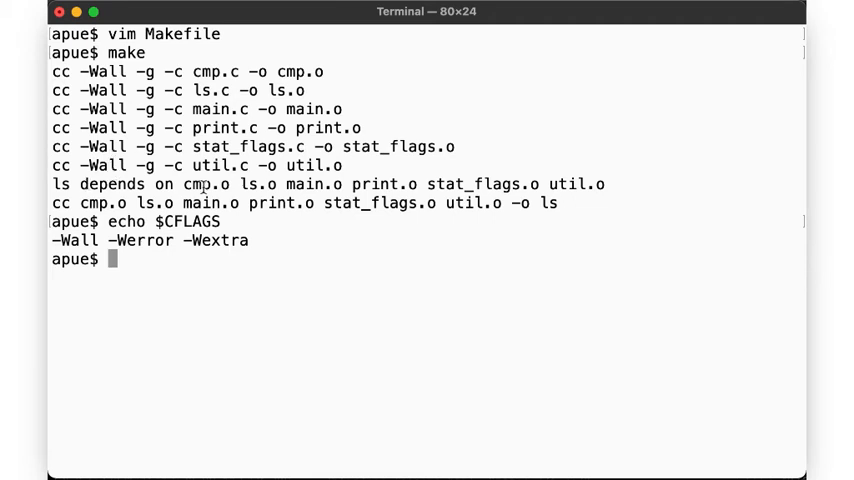
text(make)
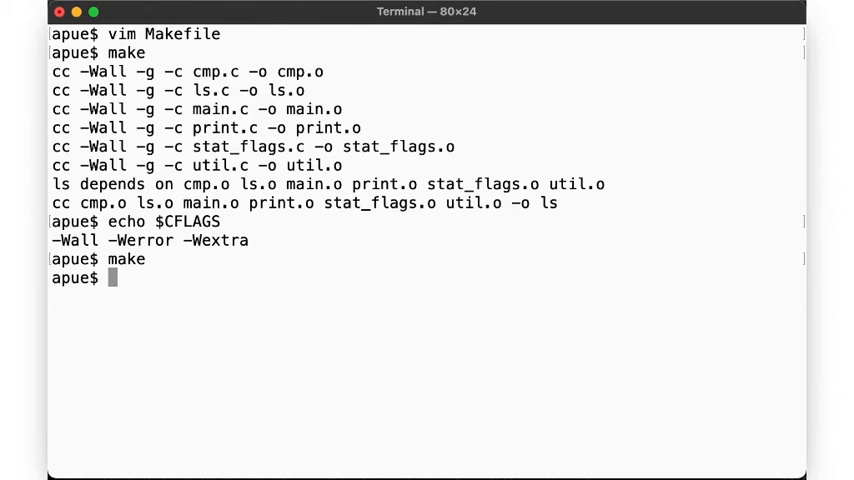
- Touch cmp.c, then main.o, checking what make rebuilds, then run make clean
text(touch)
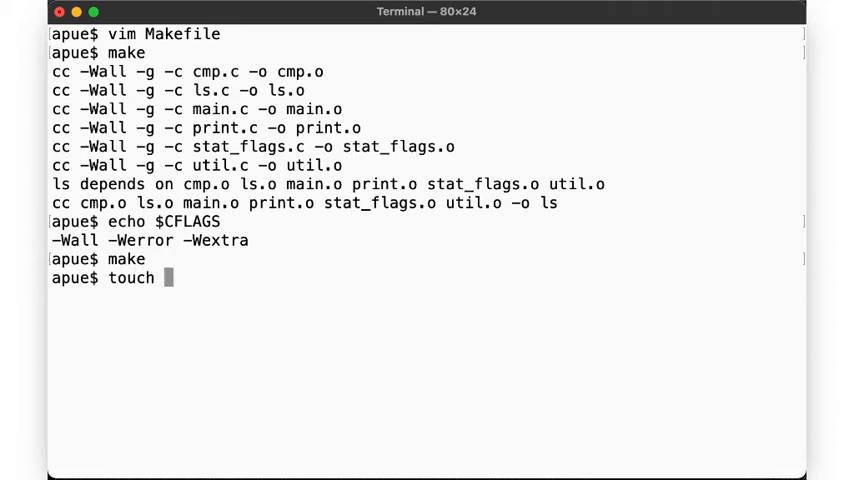
text(cmp.c)
text(make)
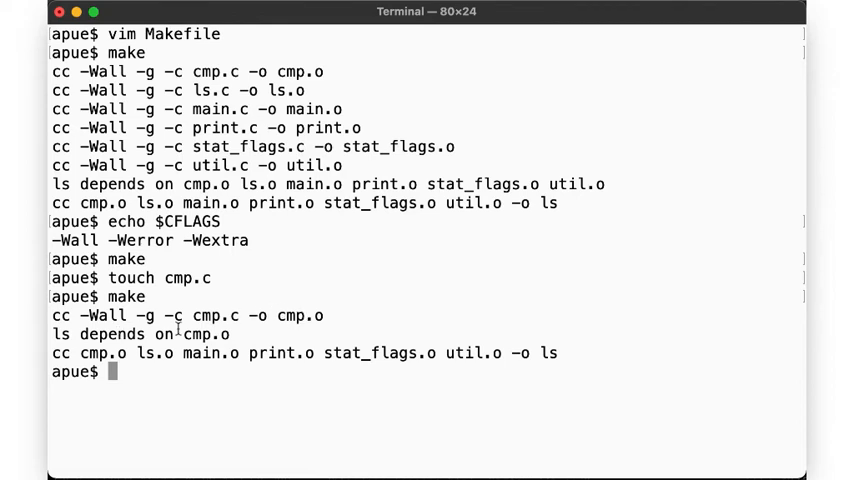
text(touch main.o)
text(make)
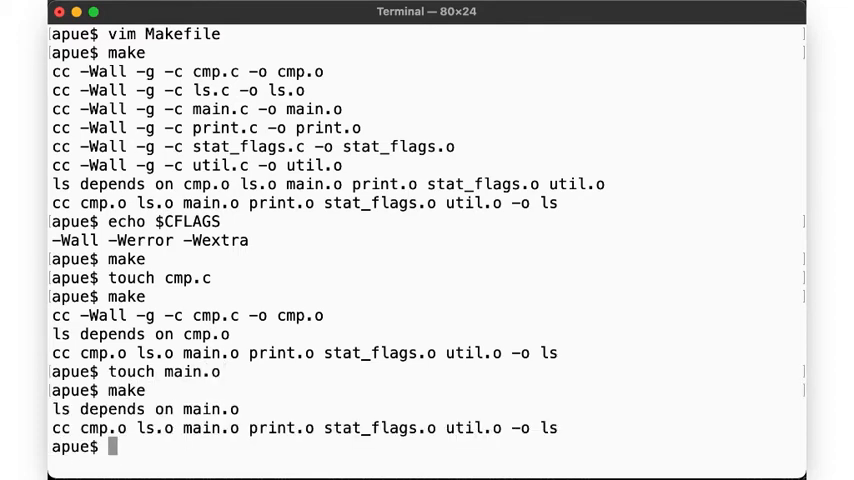
mouse_move(148, 427)
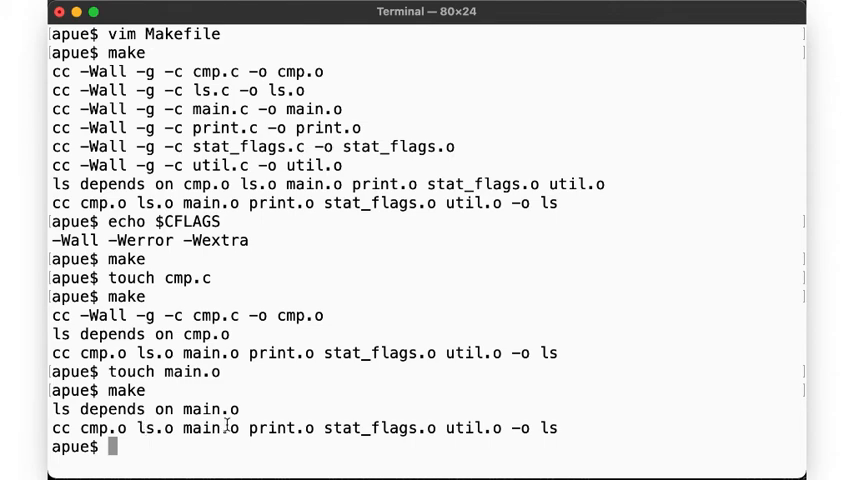
text(make cle)
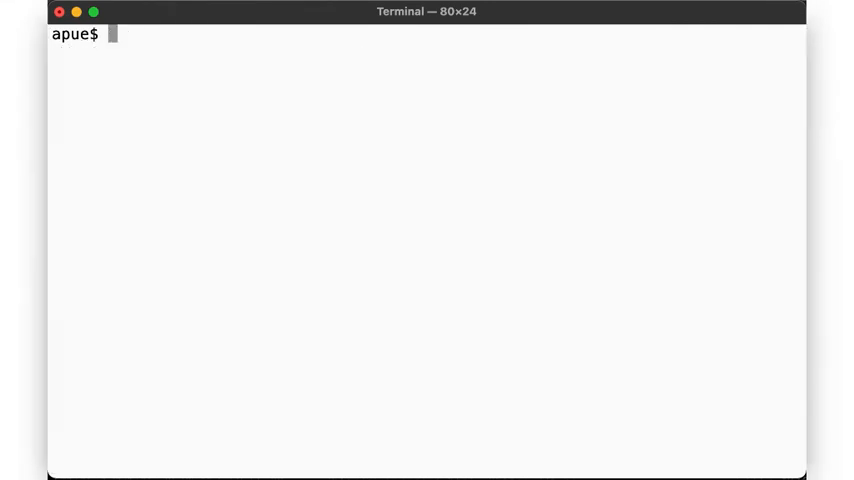
- Print the Makefile with cat, echo $CFLAGS, and start a fresh make
text(cat Makefile)
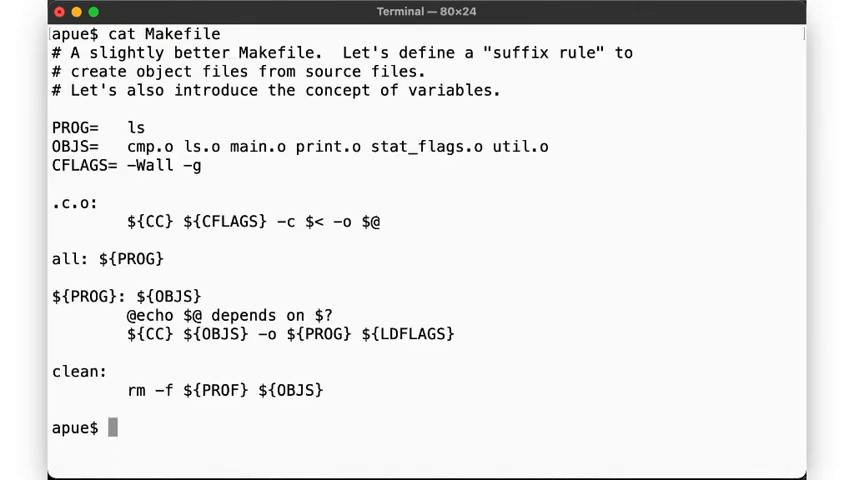
mouse_move(534, 58)
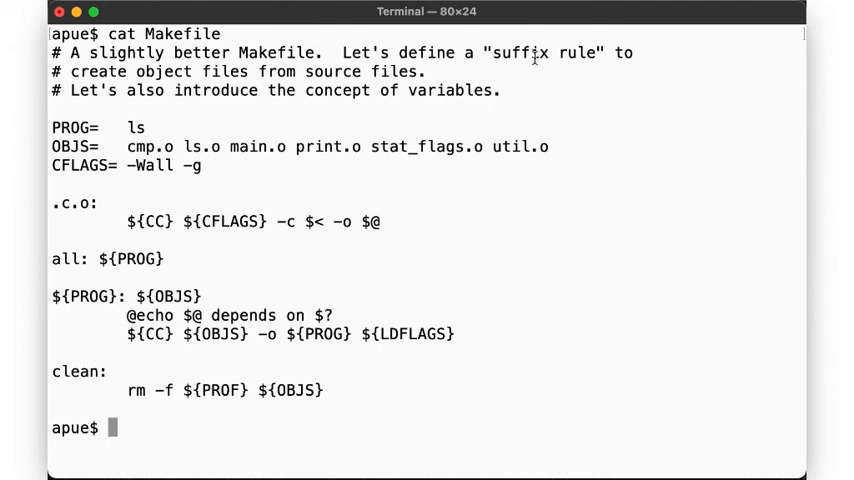
mouse_move(228, 221)
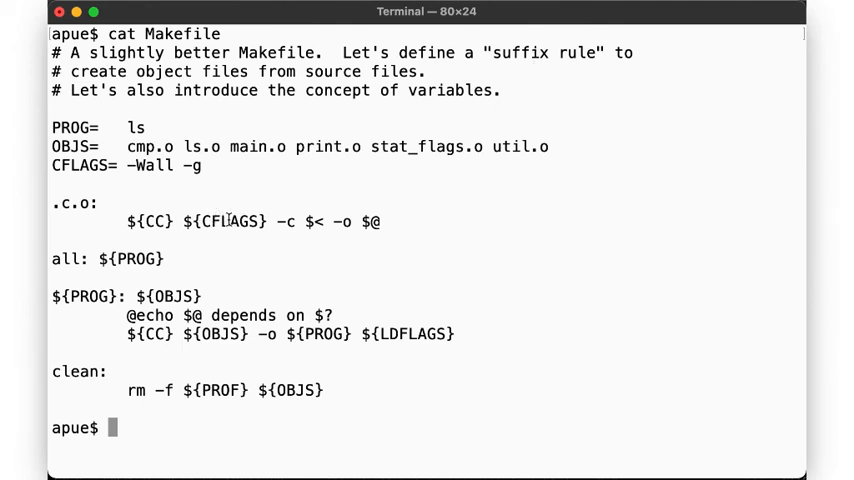
mouse_move(82, 166)
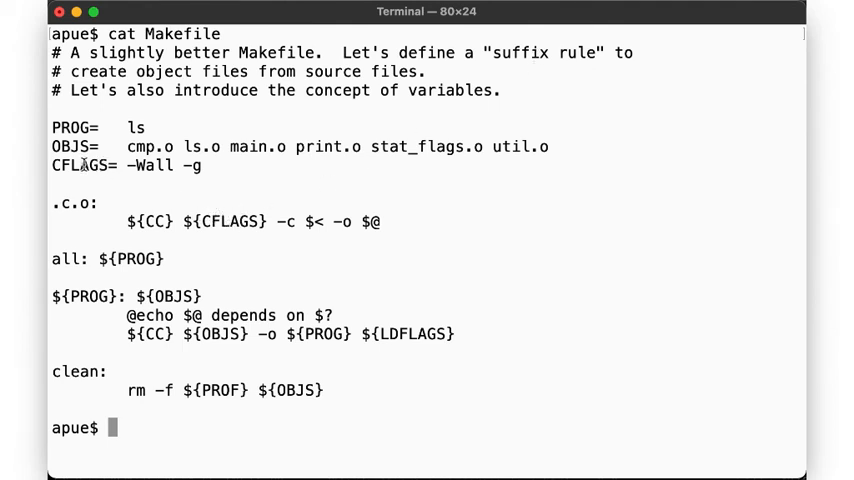
text(echo $CFLAGS)
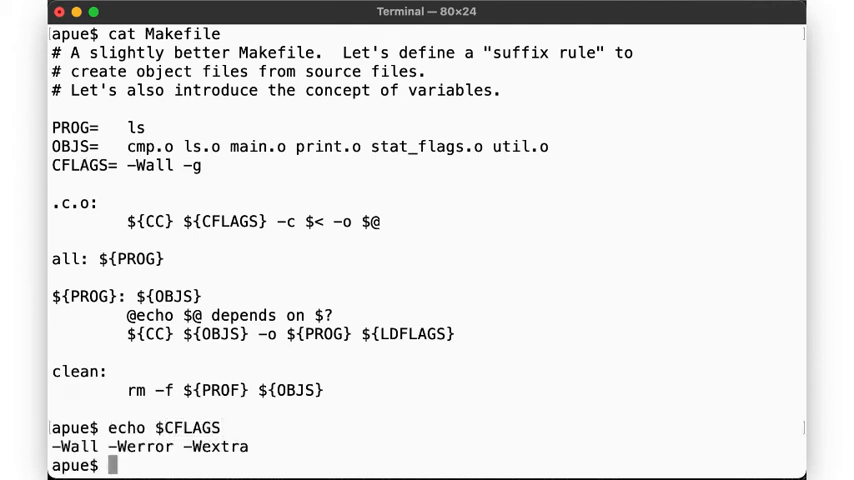
text(make)
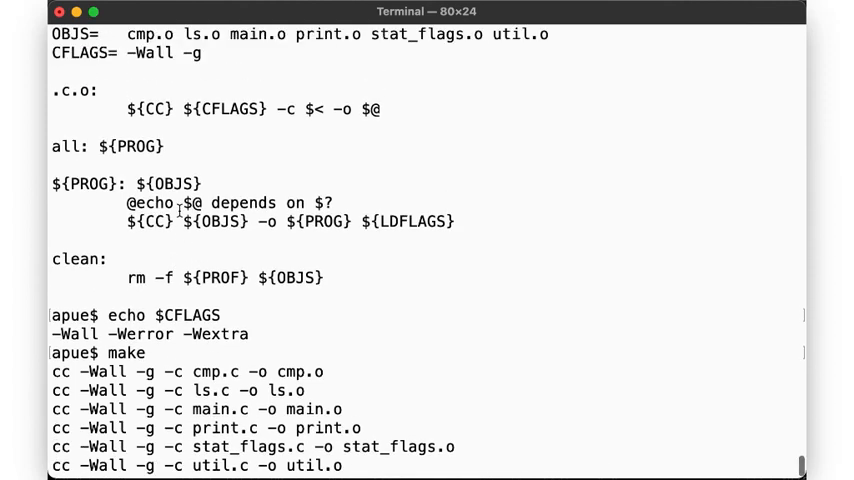
mouse_move(106, 72)
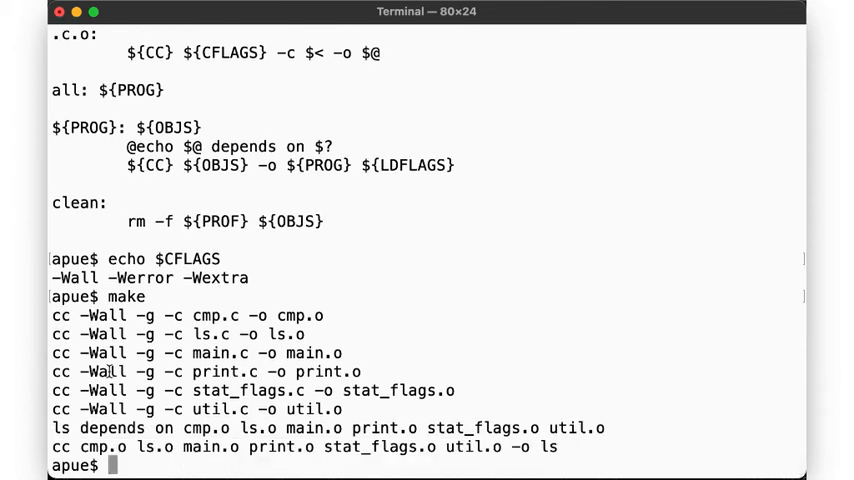
- Touch cmp.c and rebuild with make CFLAGS="-Werror" overriding the Makefile's flags
text(touch cmp.c)
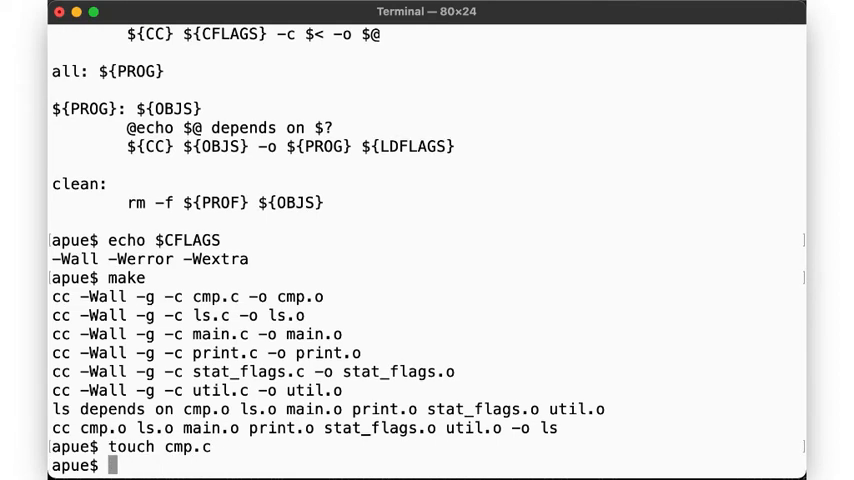
text(make CF)
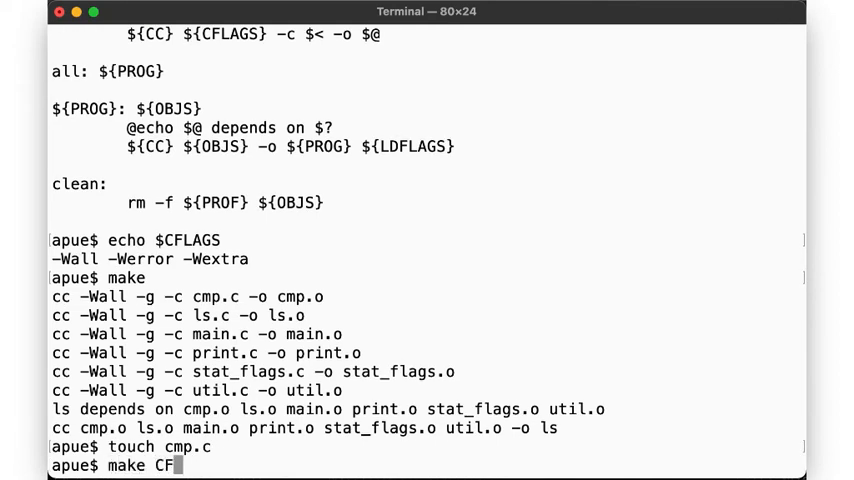
text(LAGS="-W)
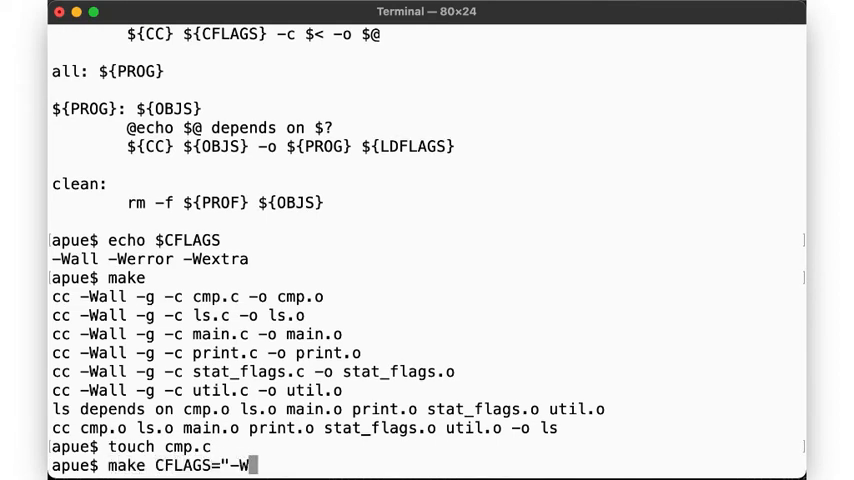
text(error)
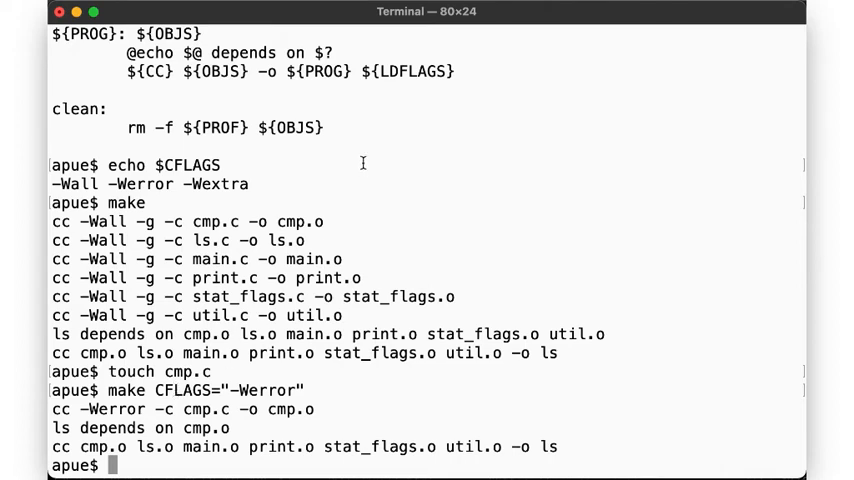
mouse_move(427, 71)
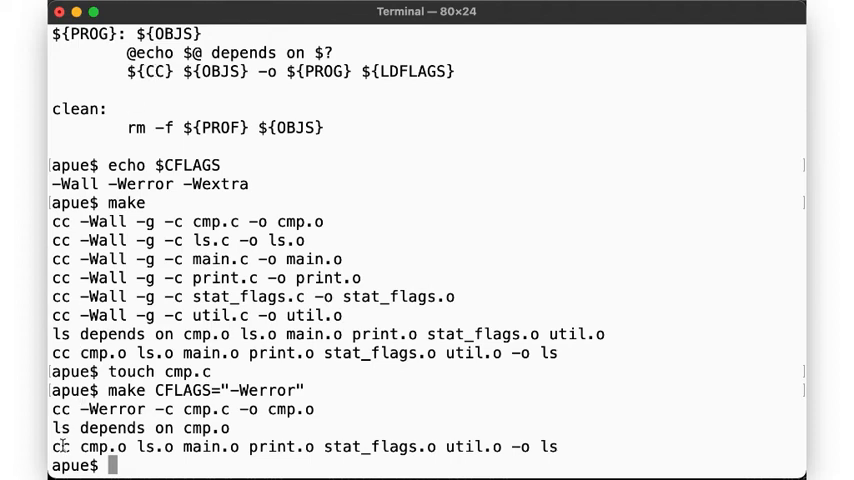
- Echo $CC in the shell, which prints an empty line because CC is unset
text(echo $CC)
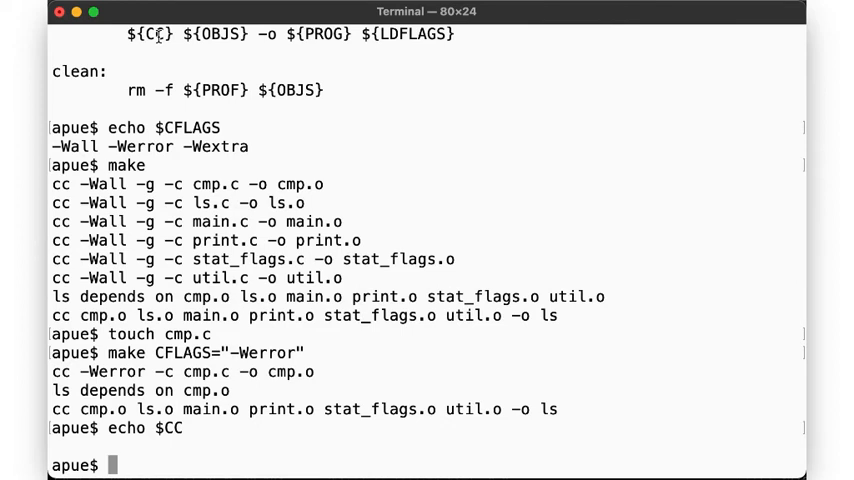
- Touch cmp.o and relink ls with make LDFLAGS="-lm", without recompiling
text(touch)
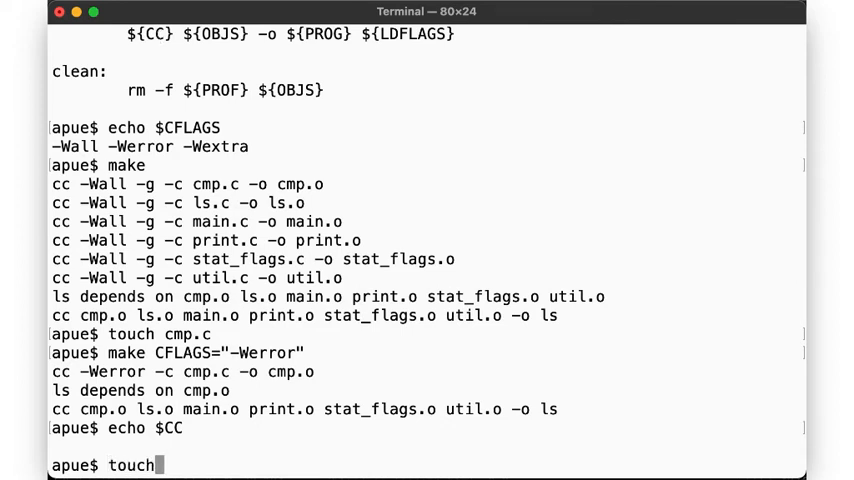
text(cm)
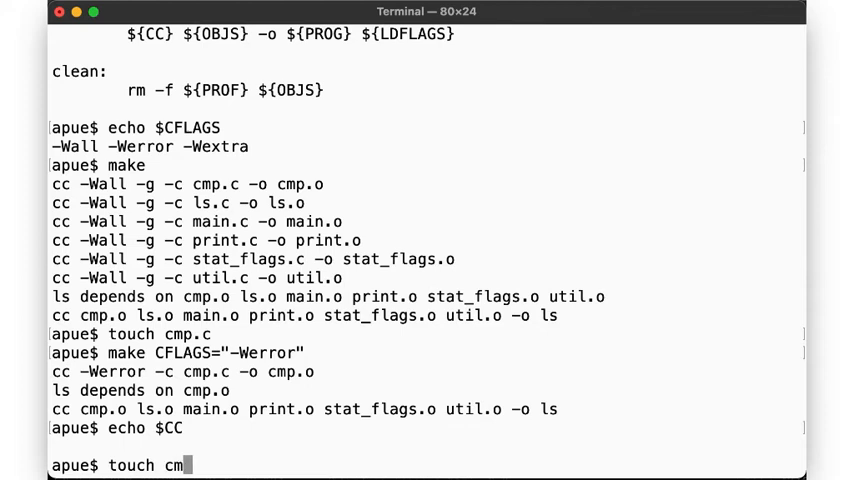
key(Enter)
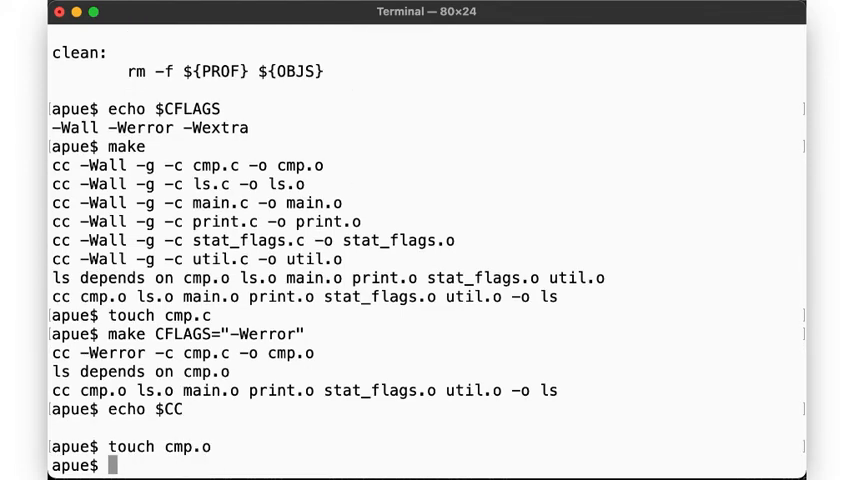
text(make LDFLAGS)
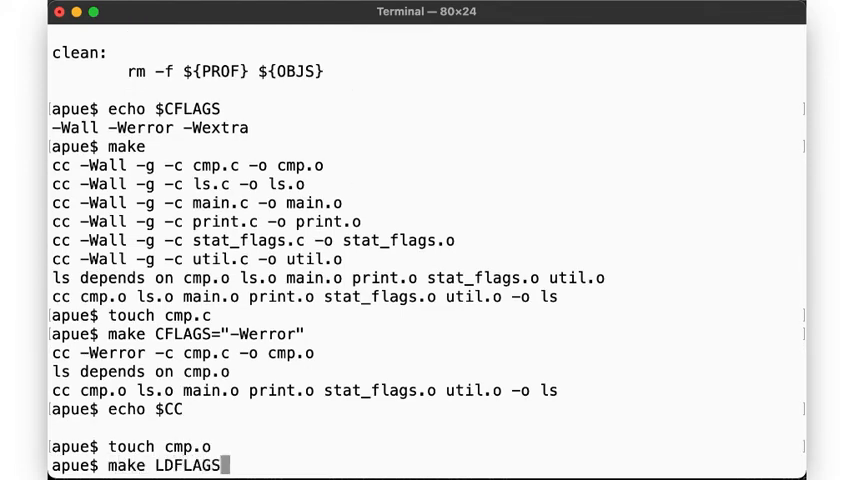
text(="-lm)
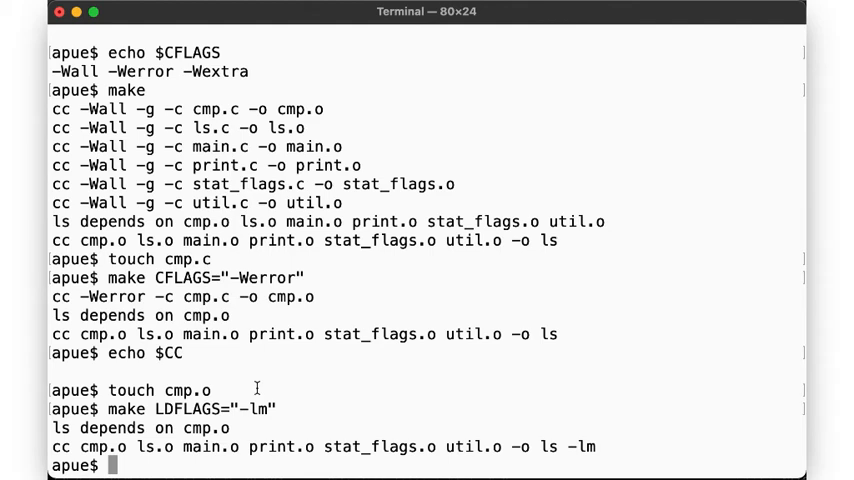
mouse_move(592, 444)
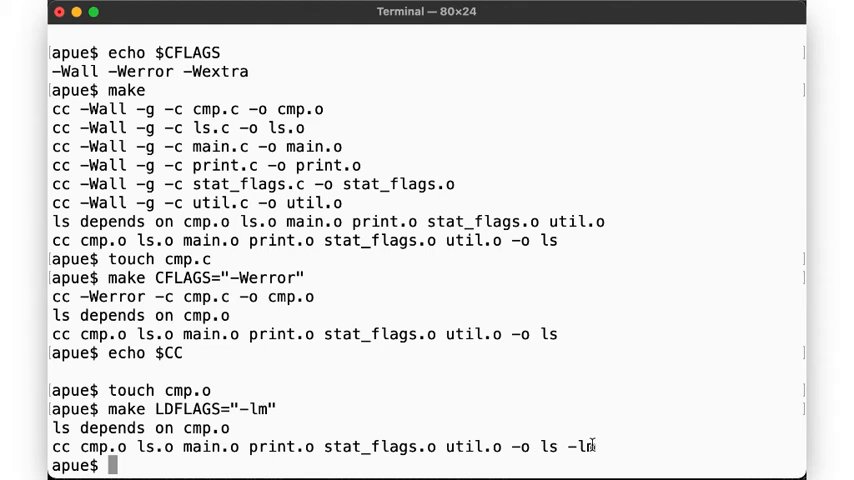
mouse_move(442, 383)
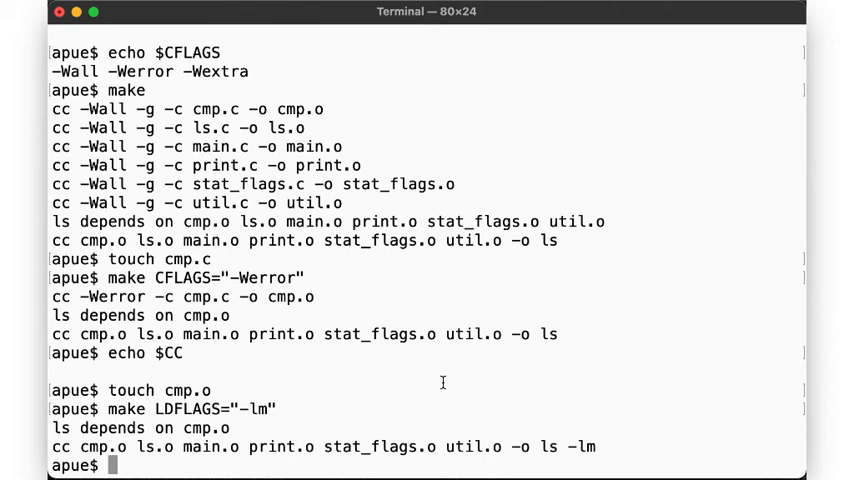
- Clear the screen, touch stat_flags.c, and run make to rebuild stat_flags.o and ls
text(clear)
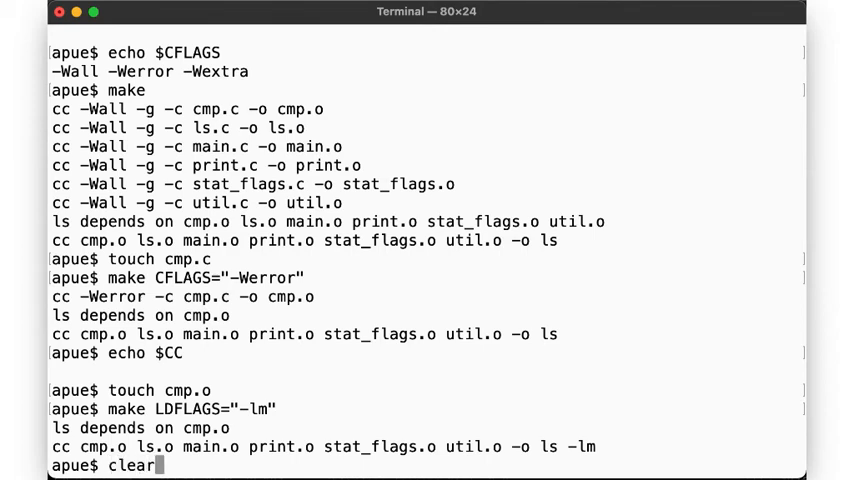
key(Enter)
text(make)
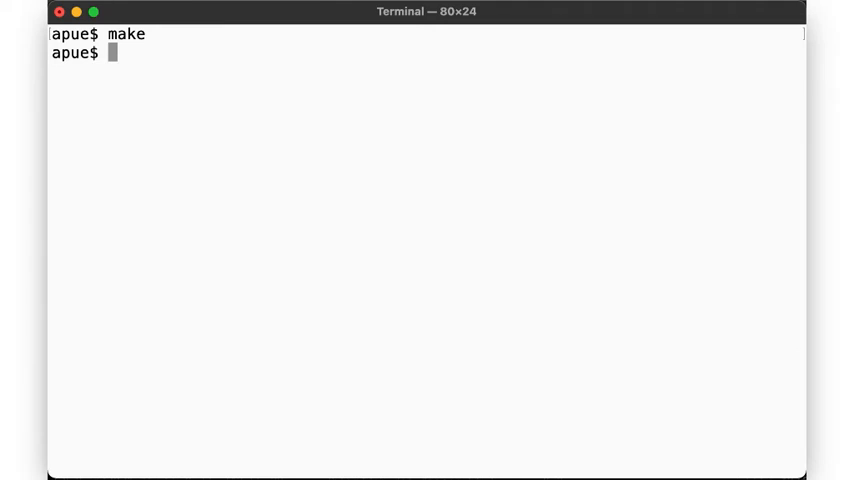
text(touch stat_flags.c)
text(make)
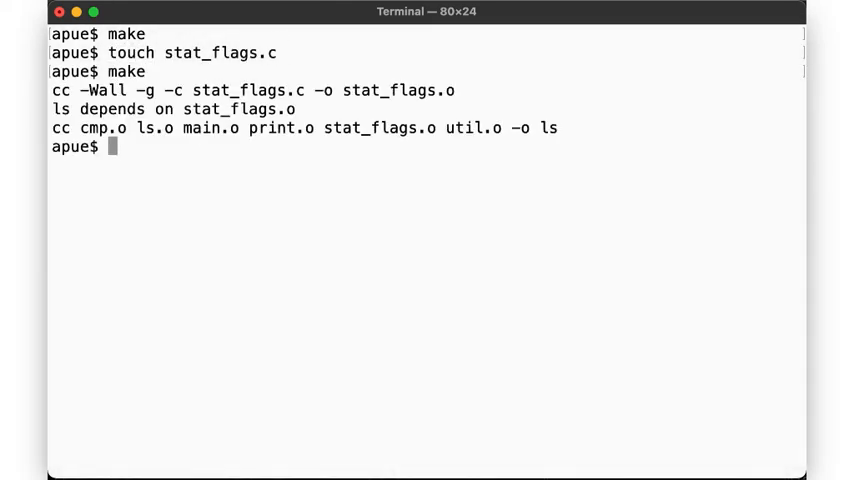
text(touch stat_flags.c)
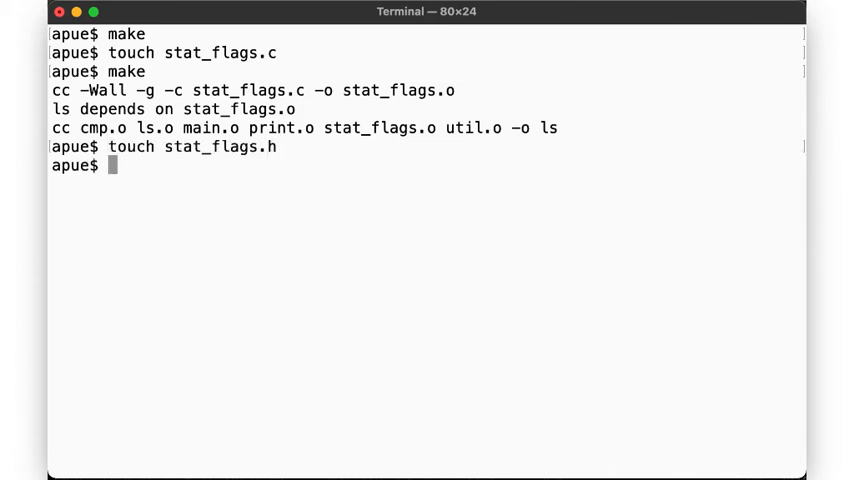
text(make)
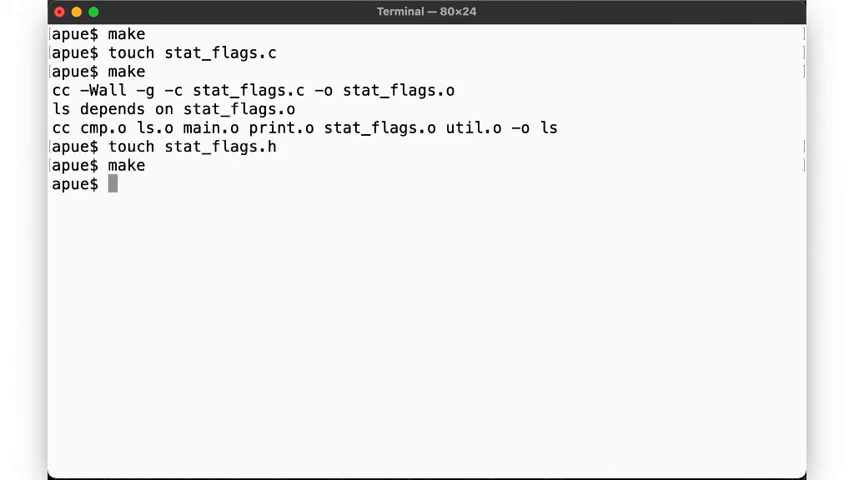
text(g)
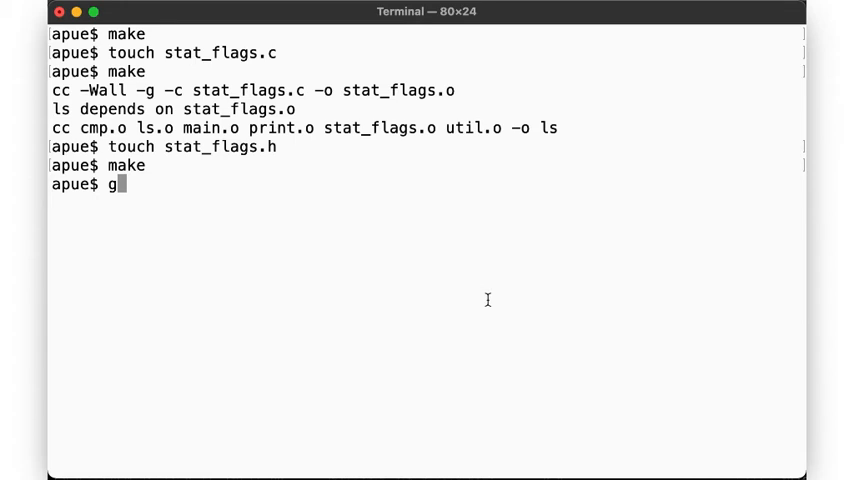
- Grep -l for stat_flags.h in *.c, finding main.c and stat_flags.c, then reopen the Makefile in vim
text(rep -l stat_)
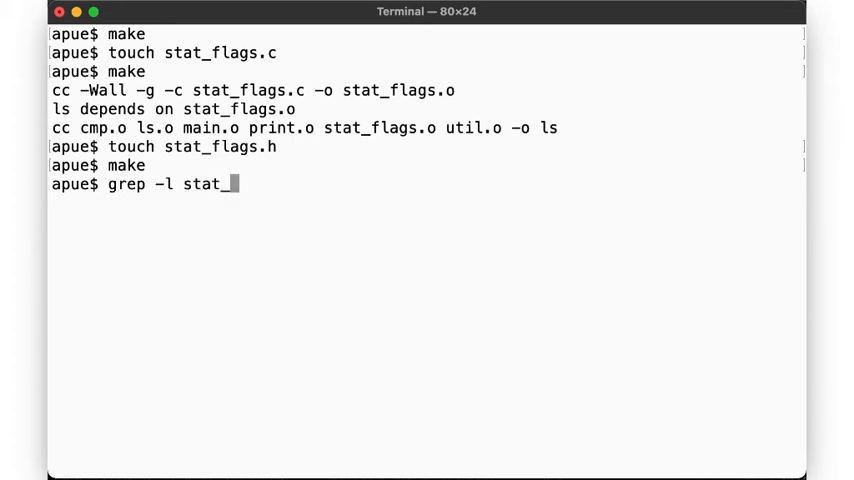
text(flags.h *.c)
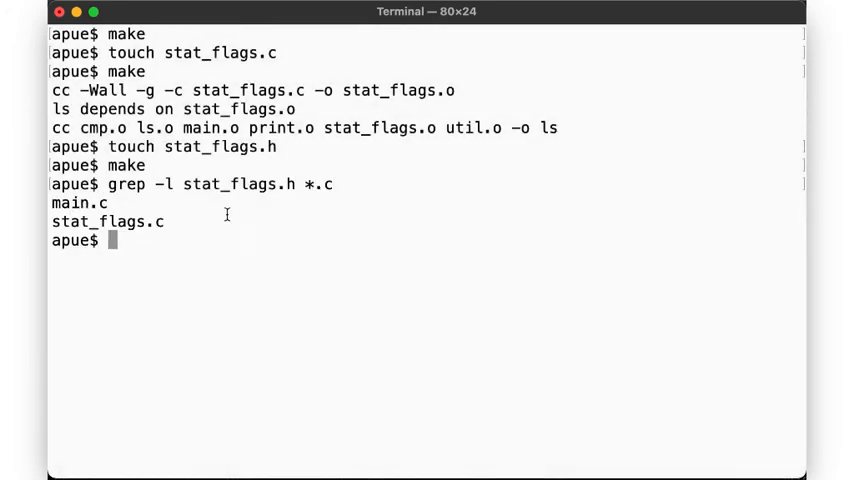
mouse_move(76, 203)
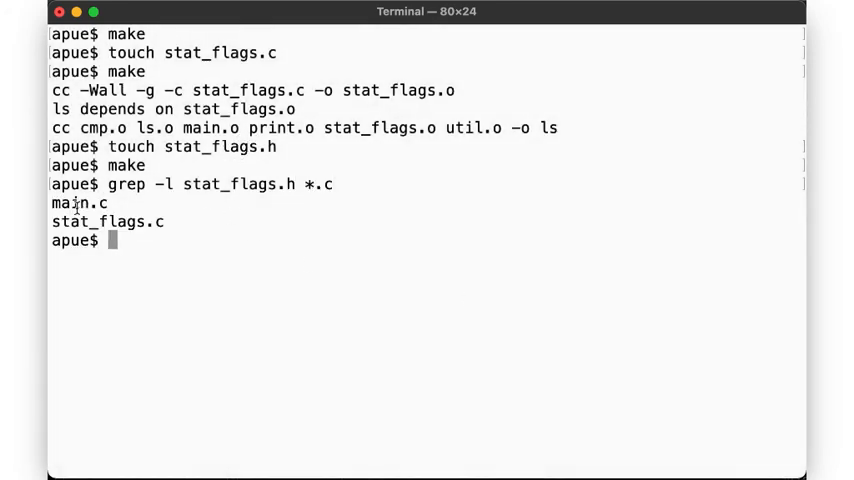
mouse_move(100, 221)
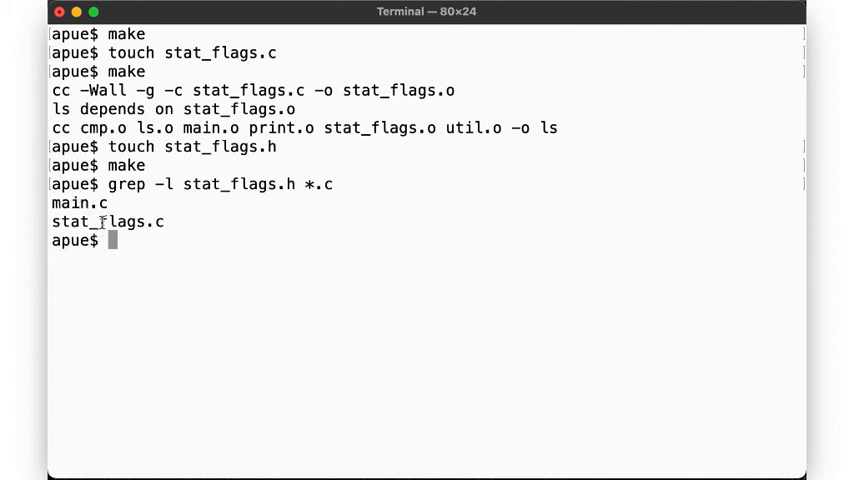
text(vim Ma)
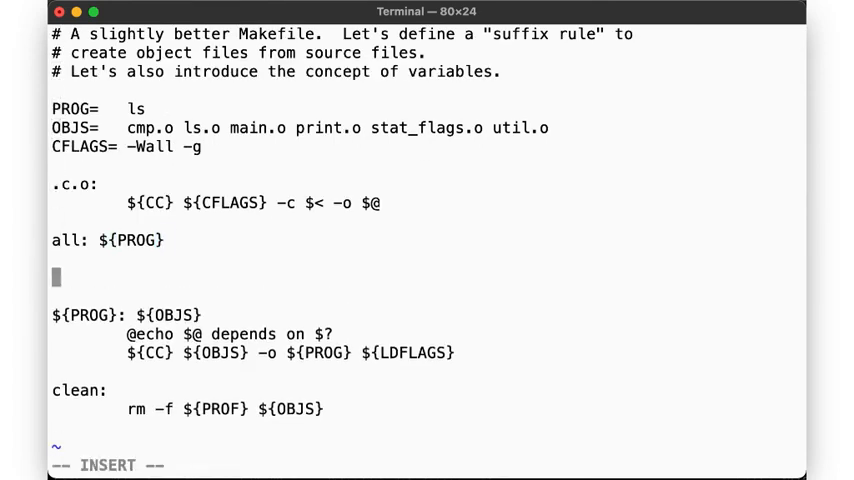
- Add 'main.o: stat_flags.h' and 'stat_flags.o: stat_flags.h' rules to the Makefile
text(main.o:)
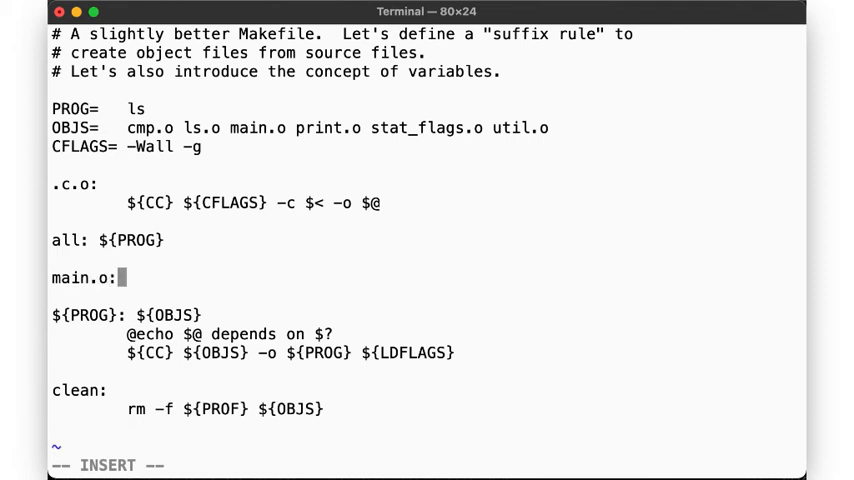
text(stat_flags.)
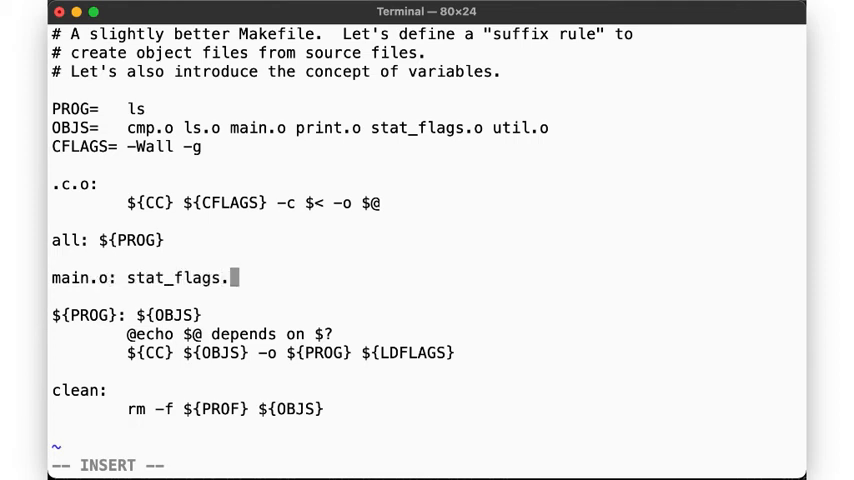
text(h)
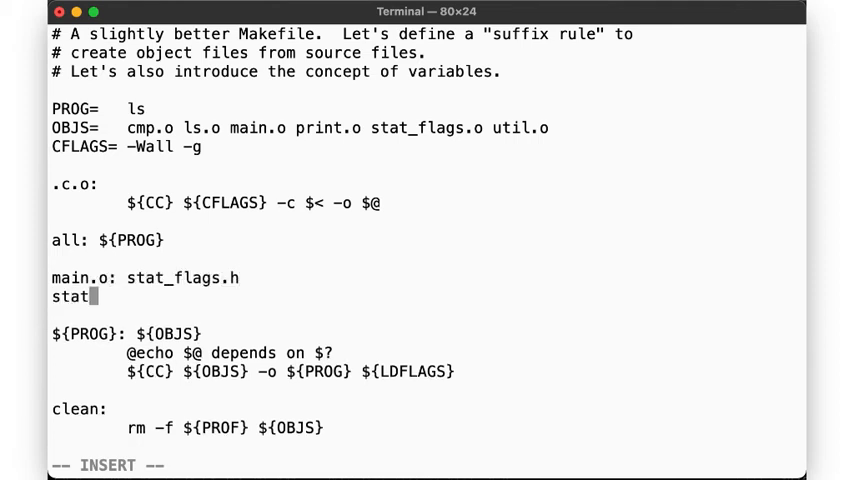
text(_flags.o: sta)
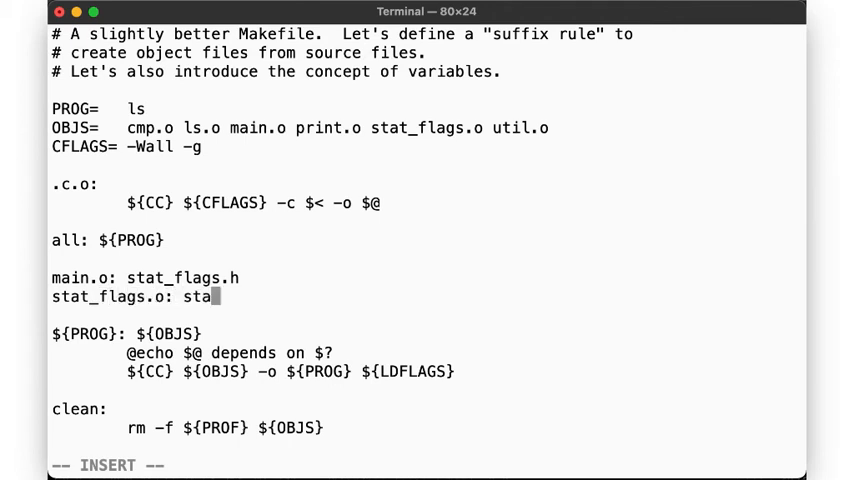
text(t_flags.h)
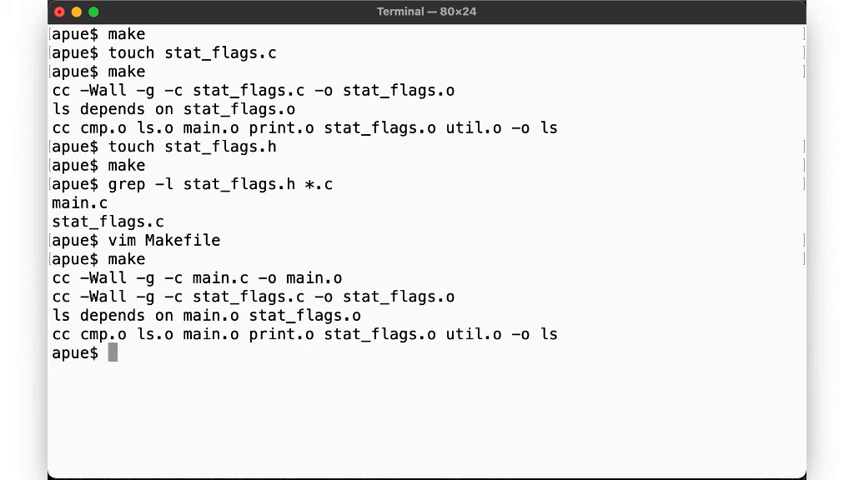
- Open the mkdep manual page with man mkdep
text(man mkd)
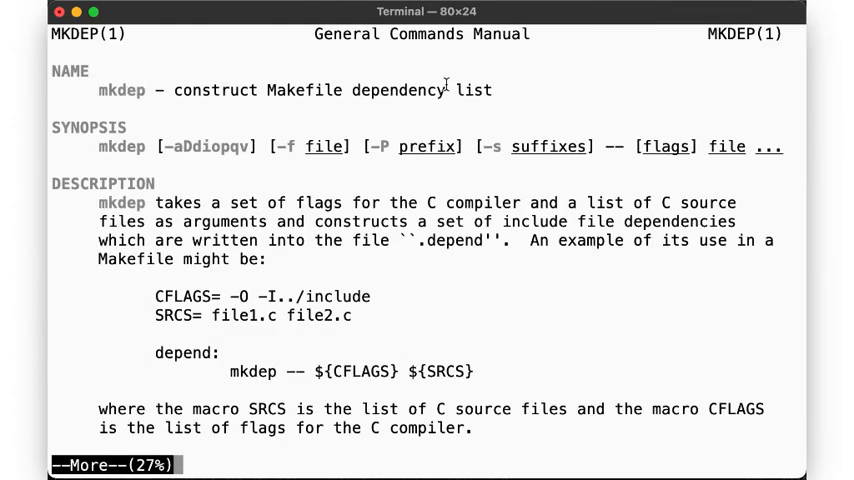
mouse_move(512, 221)
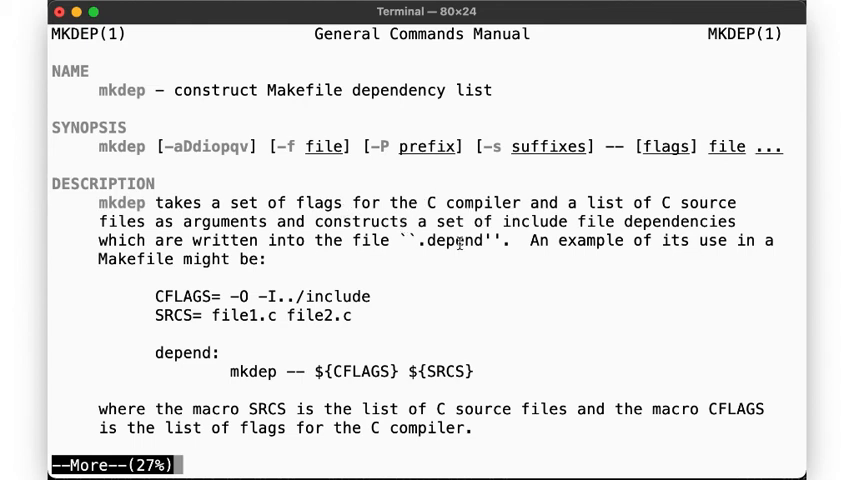
mouse_move(262, 335)
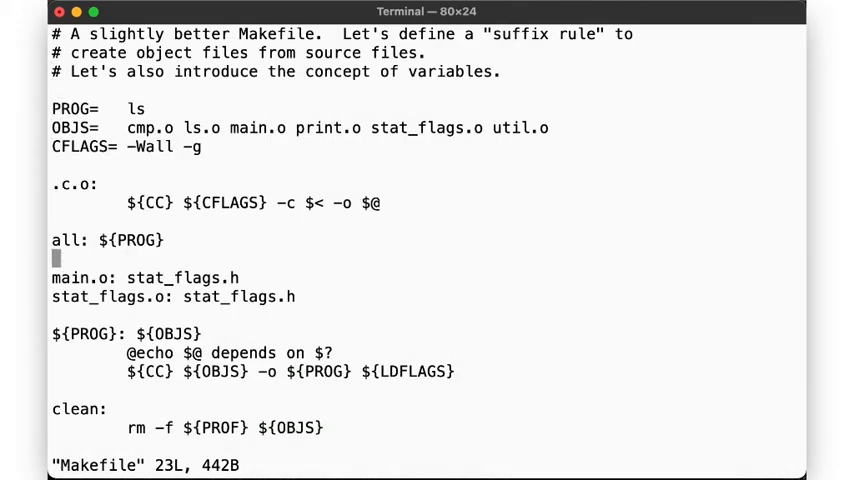
- Add a depend target running 'mkdep -- ${CFLAGS} *.c' and save the Makefile with :wq
text(depend)
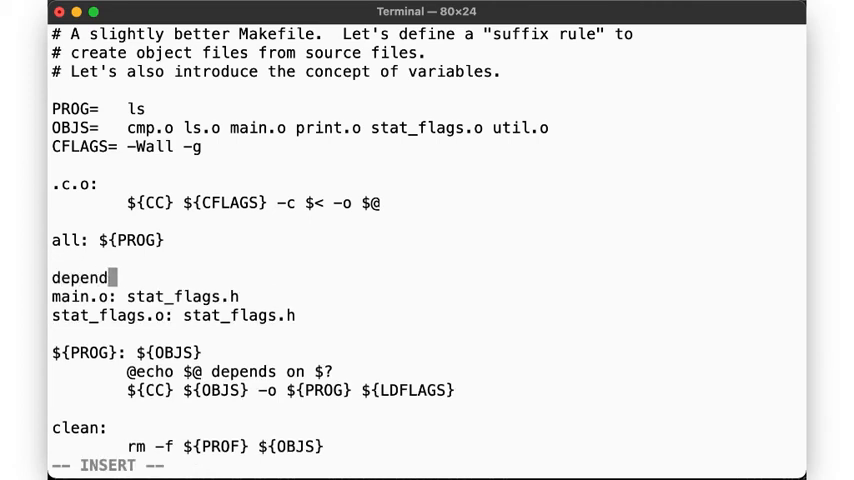
text(mkdep -- ${CFLAGS})
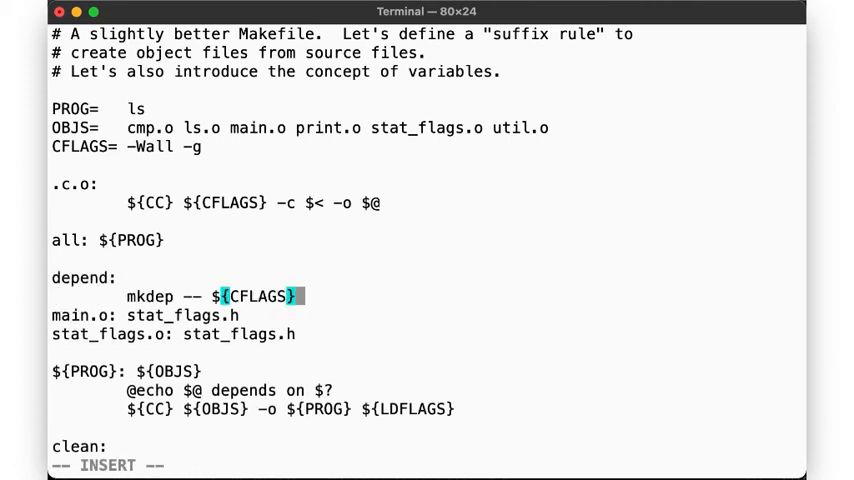
text(*.c)
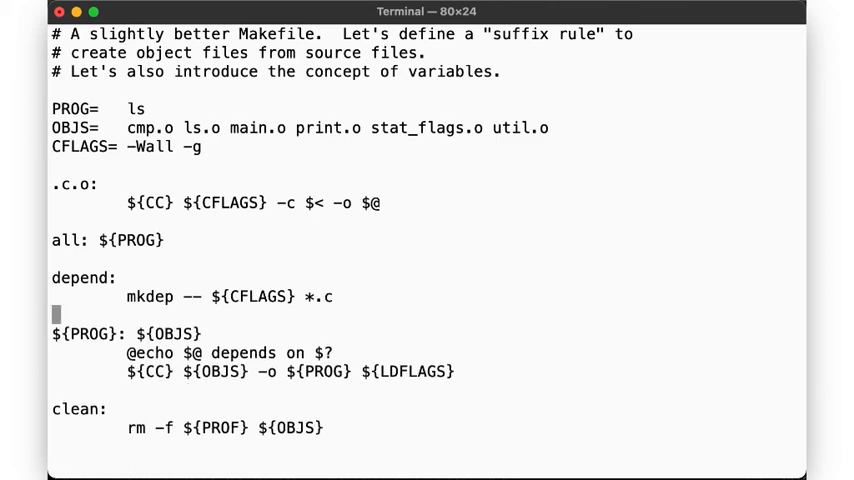
text(:wq)
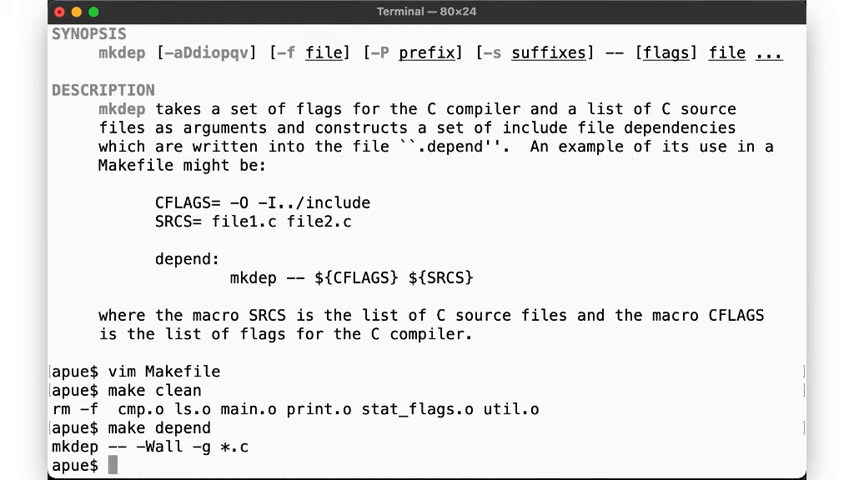
- Page through the generated .depend file with more to the end
text(more)
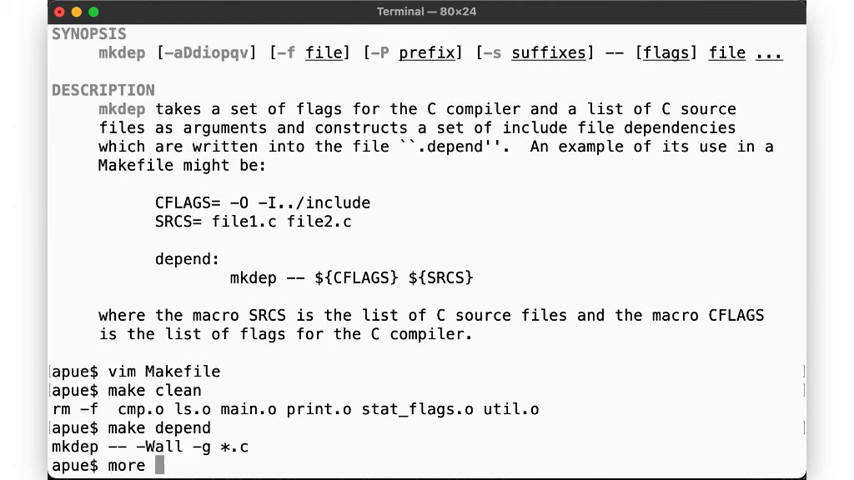
text(.depend)
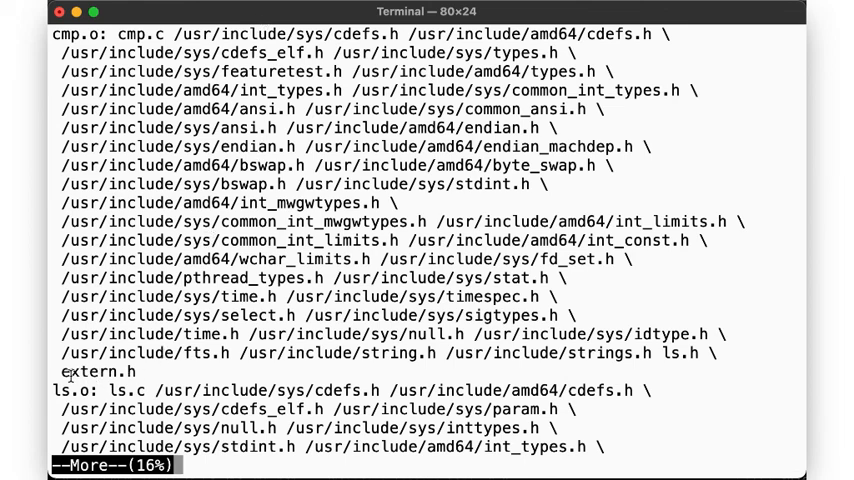
key(space)
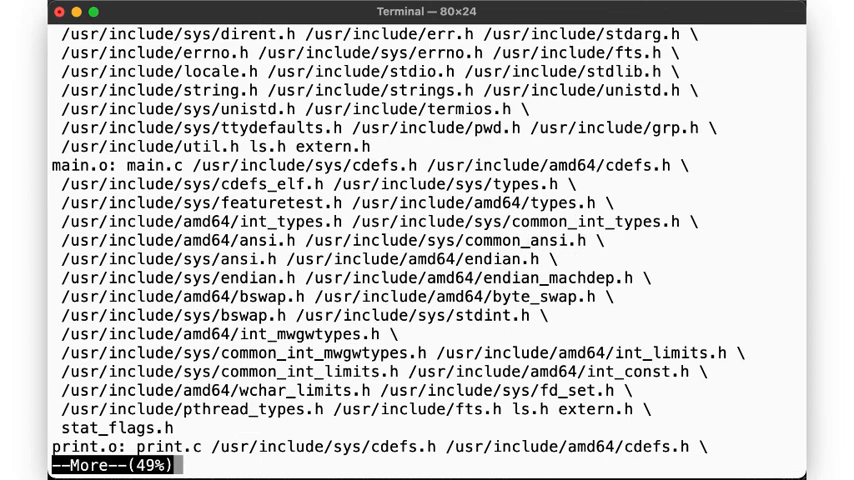
key(space)
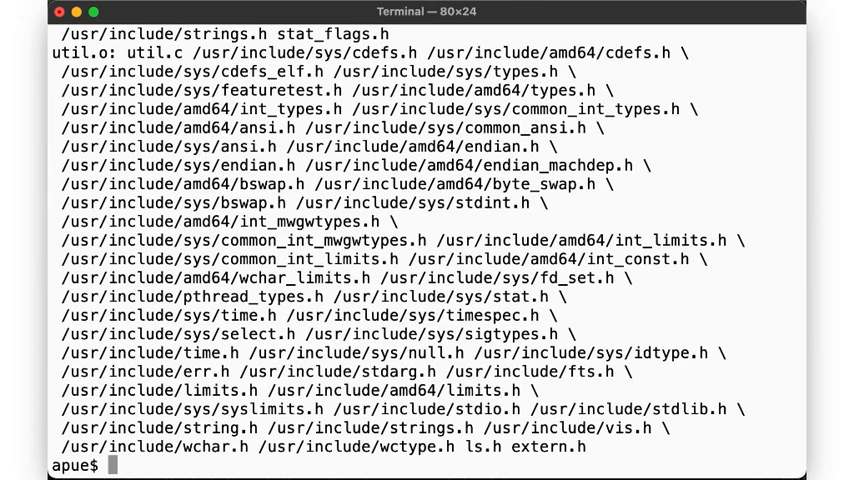
- Run make, touch stat_flags.c and stat_flags.h with rebuilds, then reopen the Makefile in vim
text(mak)
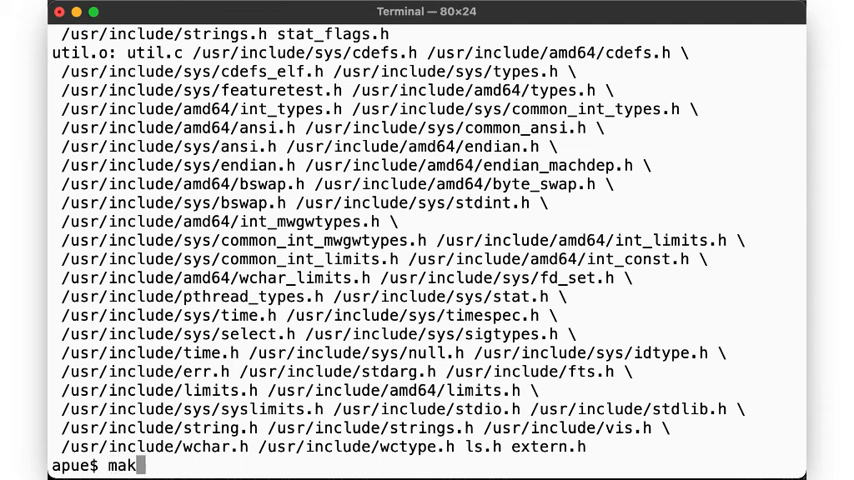
key(Enter)
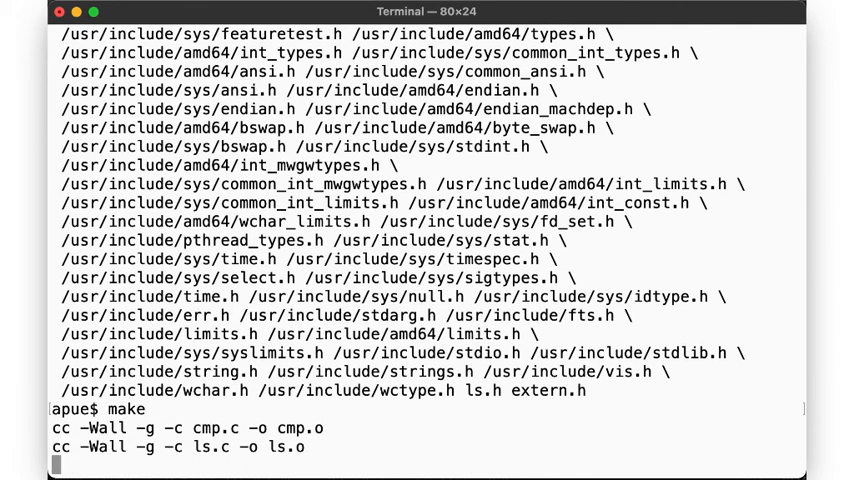
text(touch stat_flags.c)
text(make)
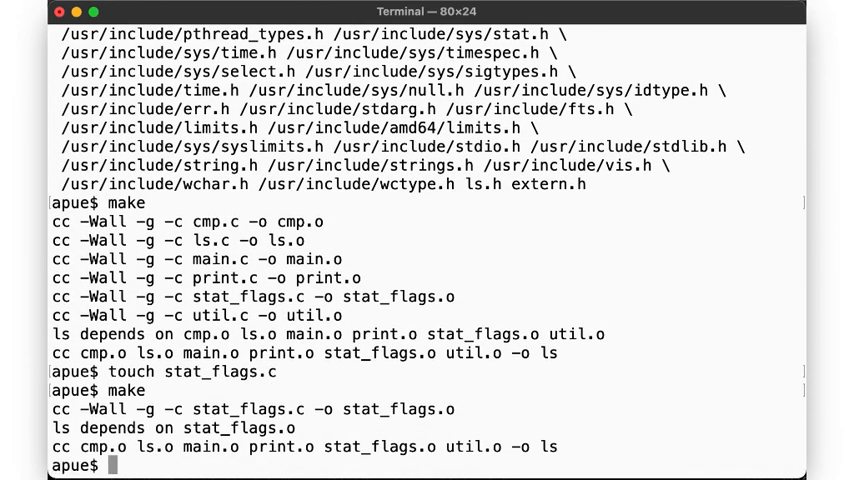
text(touch stat_flags.h)
text(make)
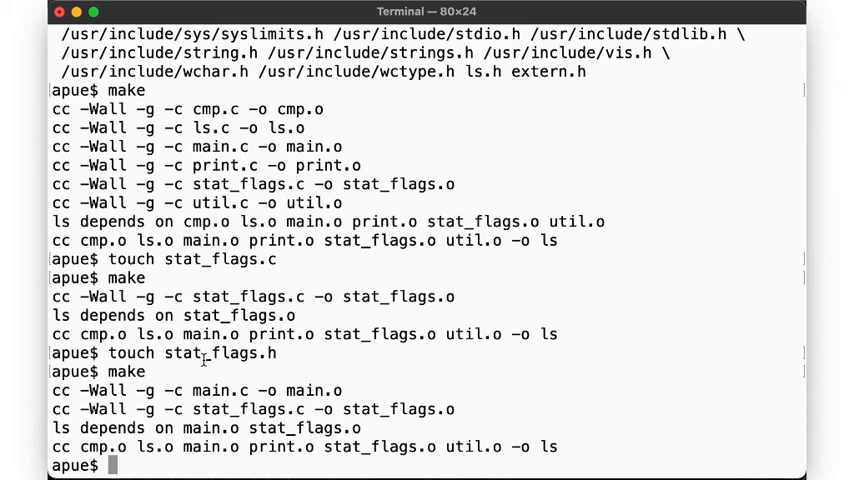
text(vim Makefile)
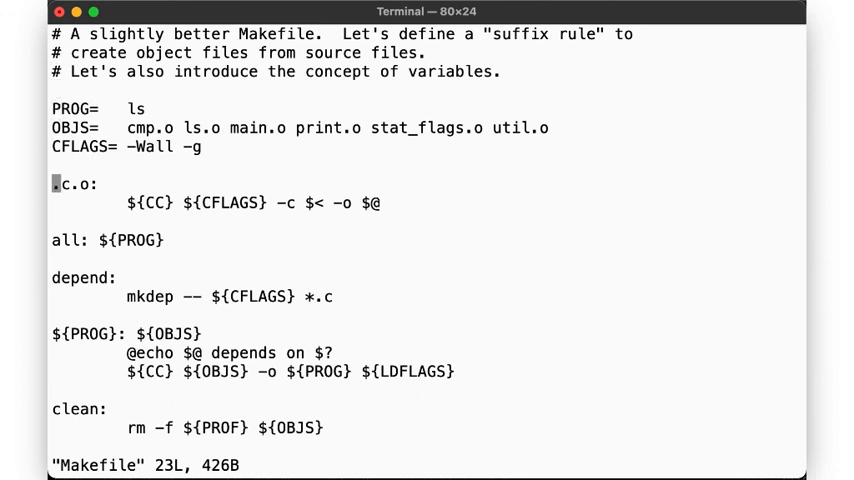
mouse_move(140, 193)
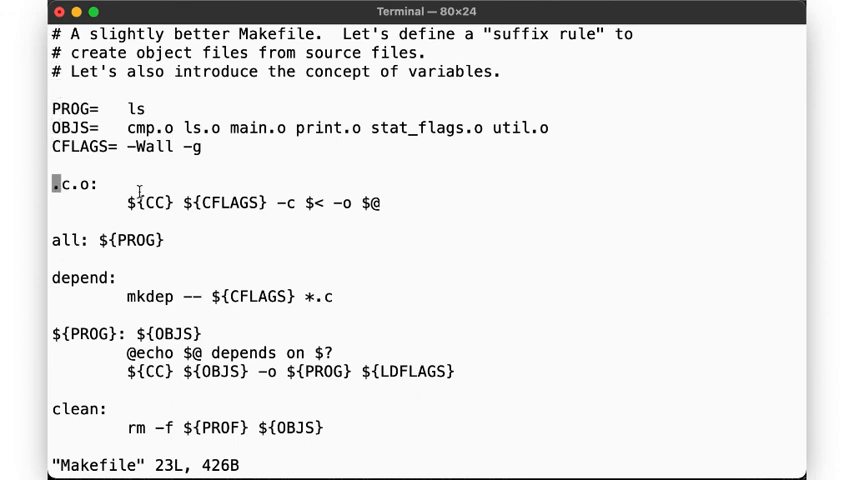